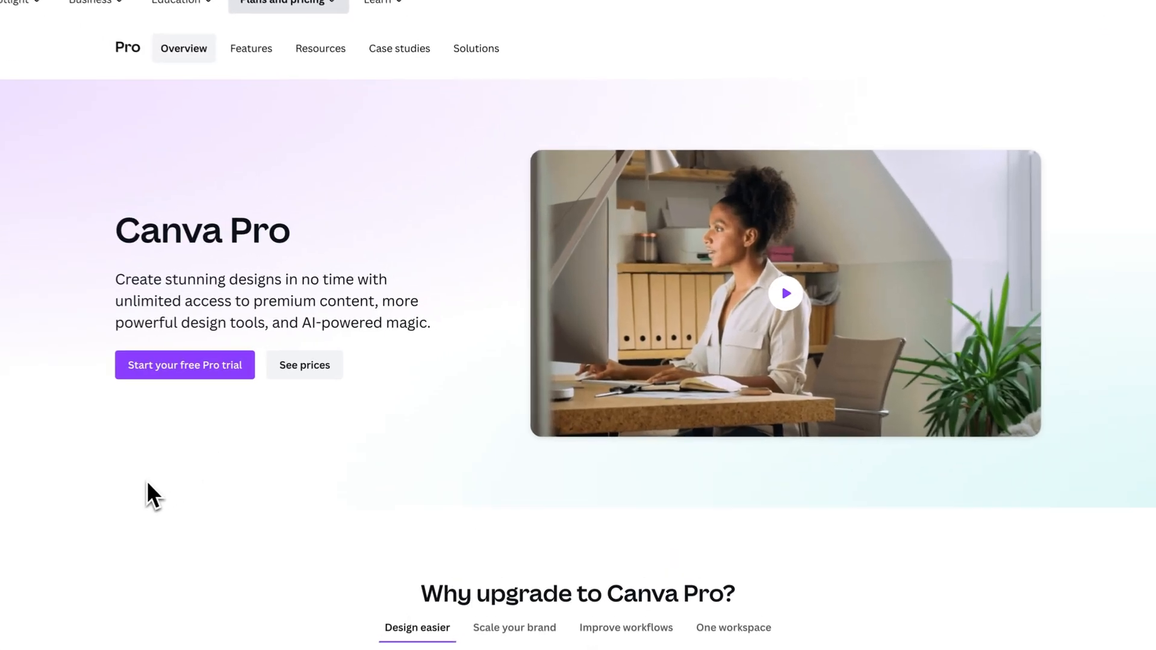
# Step: Scroll to 'Why upgrade to Canva Pro?' and show the Scale your brand benefits
pyautogui.scroll(3)
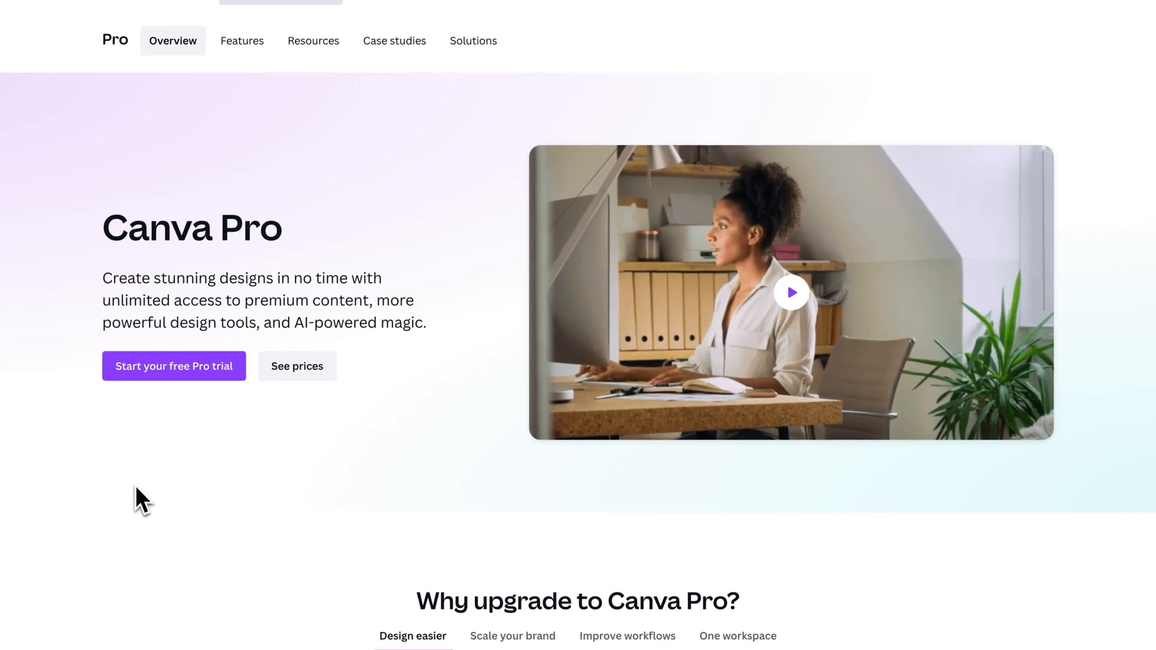
pyautogui.moveTo(180, 387)
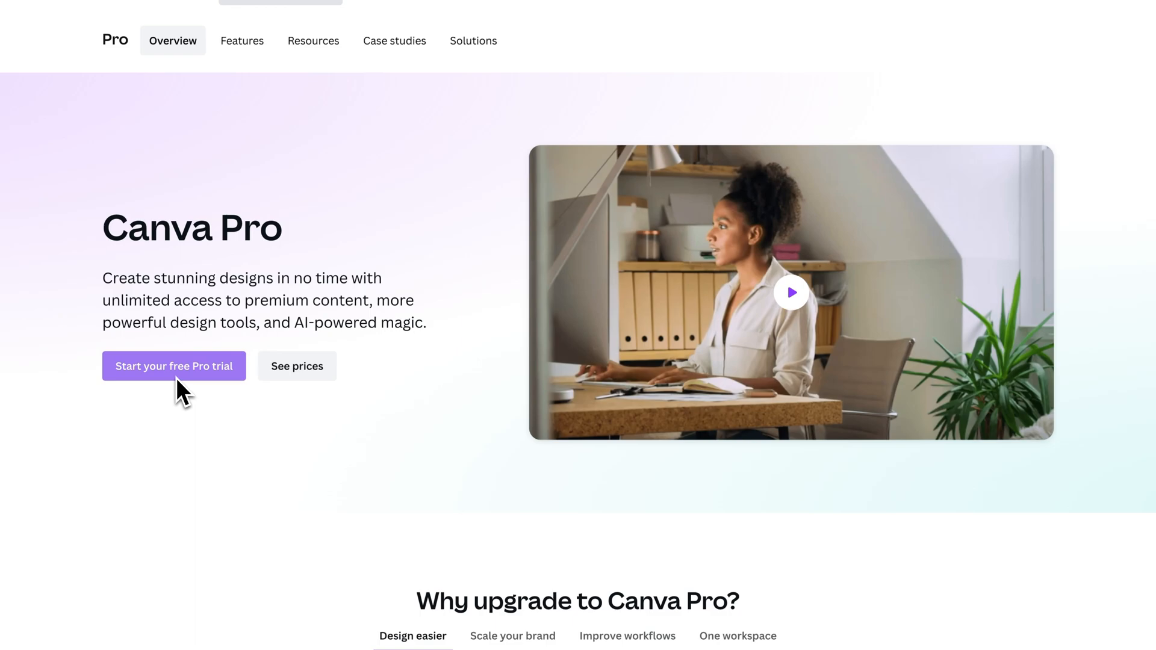
pyautogui.moveTo(194, 472)
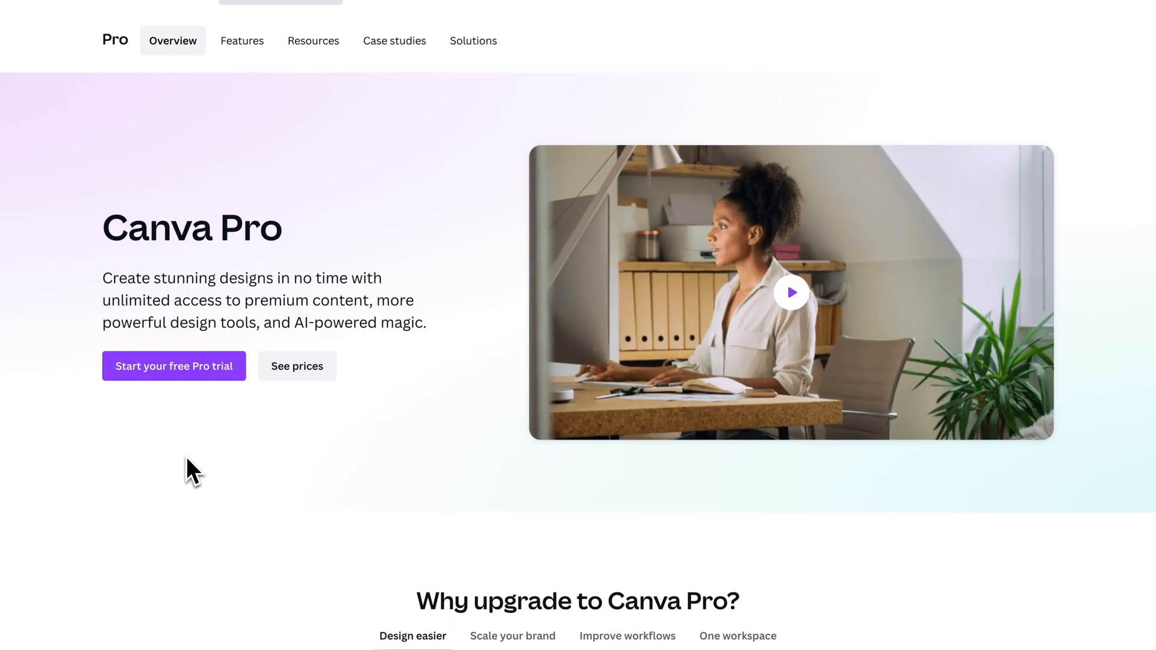
pyautogui.scroll(-3)
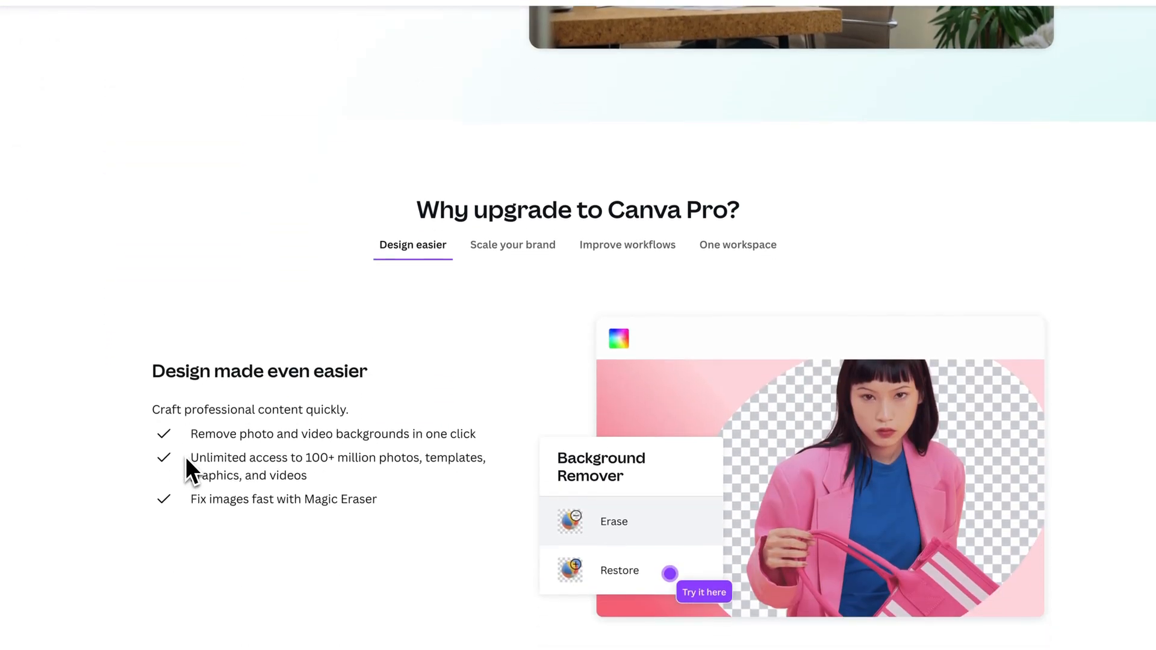
pyautogui.scroll(-3)
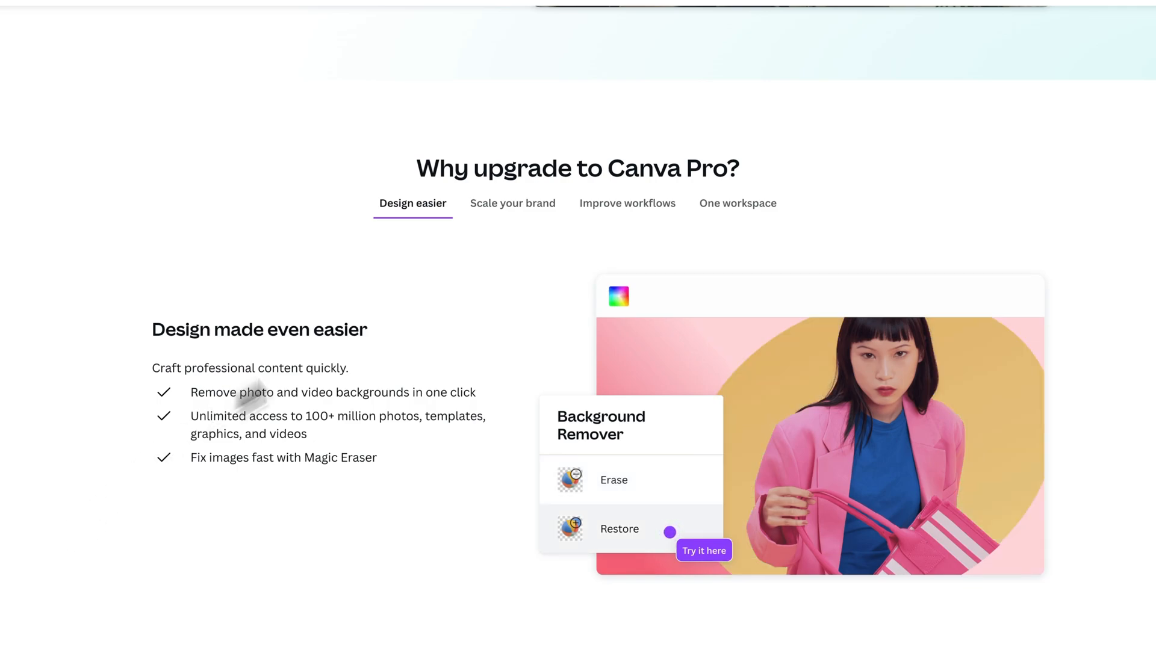
pyautogui.click(512, 203)
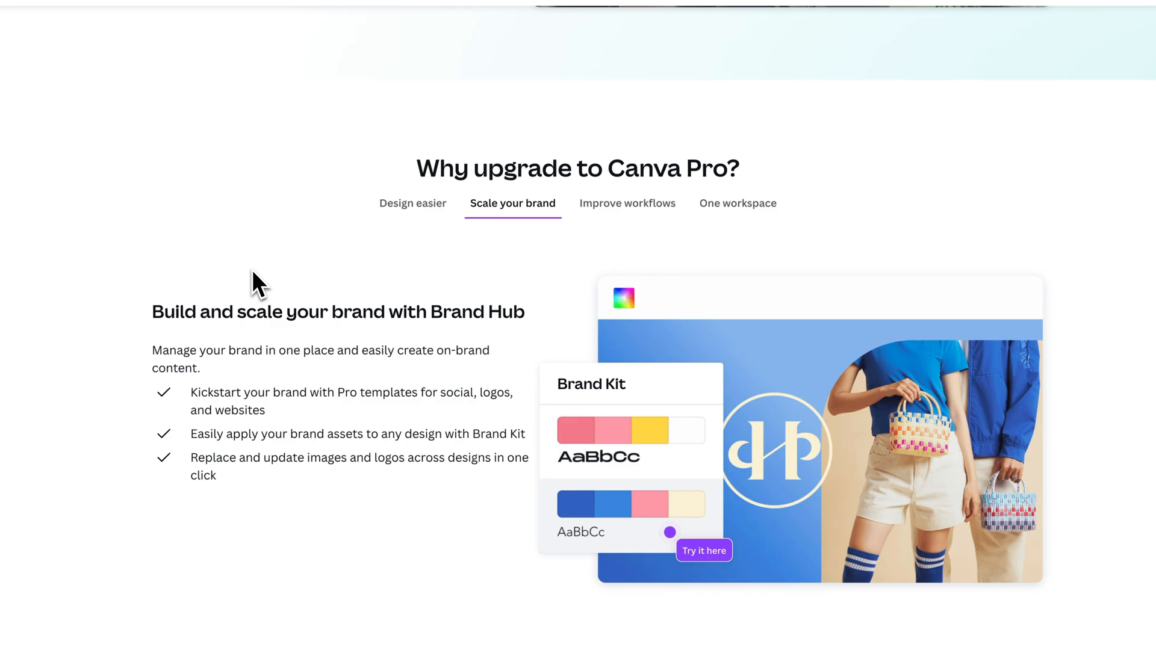
# Step: Browse the Improve workflows benefit items, then show the One workspace benefits
pyautogui.click(626, 204)
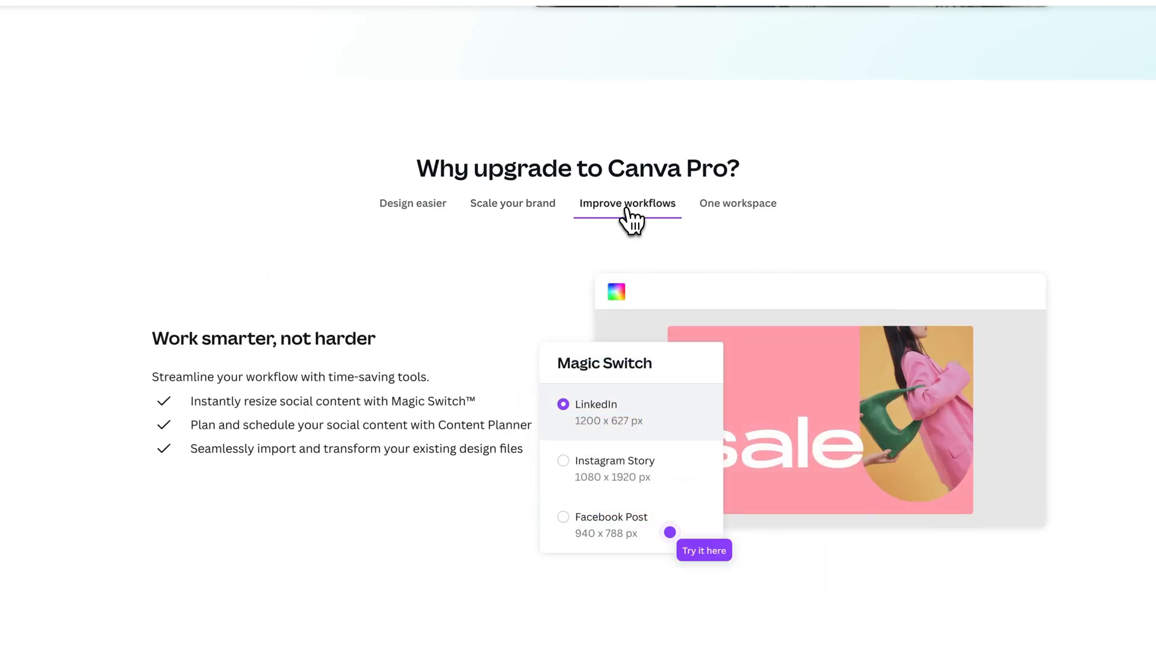
pyautogui.click(563, 460)
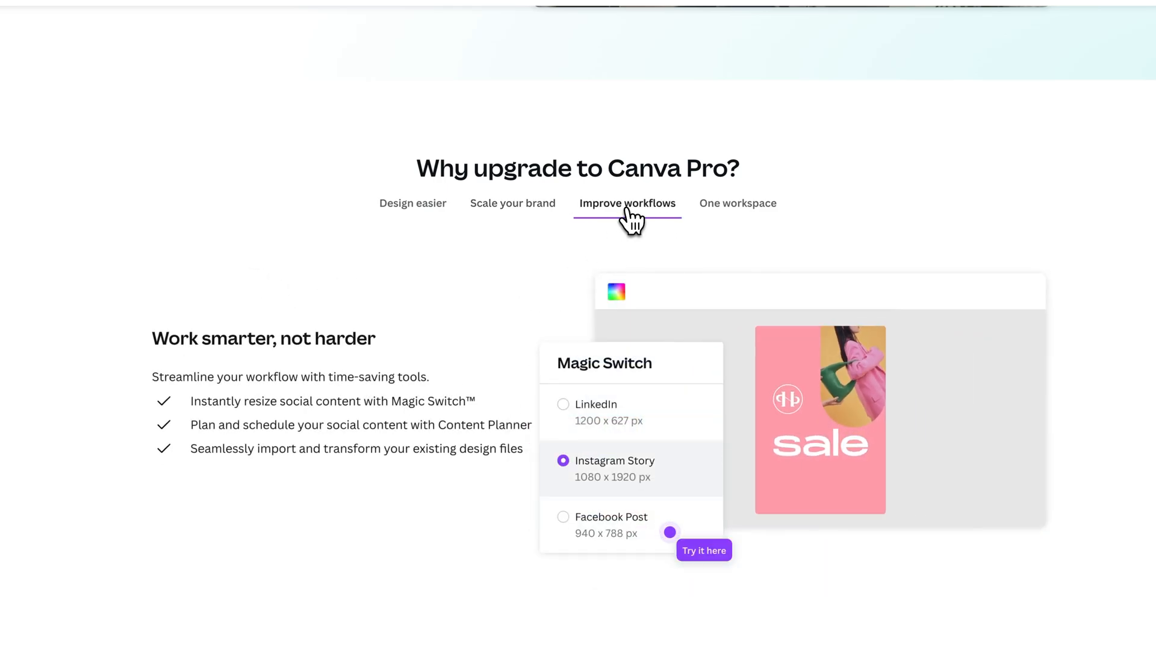
pyautogui.click(562, 516)
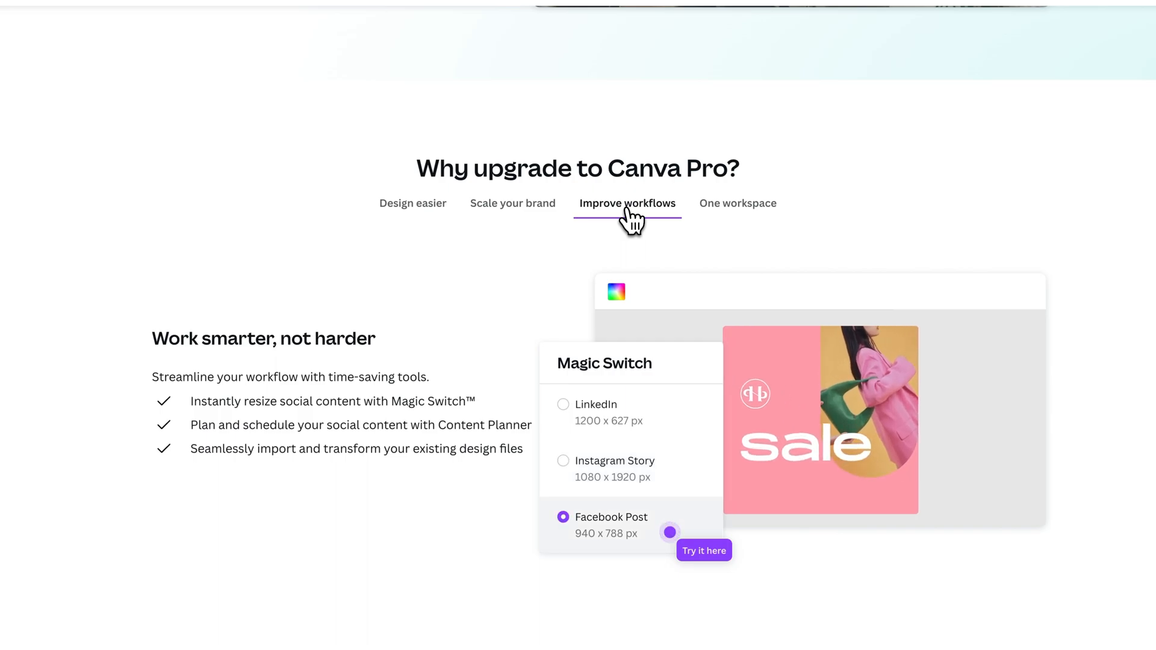
pyautogui.click(562, 404)
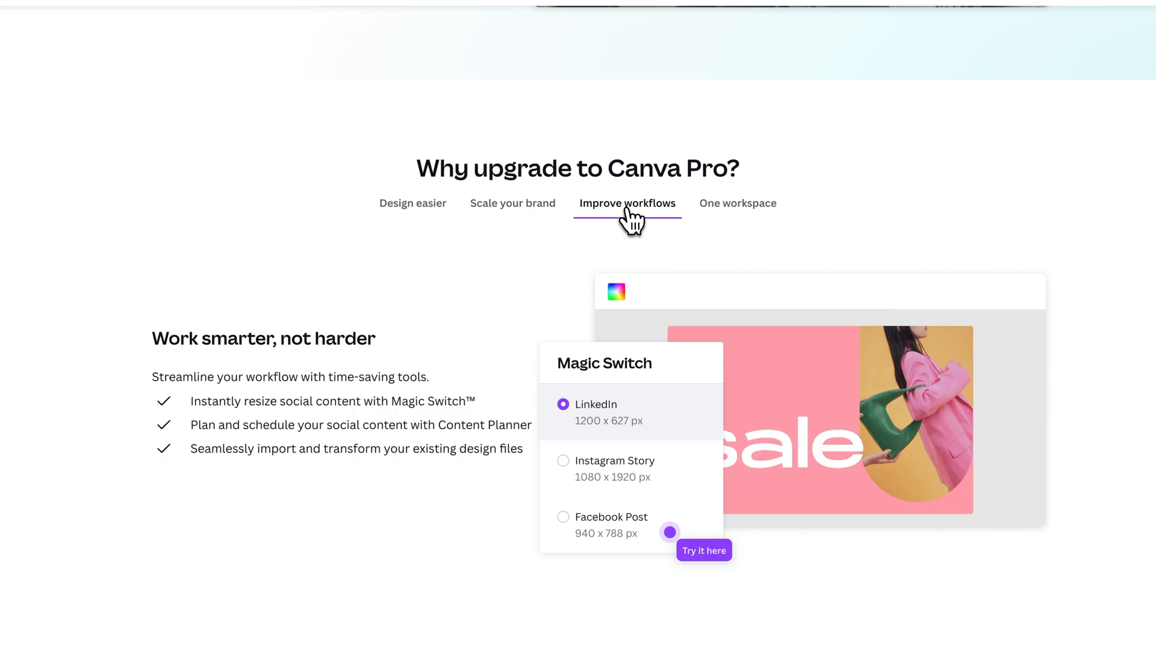
pyautogui.click(562, 460)
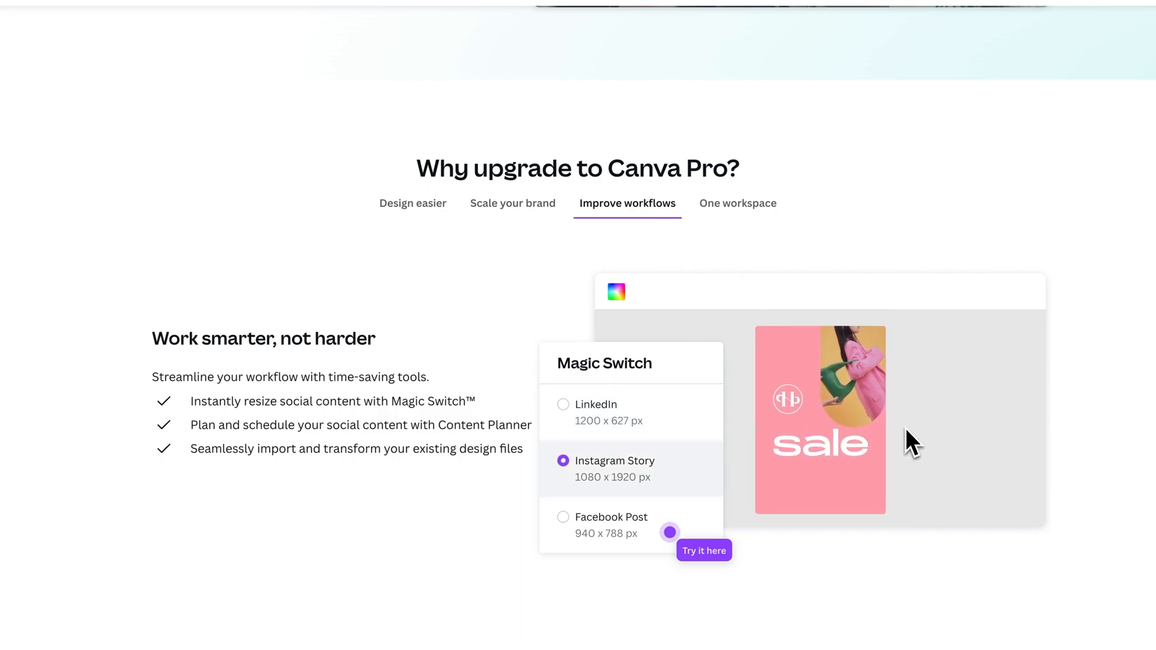
pyautogui.click(737, 204)
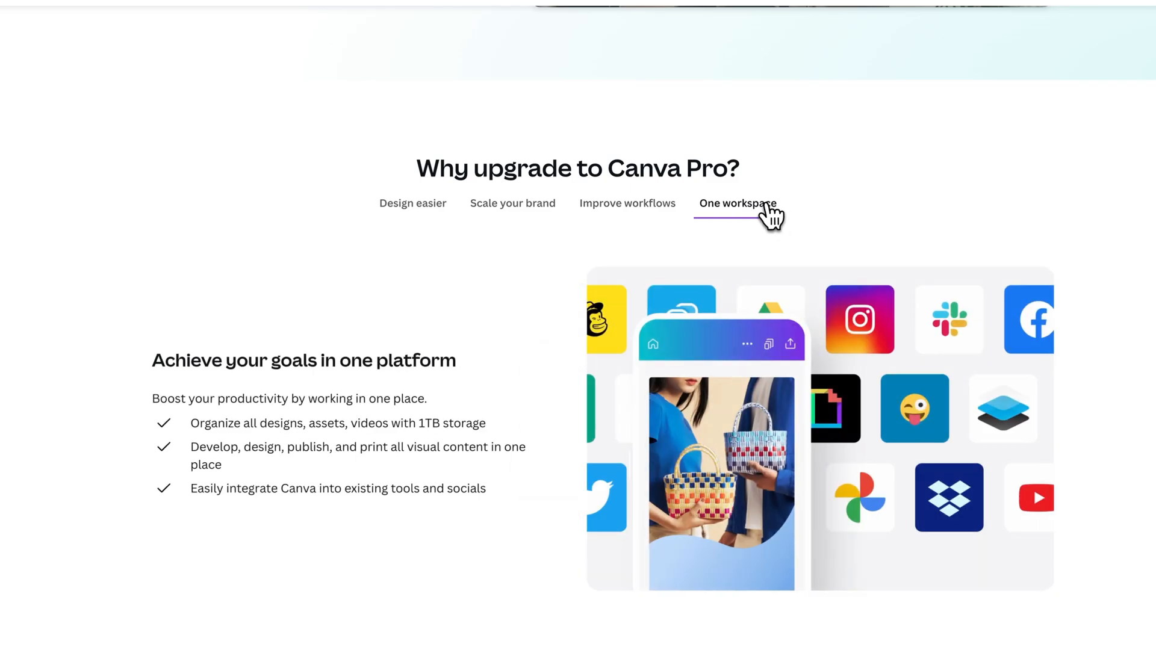
pyautogui.moveTo(325, 309)
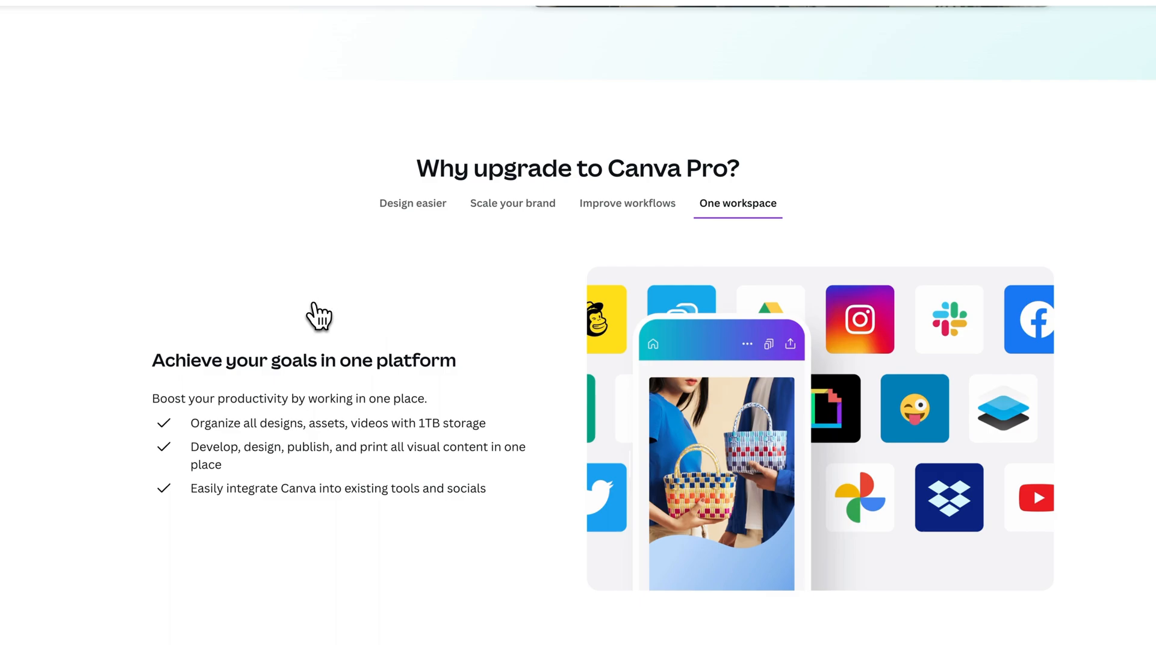
# Step: Preview the Magic Edit, Draw, animation and Magic Presentations demos in 'Pro gives you more magic'
pyautogui.scroll(-3)
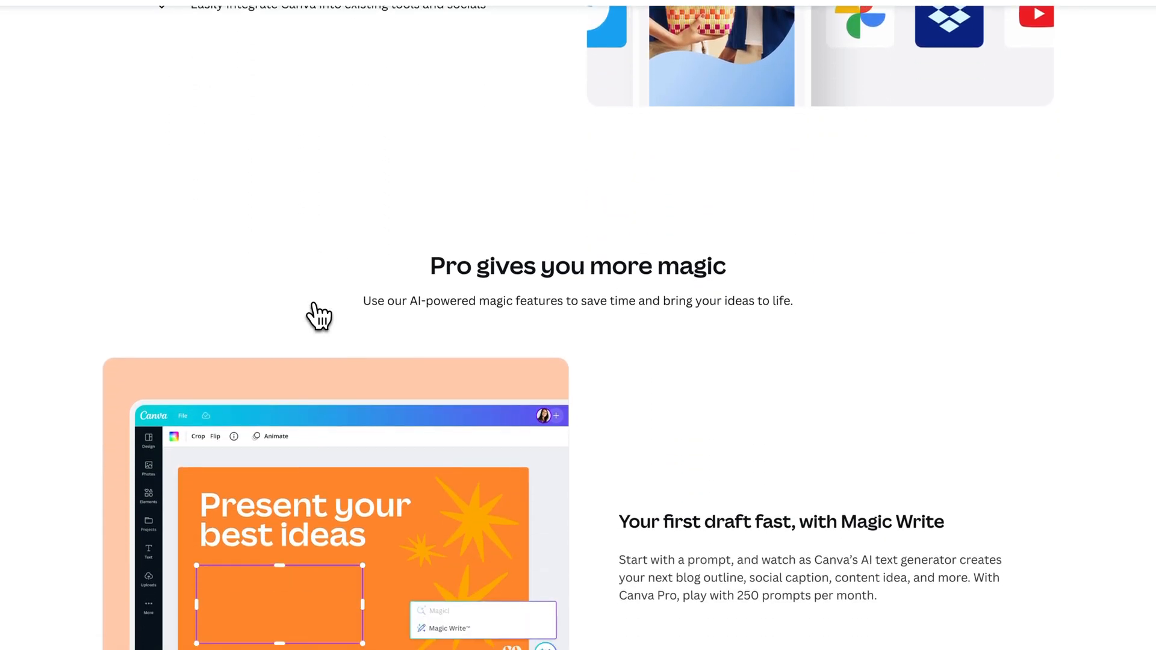
pyautogui.scroll(-3)
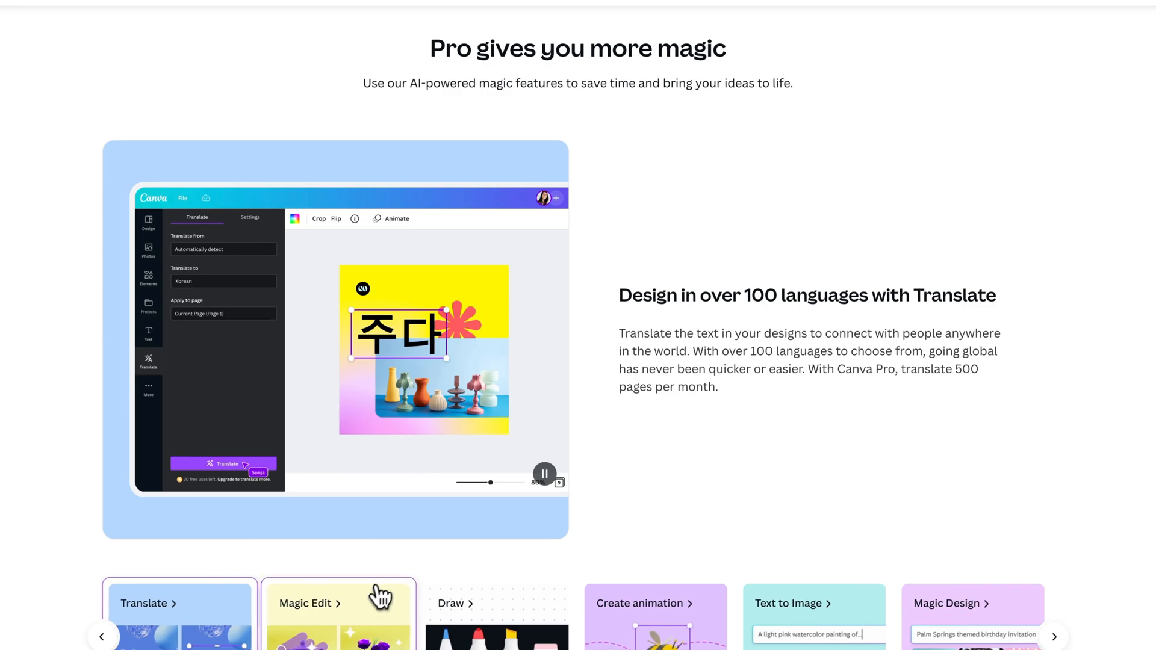
pyautogui.click(338, 604)
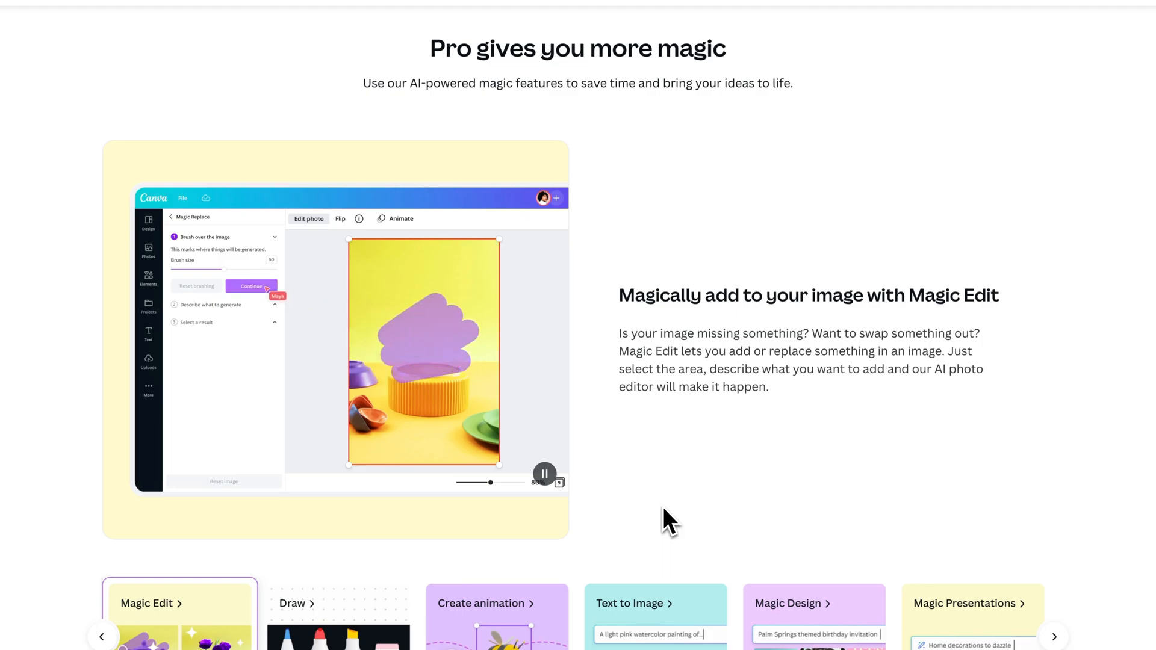
pyautogui.click(1054, 637)
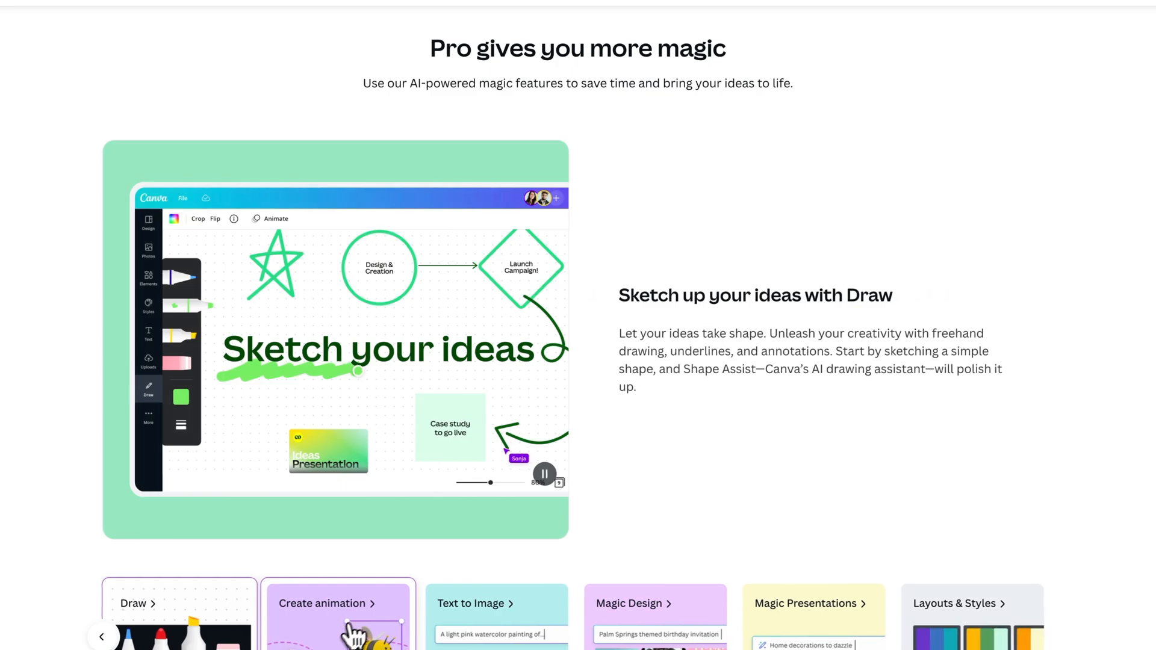
pyautogui.click(337, 604)
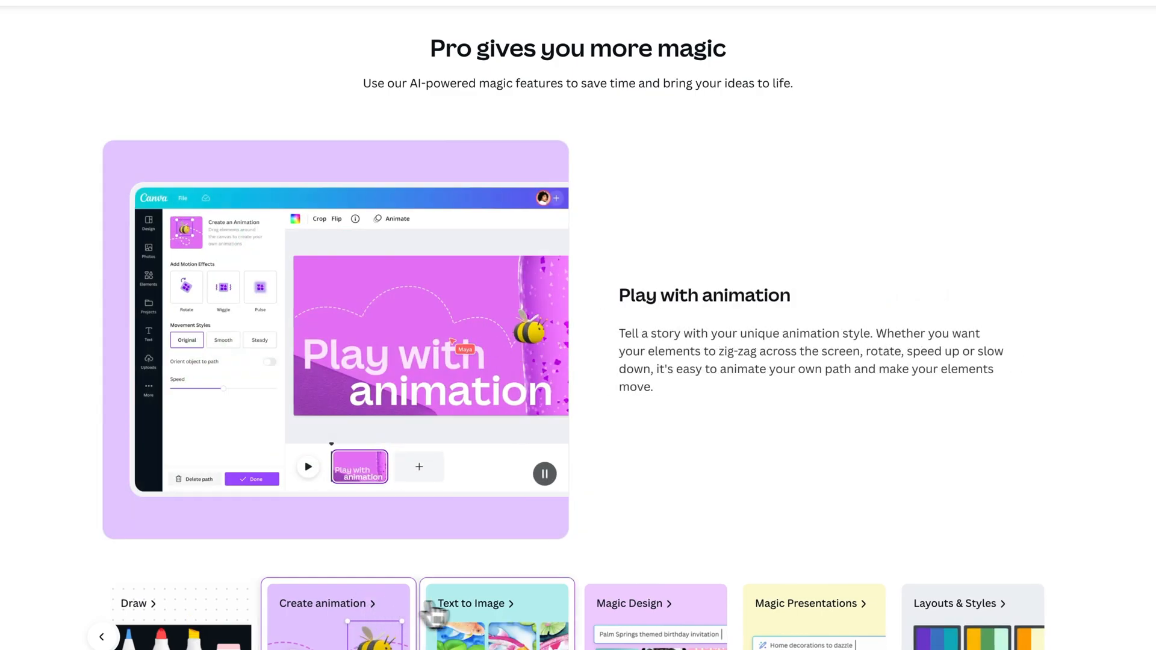
pyautogui.click(495, 603)
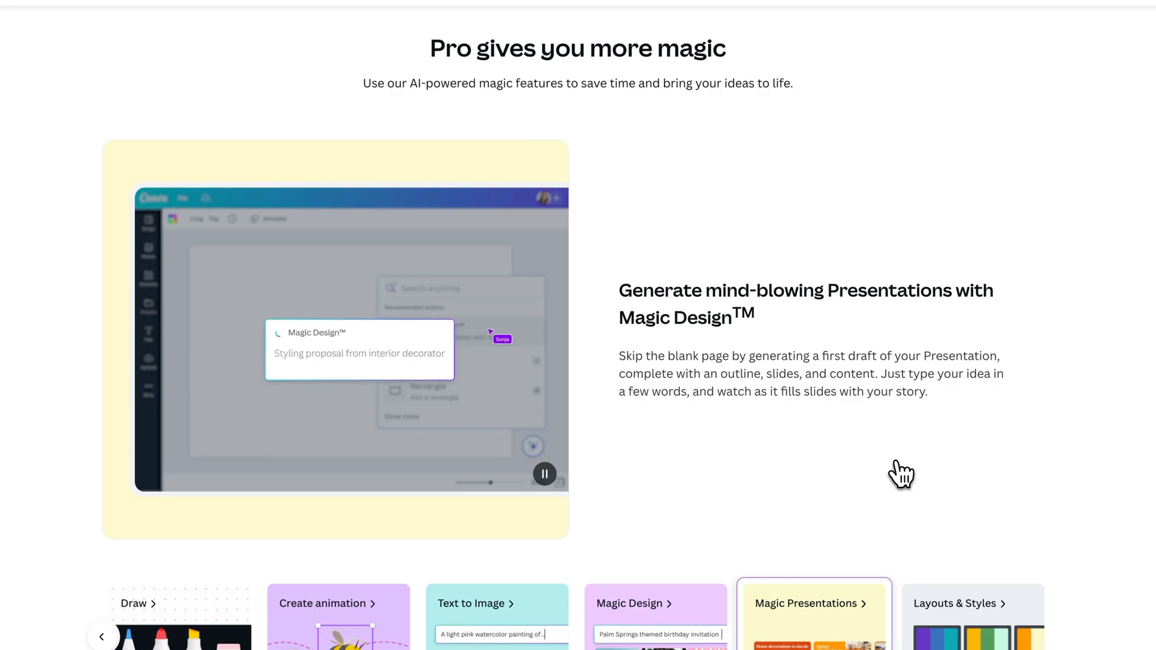
pyautogui.scroll(-3)
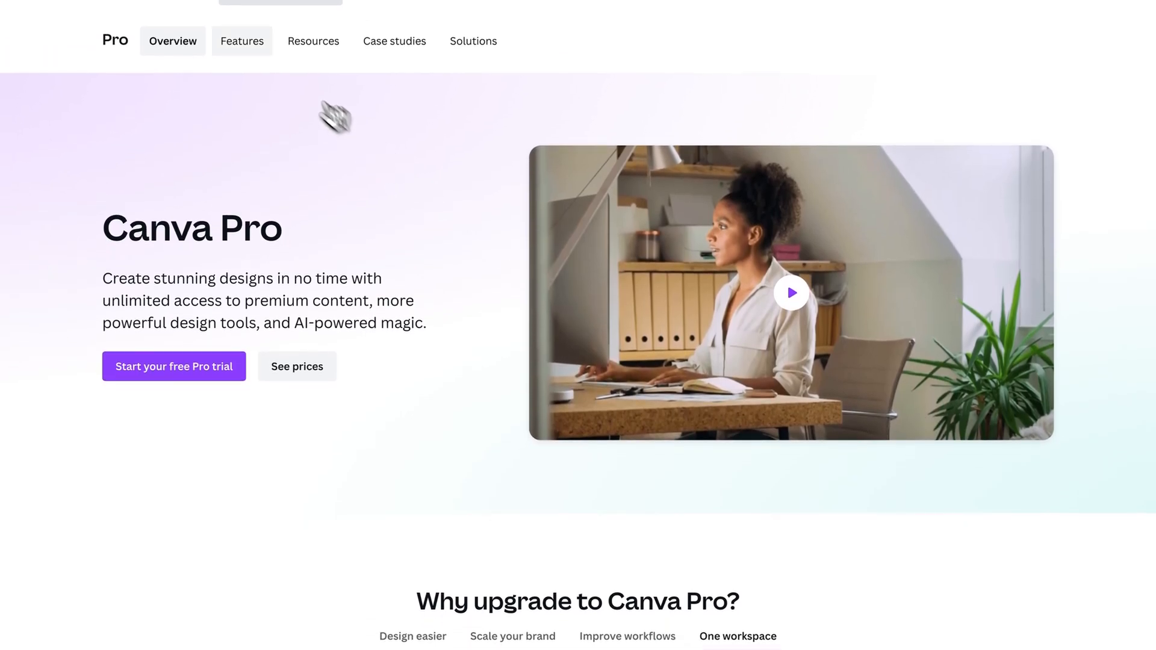
# Step: Open the Canva Pro features page and its Premium Content stock library details
pyautogui.click(241, 41)
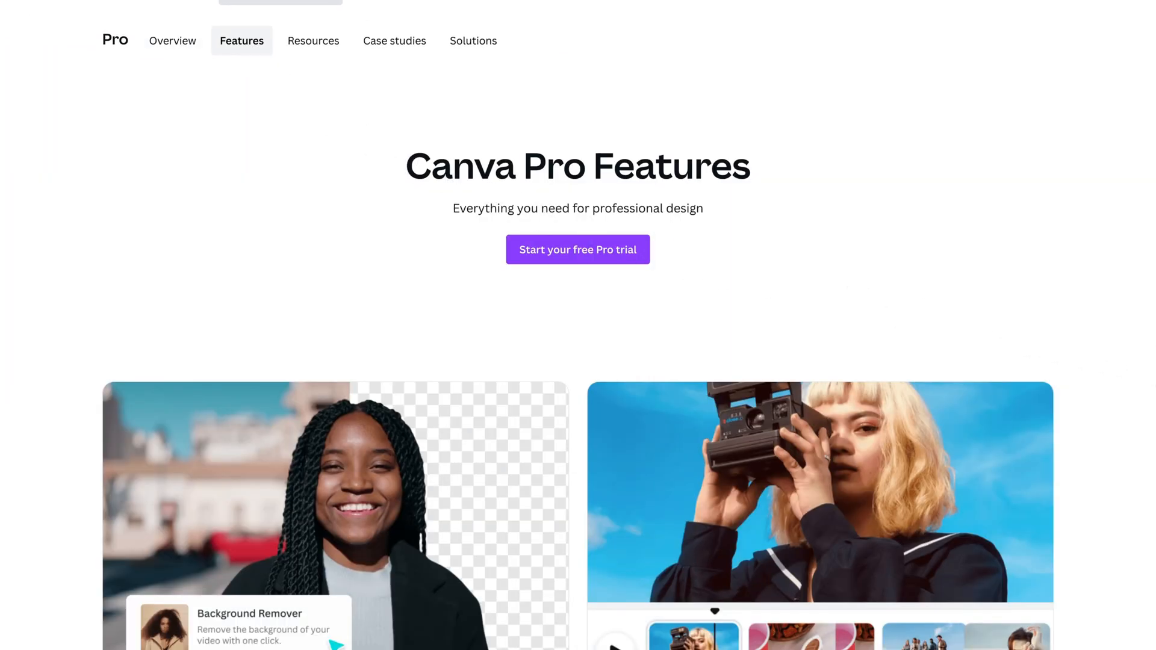
pyautogui.scroll(-3)
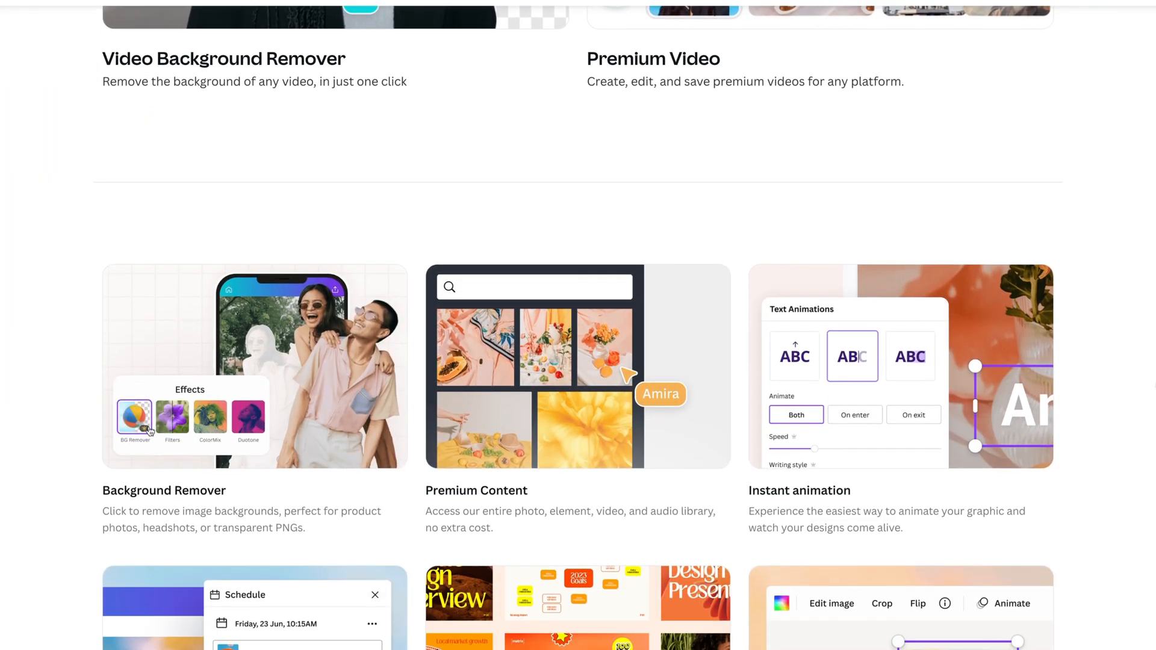
pyautogui.moveTo(500, 505)
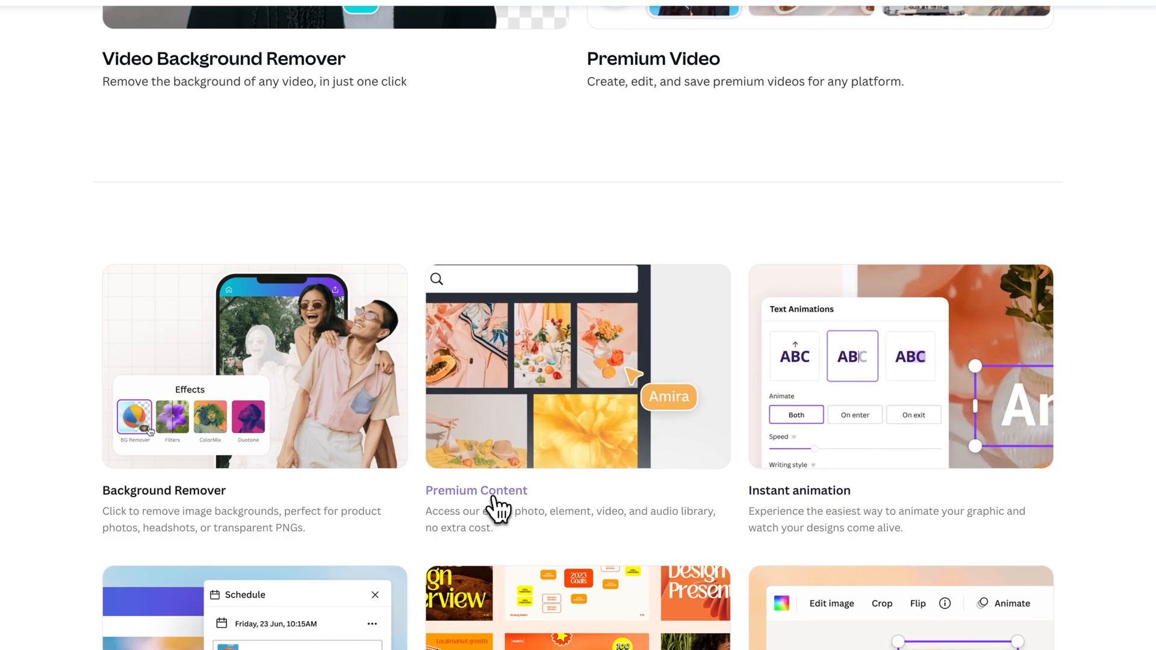
pyautogui.moveTo(507, 507)
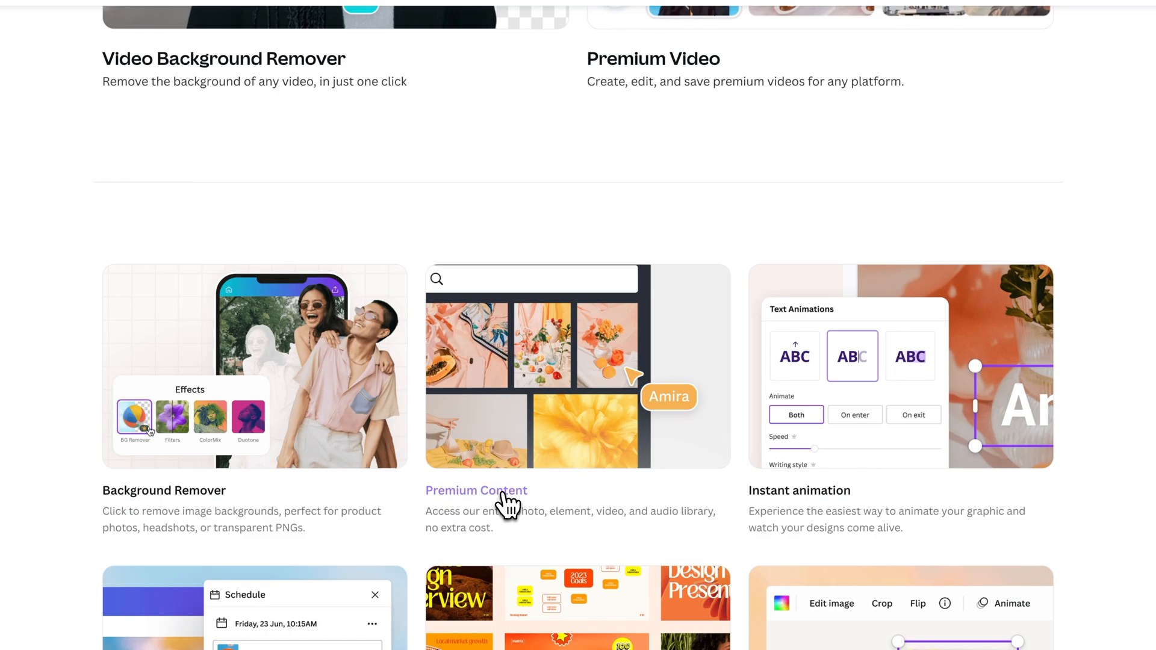
pyautogui.click(475, 491)
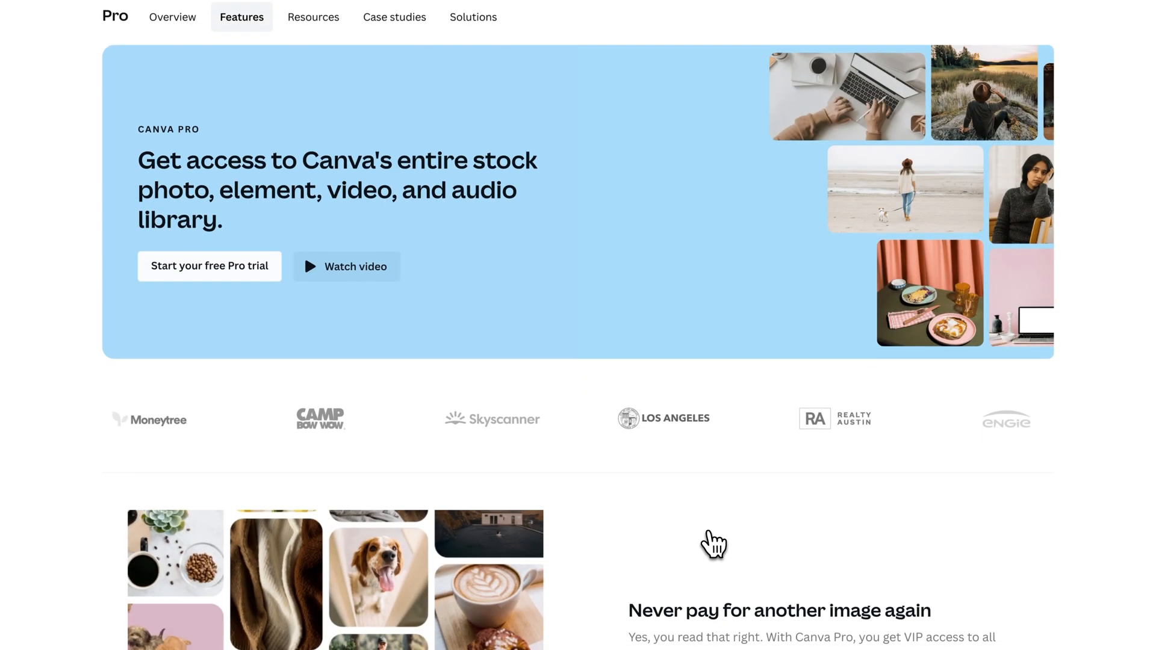
# Step: Scroll through the Premium Content page about the stock library
pyautogui.scroll(-3)
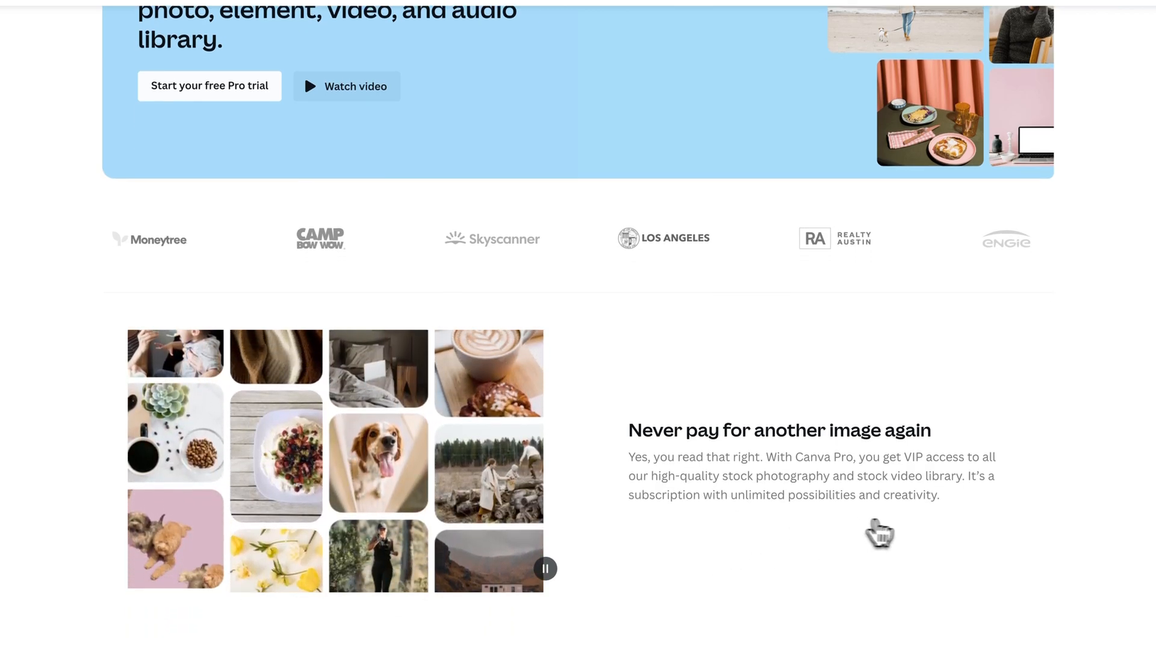
pyautogui.scroll(-3)
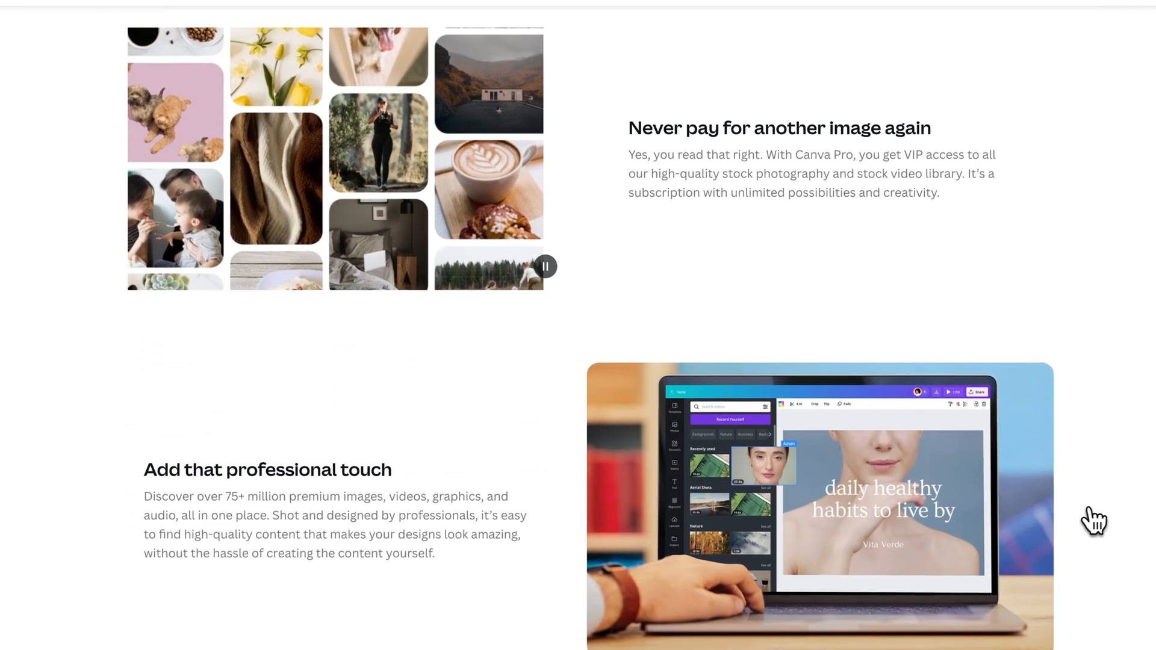
pyautogui.scroll(-3)
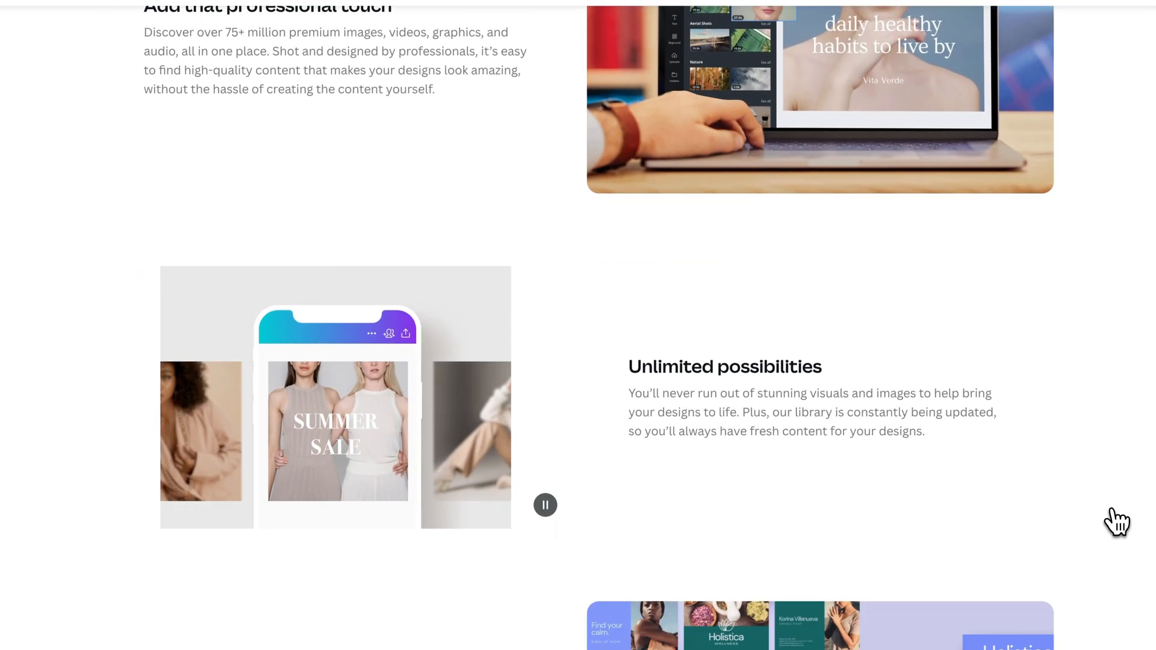
pyautogui.scroll(-3)
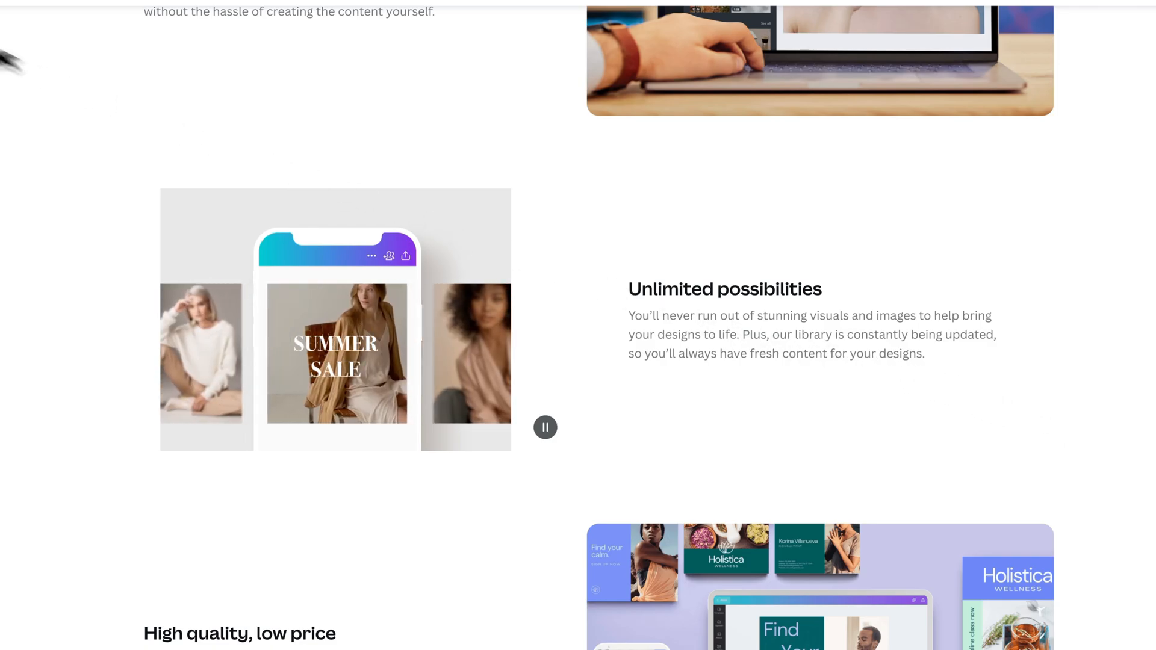
pyautogui.scroll(-3)
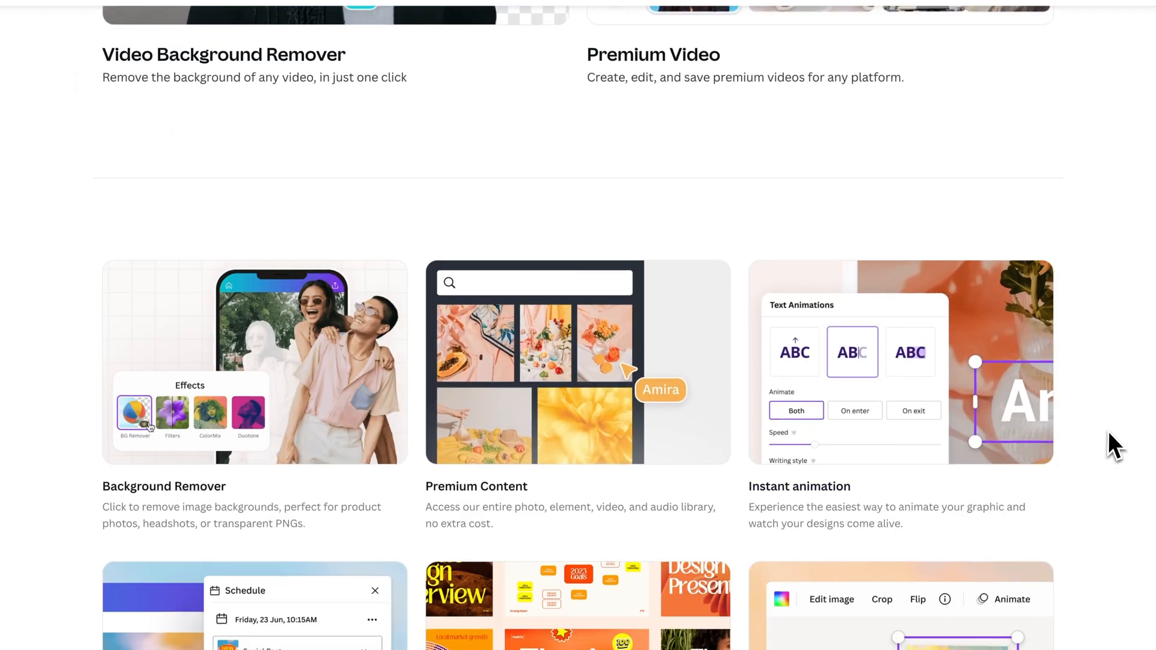
pyautogui.scroll(-3)
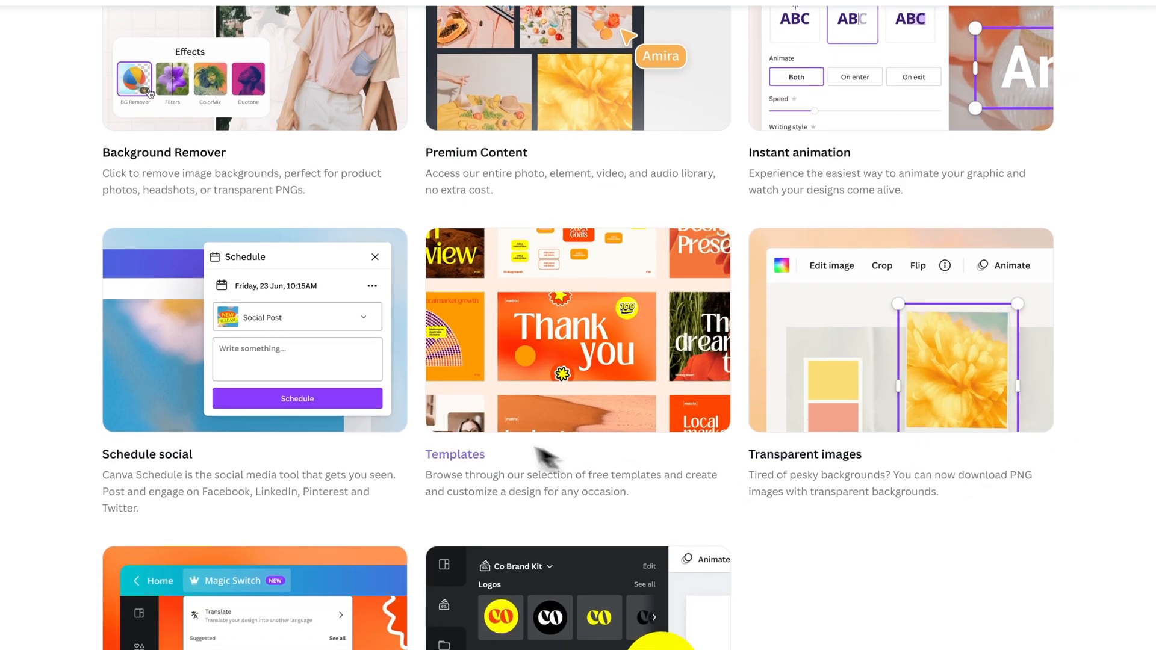
pyautogui.moveTo(480, 478)
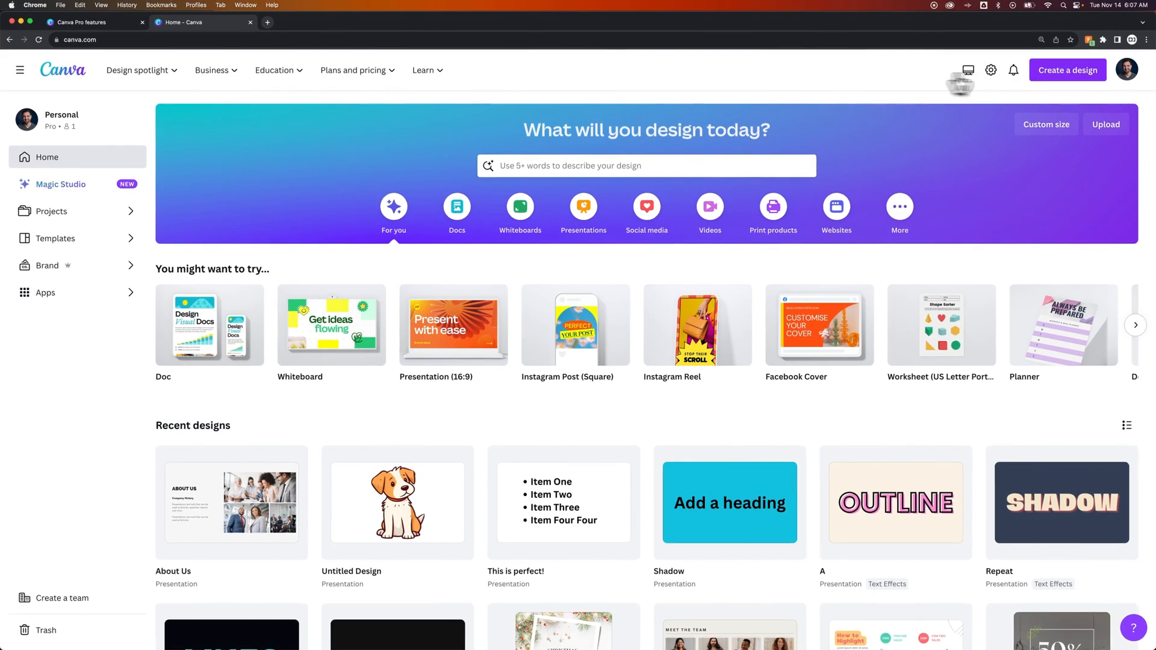
# Step: Create a blank Presentation (16:9), decline the desktop app, and browse templates
pyautogui.click(1067, 70)
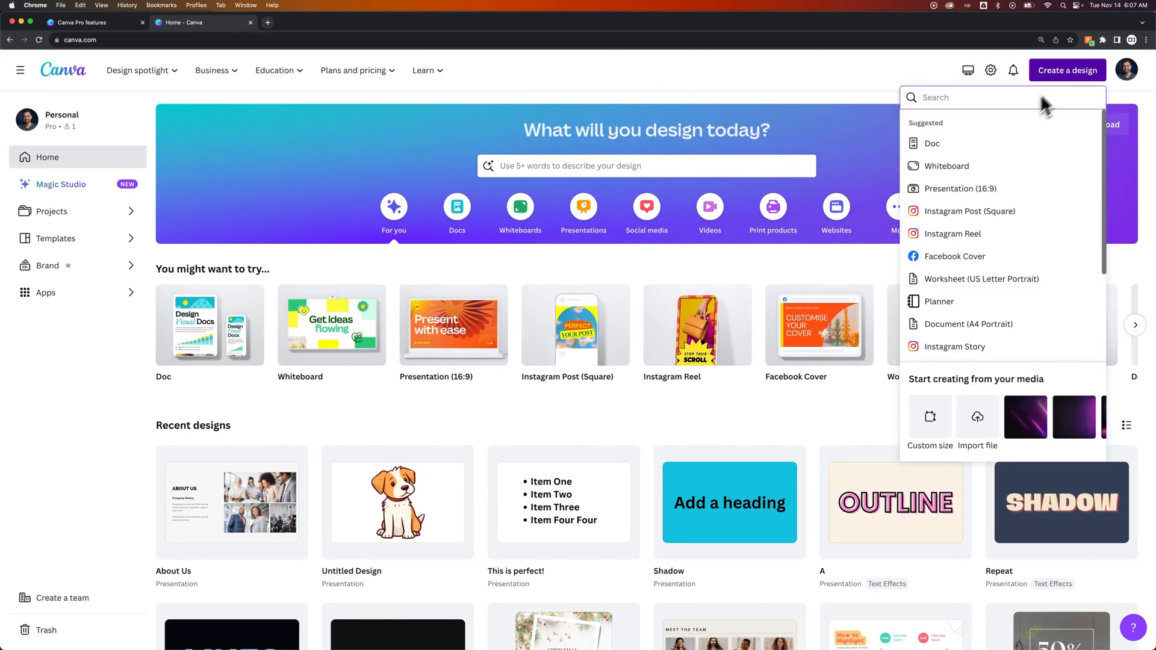
pyautogui.click(960, 188)
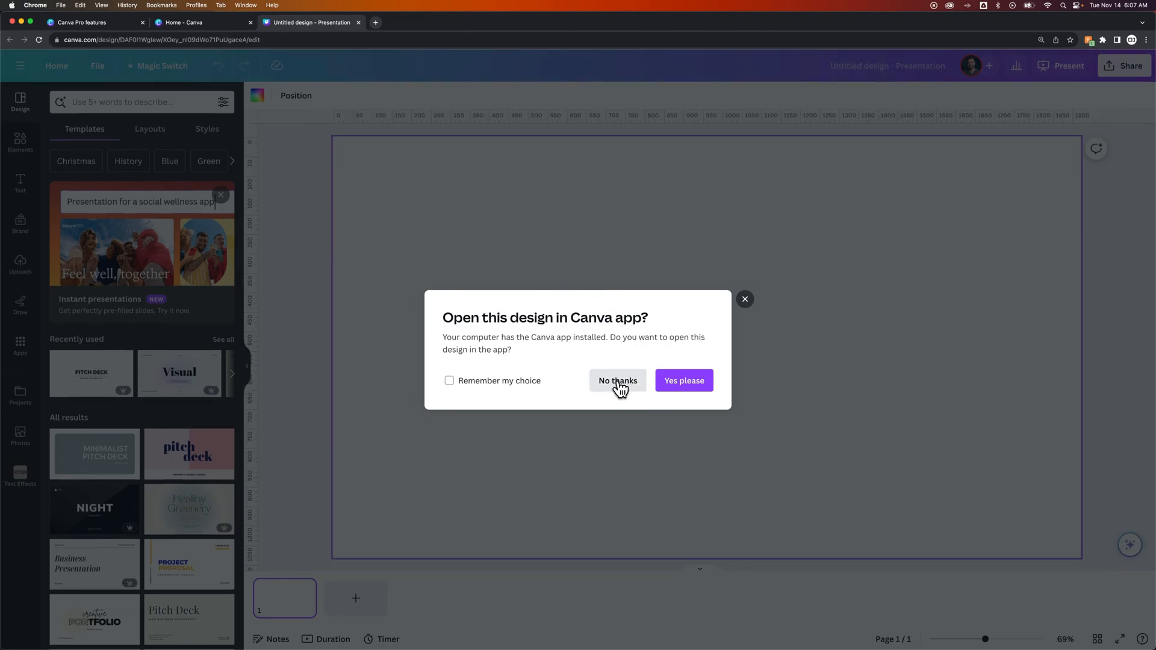
pyautogui.click(617, 381)
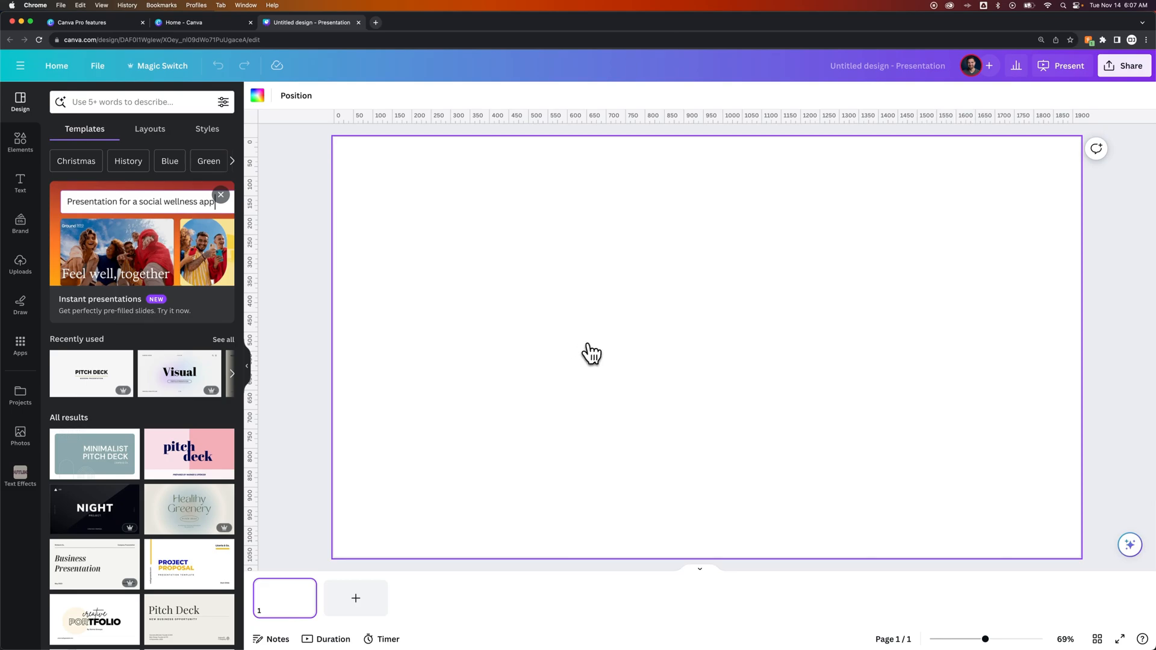
pyautogui.moveTo(595, 352)
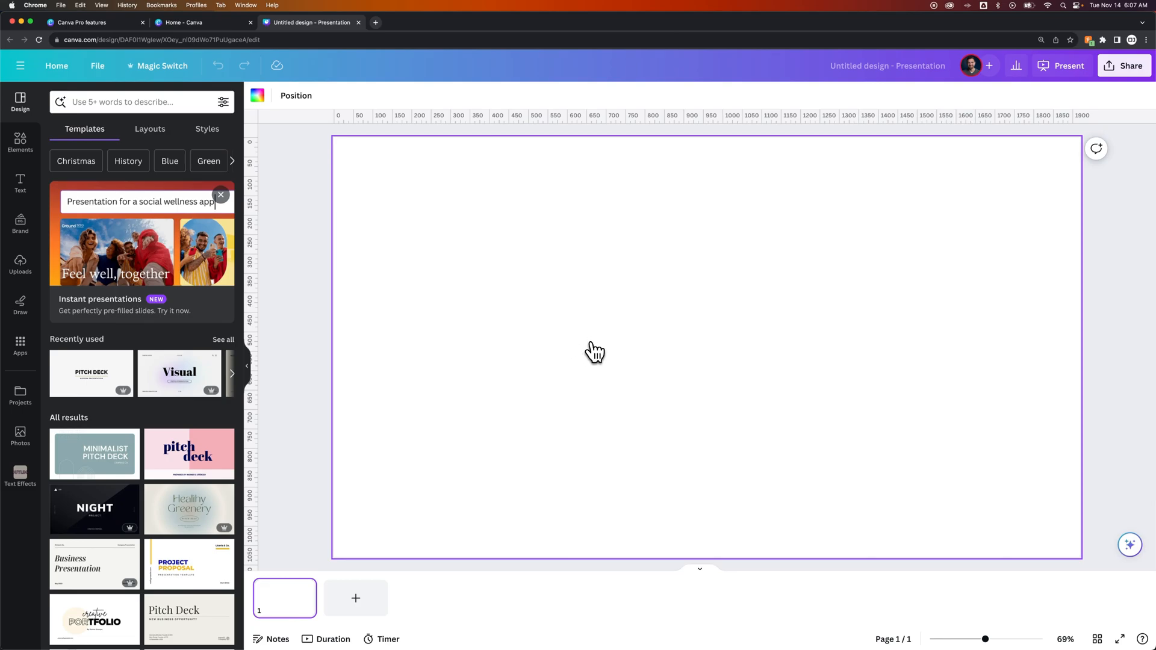
pyautogui.moveTo(590, 350)
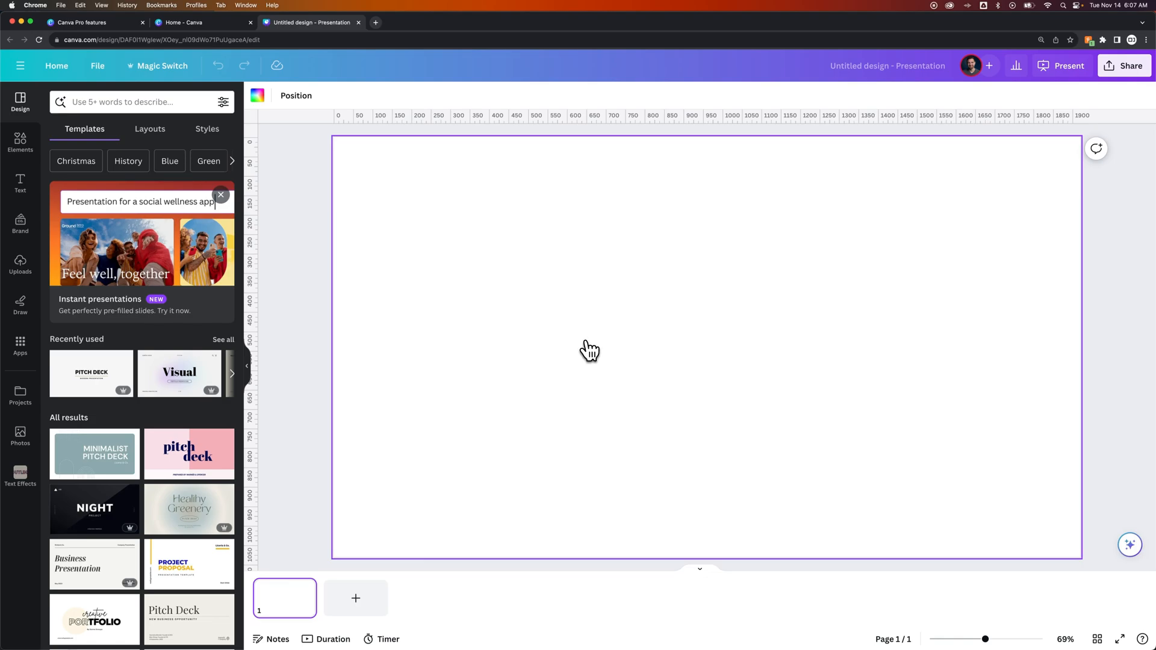
pyautogui.moveTo(552, 339)
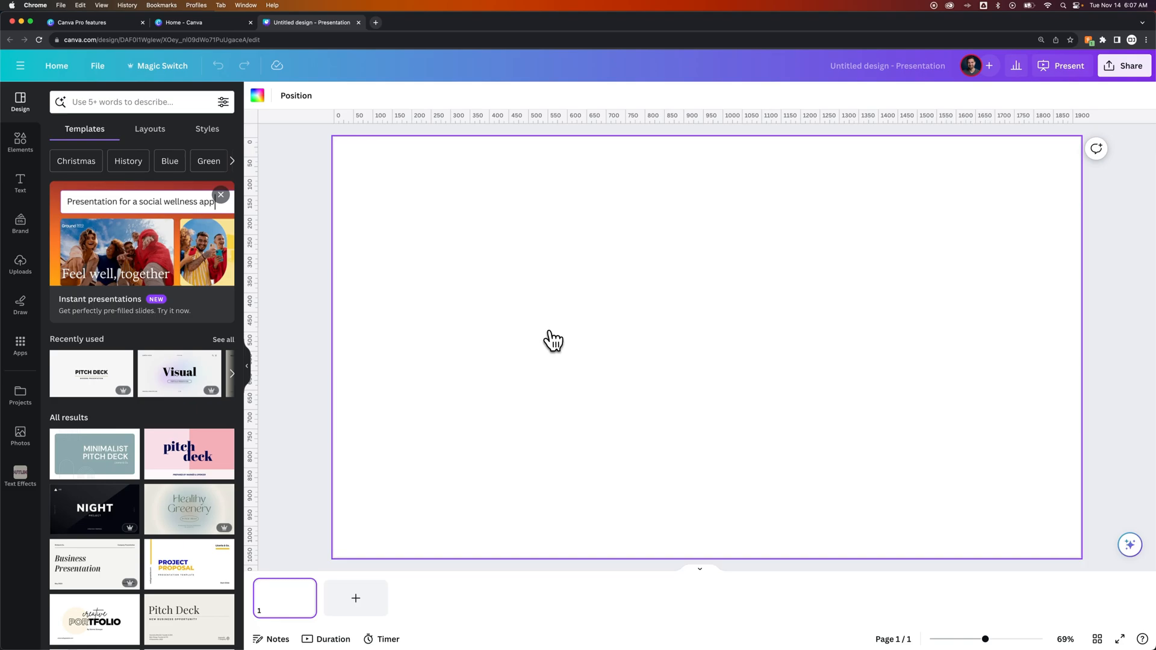
pyautogui.moveTo(20, 103)
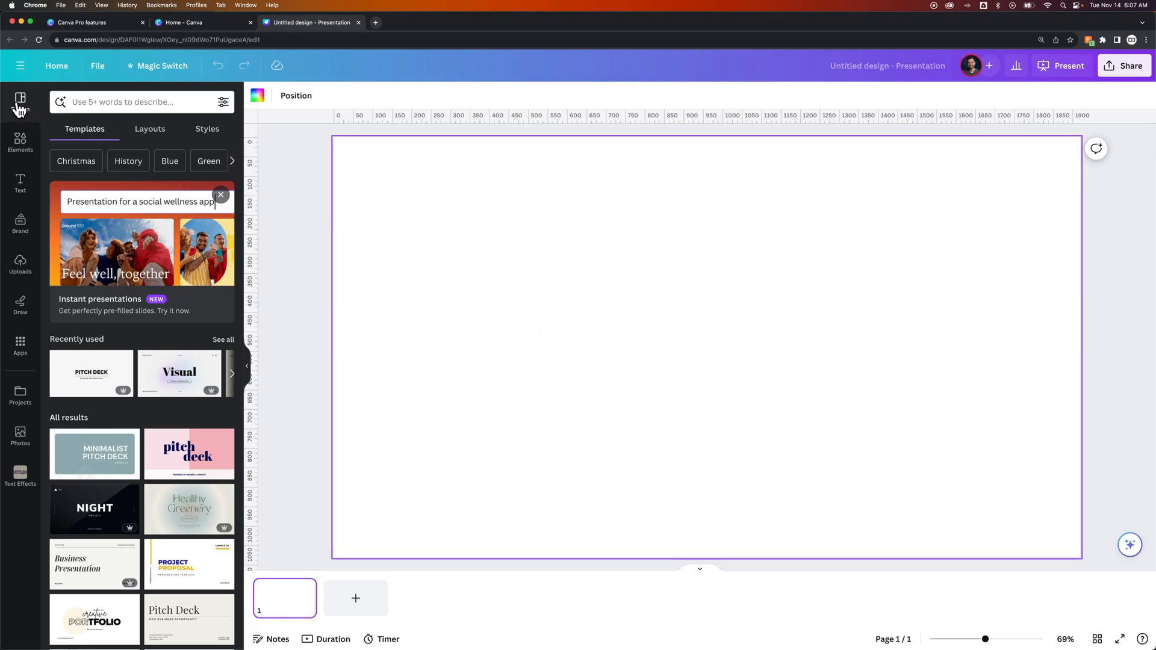
pyautogui.moveTo(94, 137)
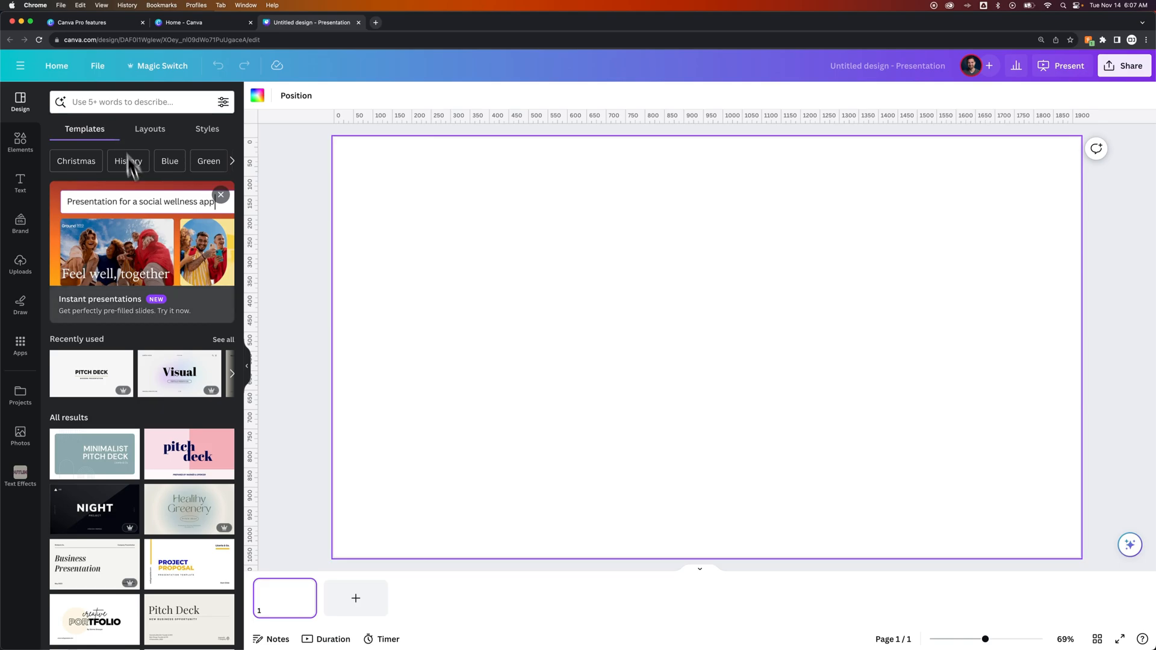
pyautogui.scroll(-3)
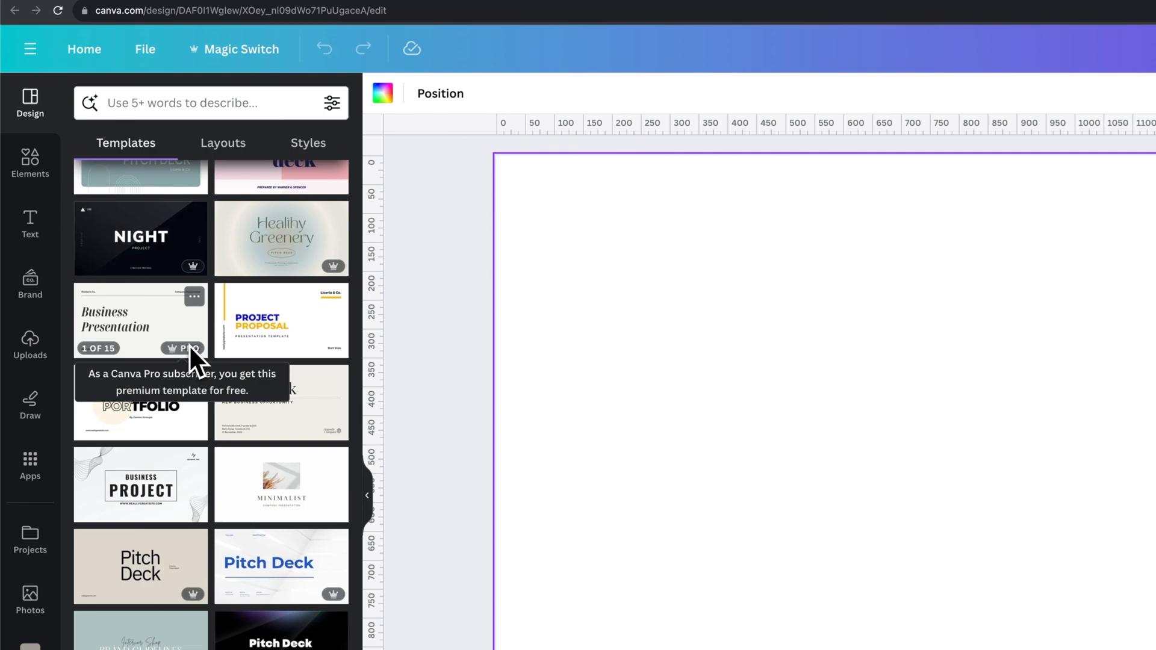
pyautogui.moveTo(295, 403)
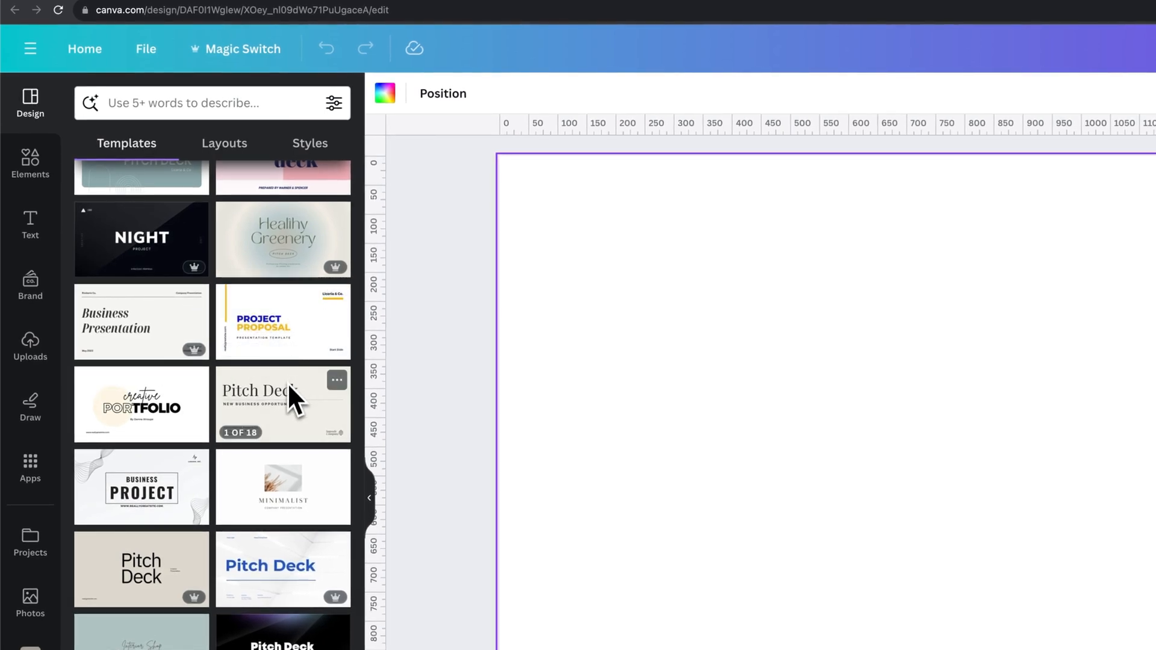
pyautogui.moveTo(196, 361)
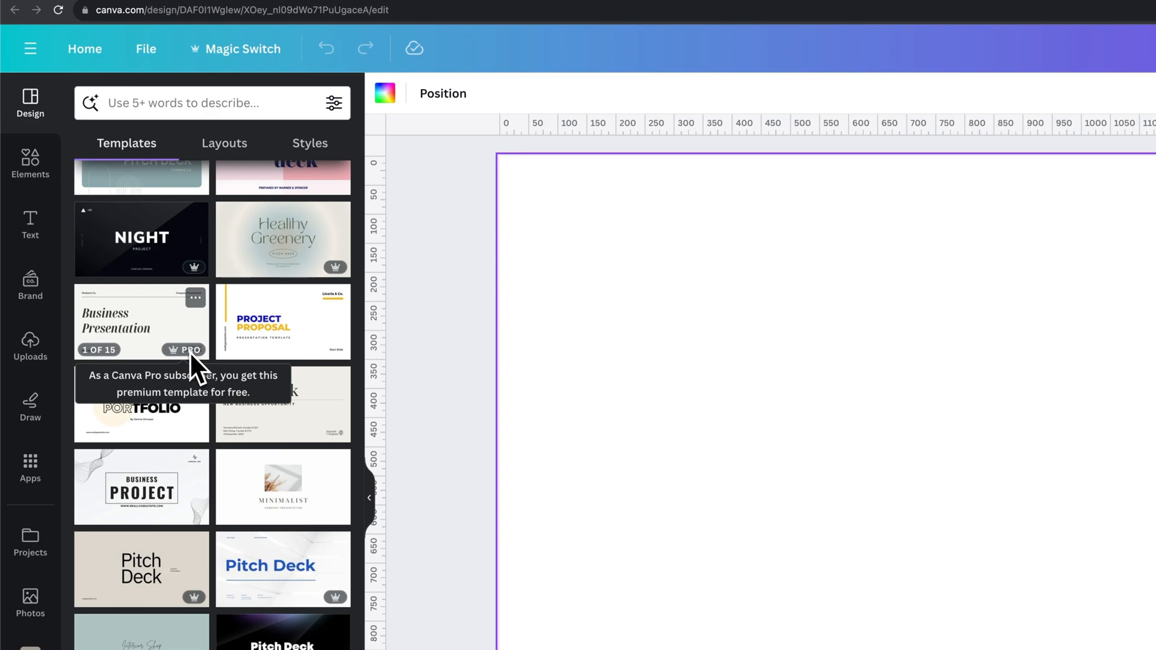
pyautogui.moveTo(186, 372)
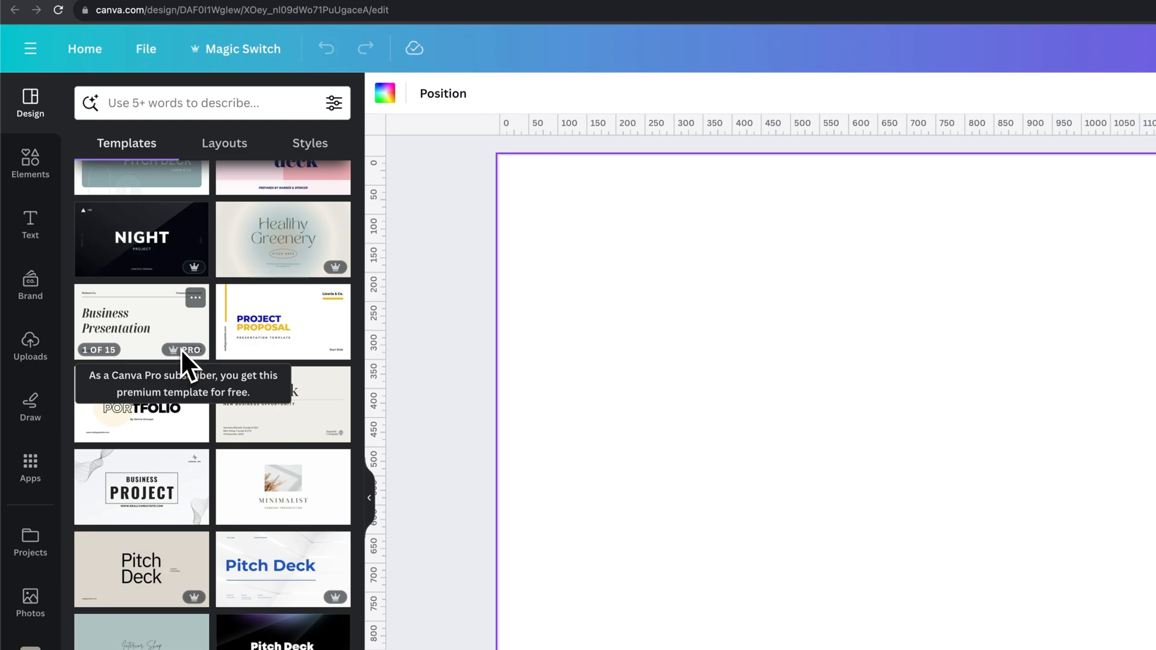
pyautogui.moveTo(236, 49)
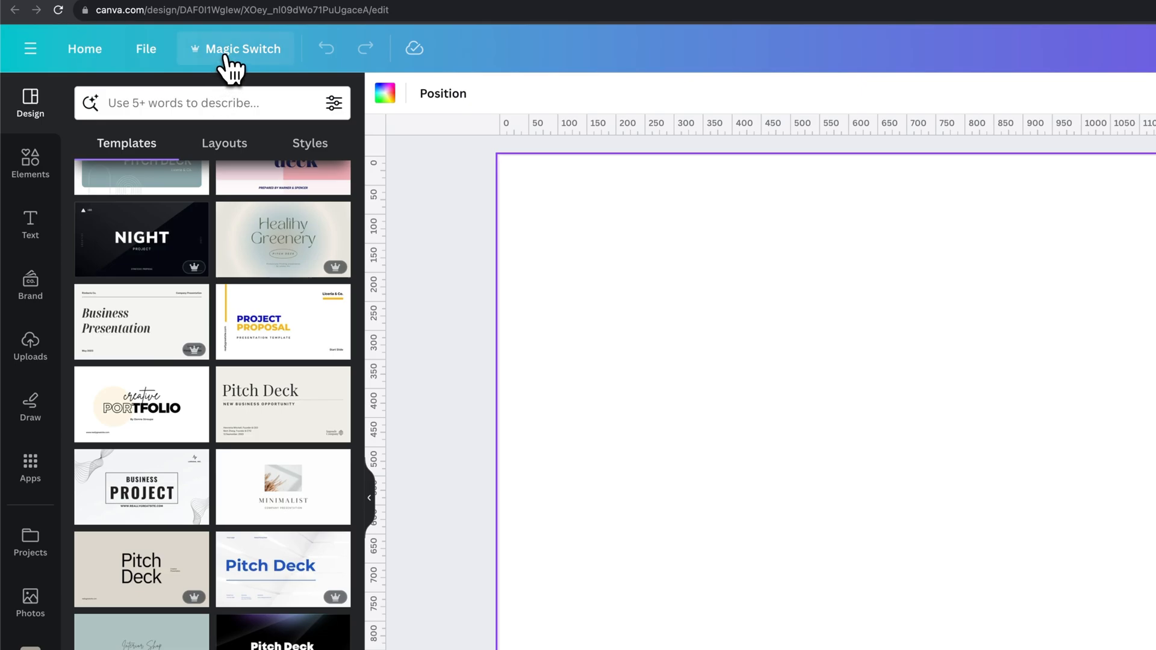
pyautogui.click(242, 49)
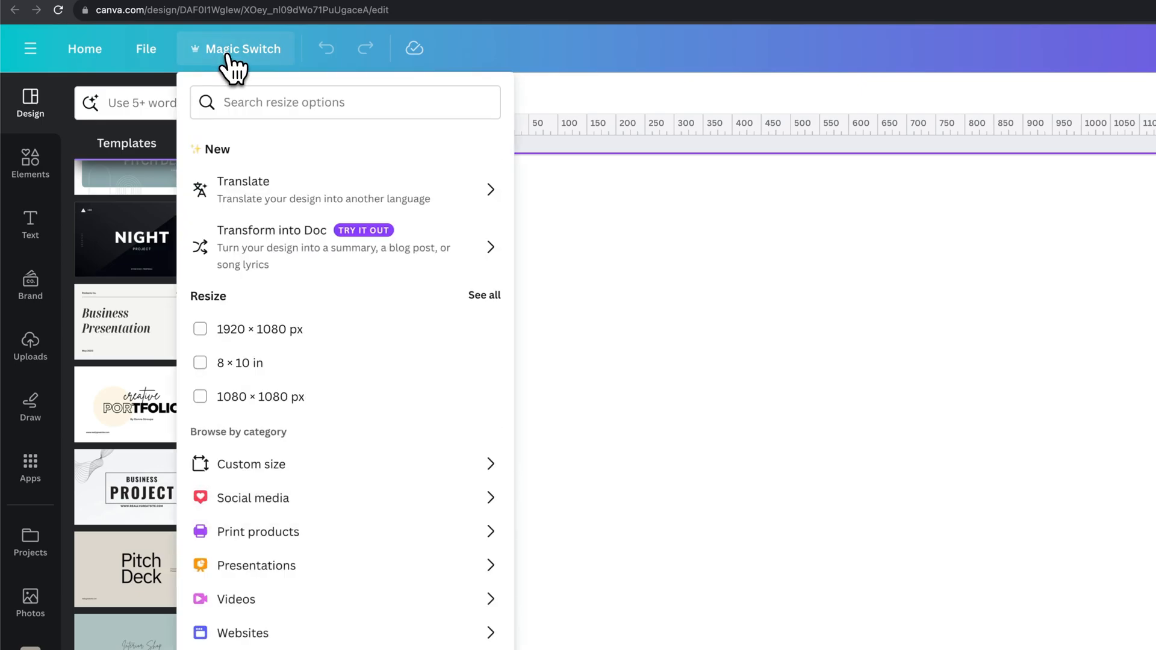
pyautogui.moveTo(279, 70)
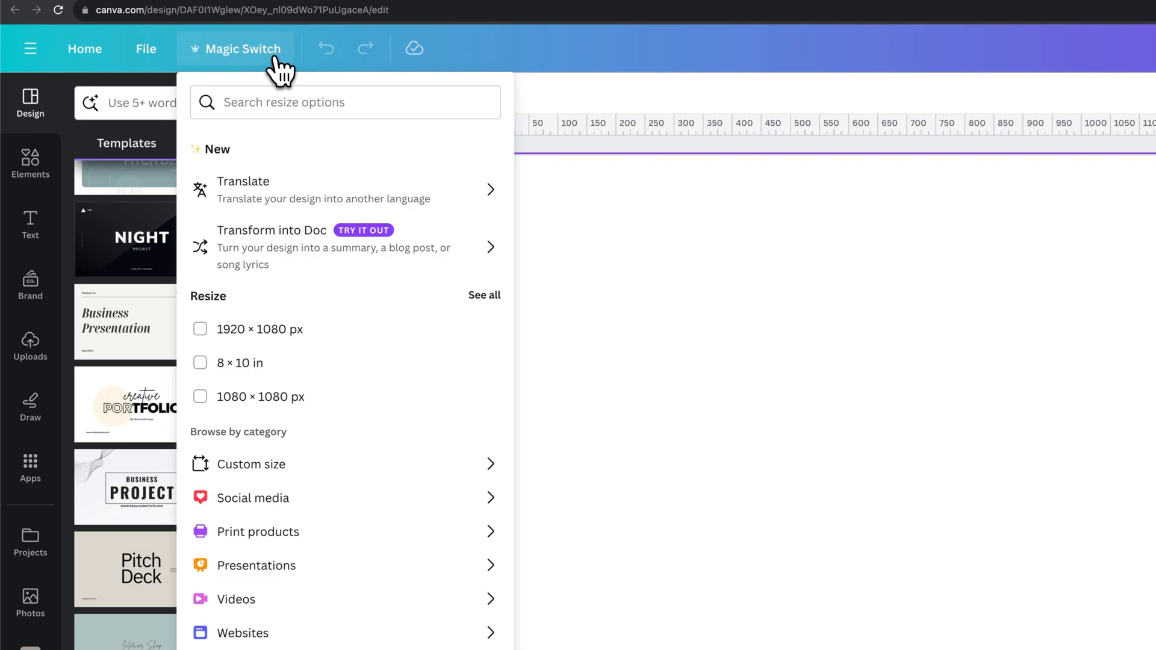
pyautogui.click(145, 49)
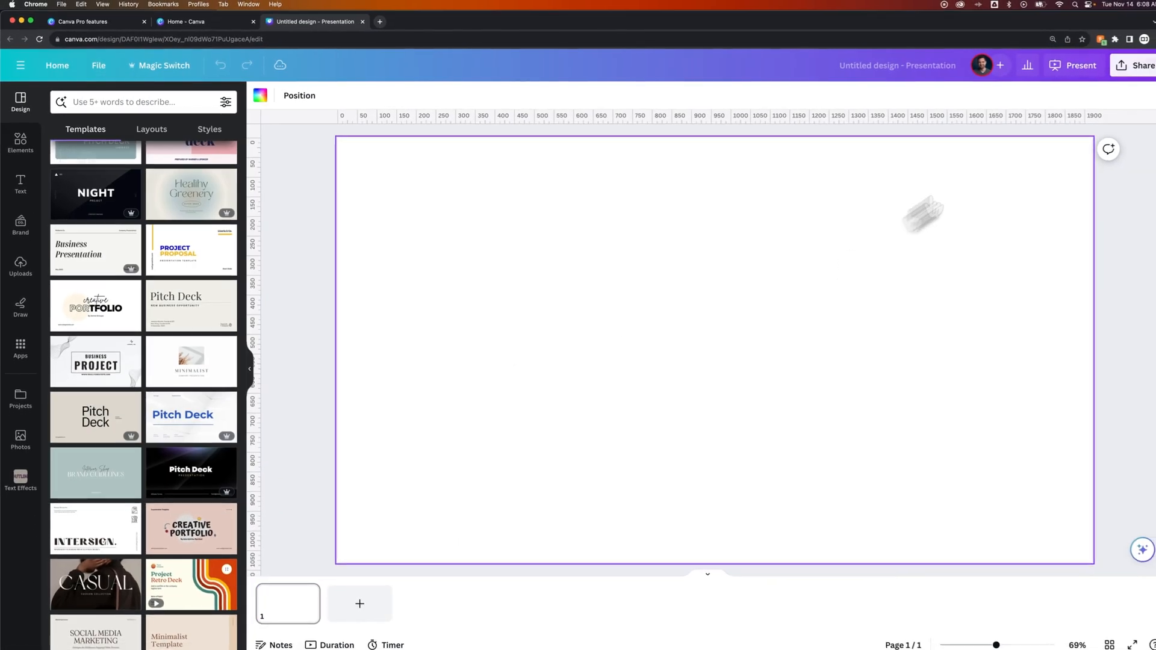
pyautogui.click(1134, 65)
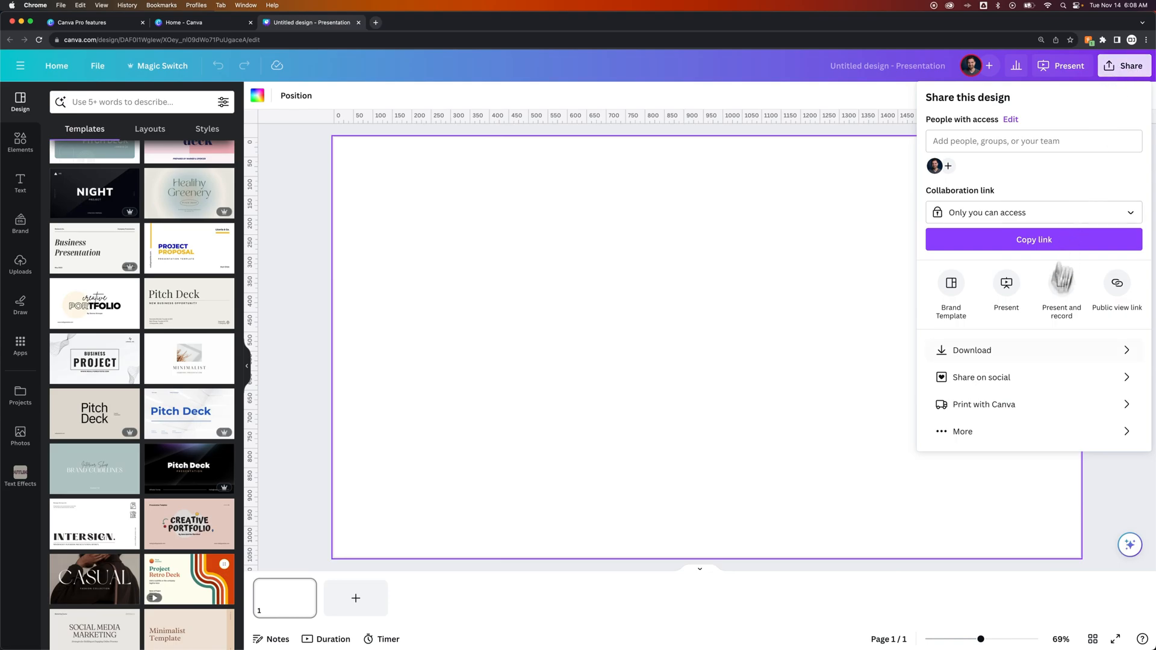
pyautogui.click(972, 350)
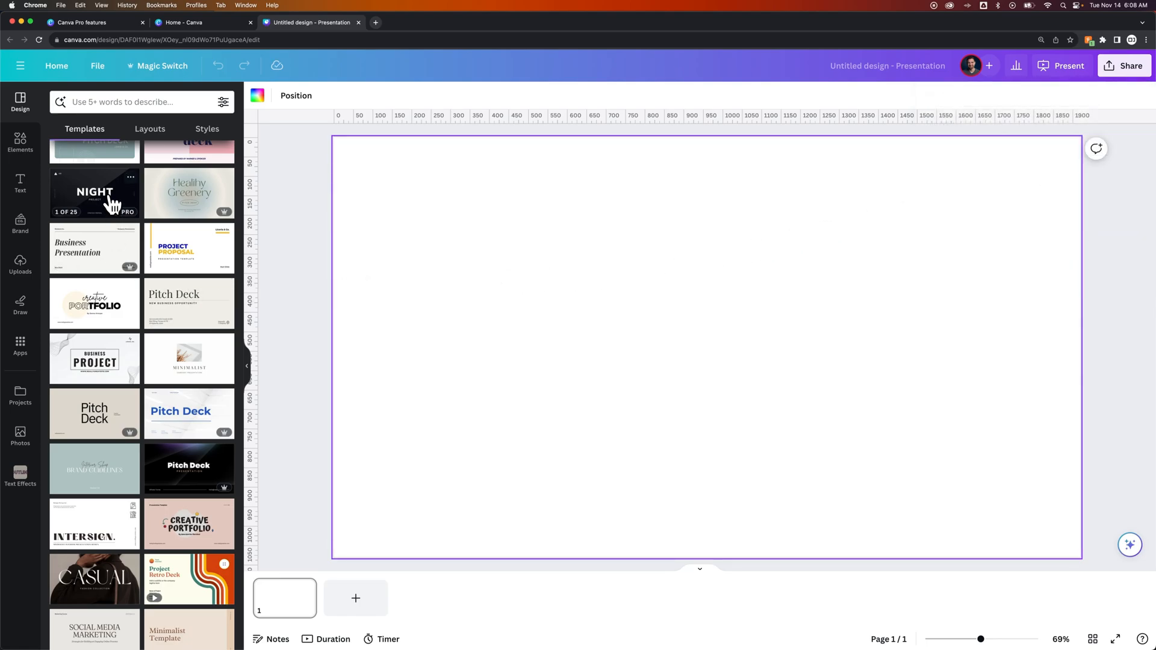
# Step: Apply the NIGHT PROJECT cover page from the Black and Gray Gradient Professional template
pyautogui.click(94, 194)
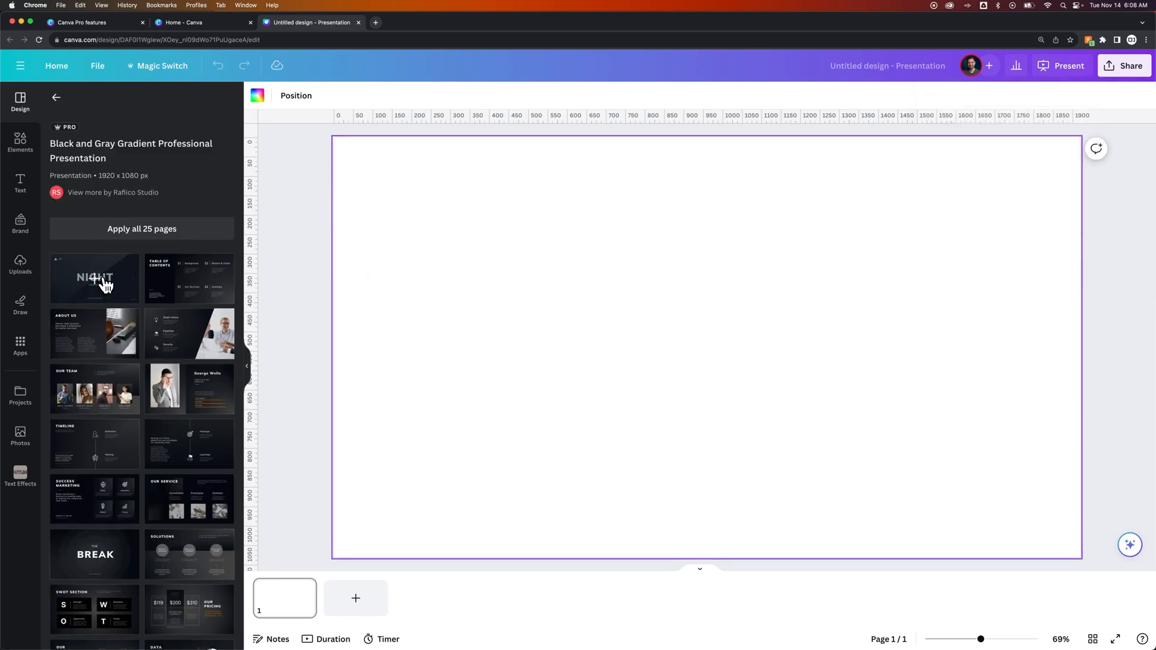
pyautogui.click(94, 278)
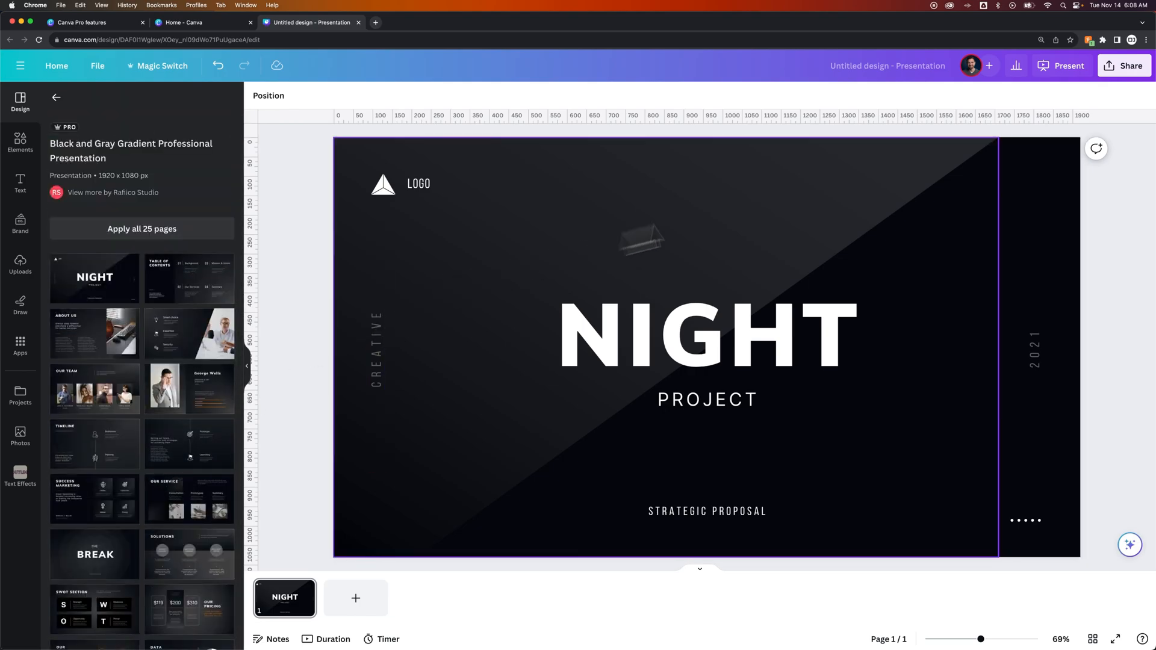
pyautogui.click(1124, 66)
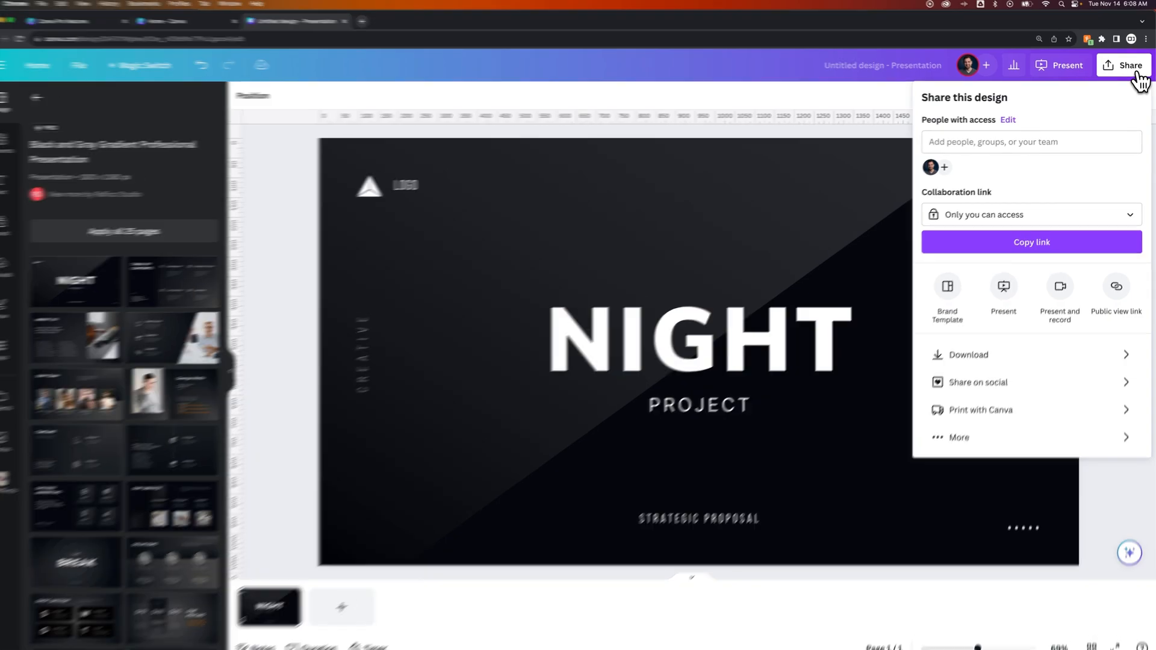
pyautogui.click(967, 354)
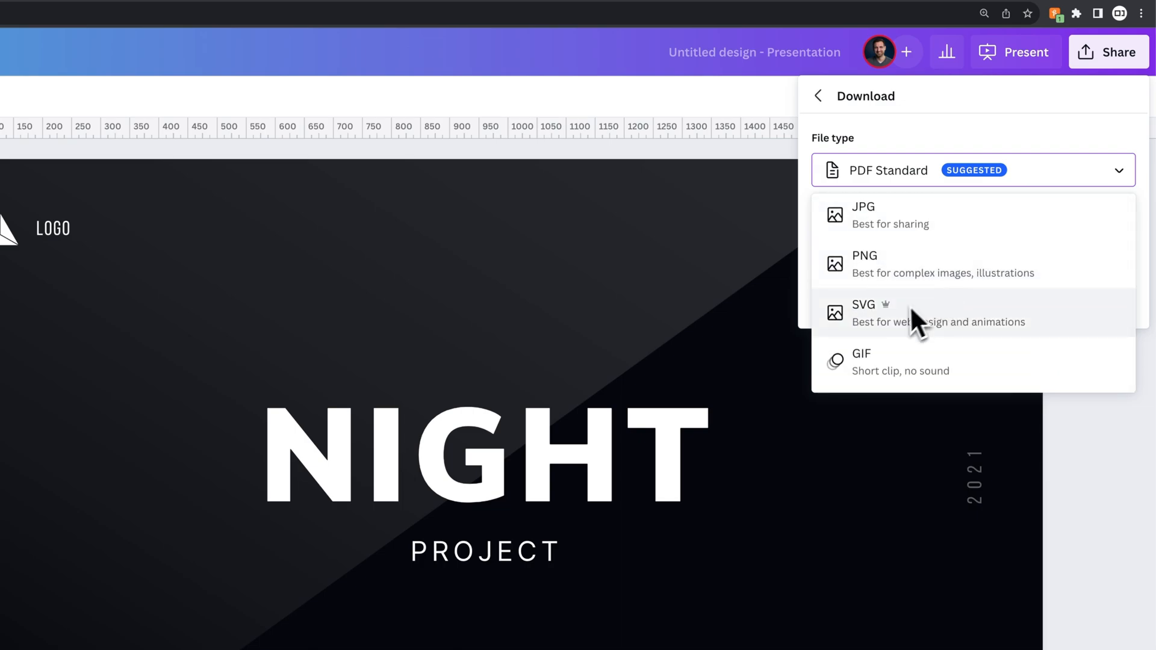
pyautogui.moveTo(889, 328)
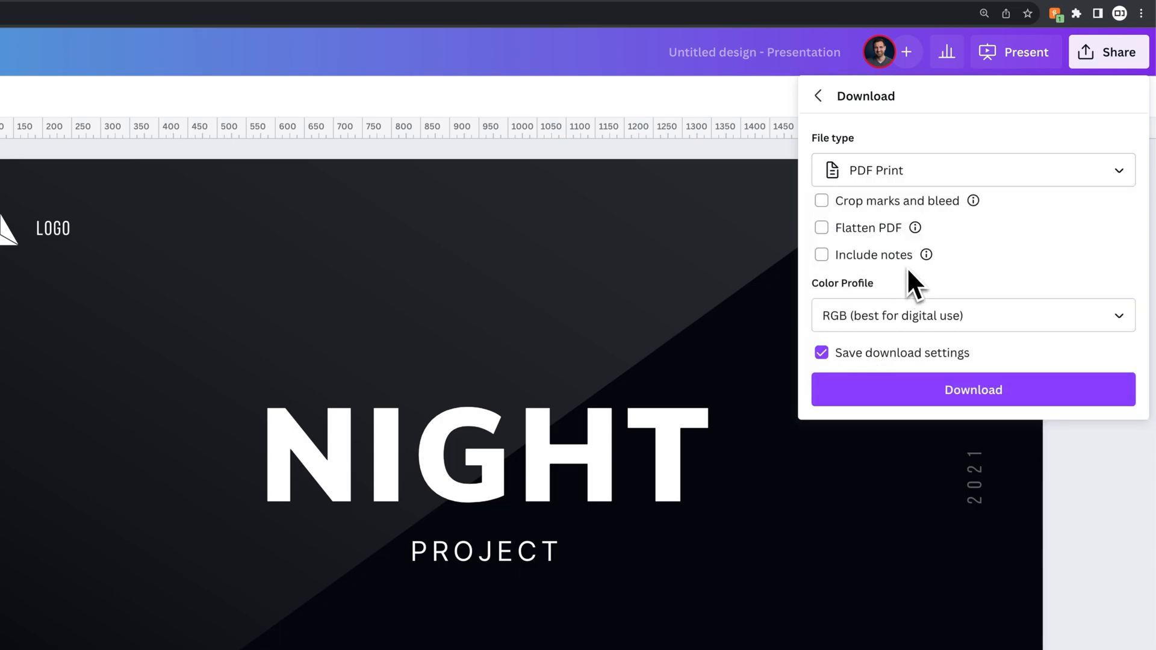
pyautogui.click(972, 316)
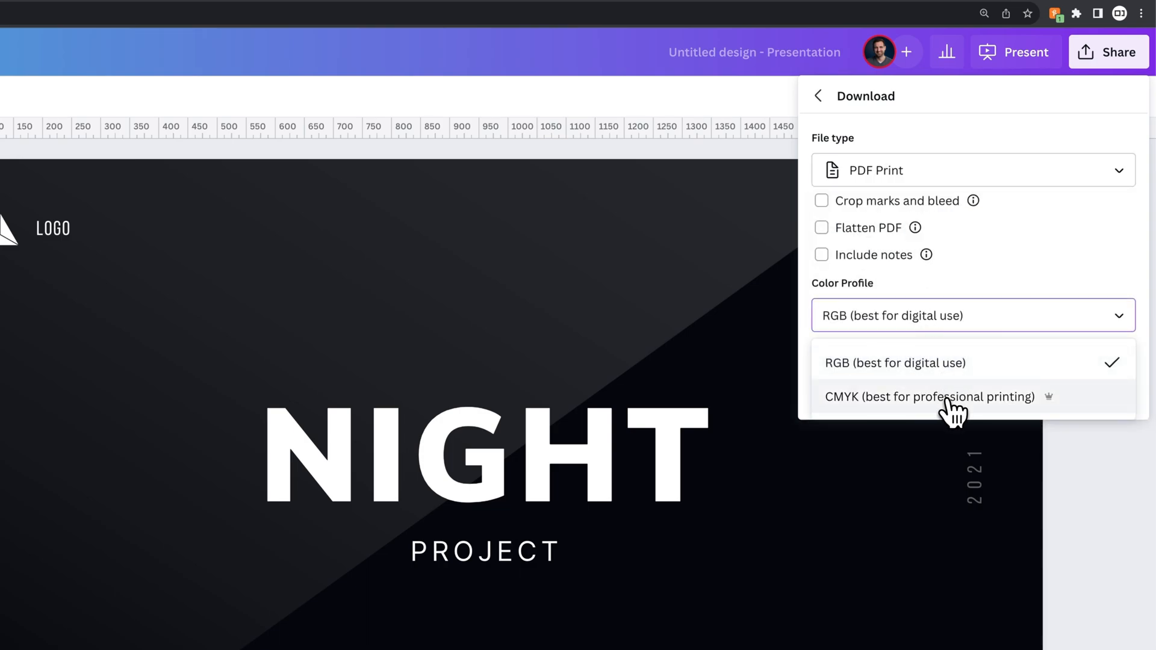
pyautogui.click(930, 397)
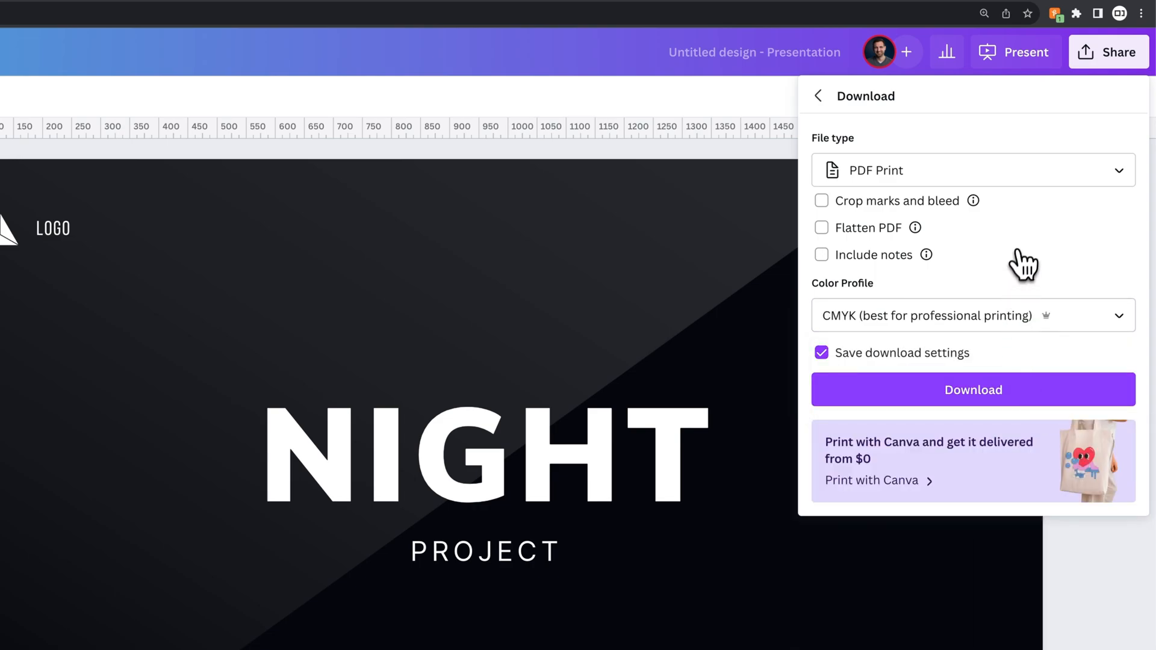
pyautogui.moveTo(1044, 267)
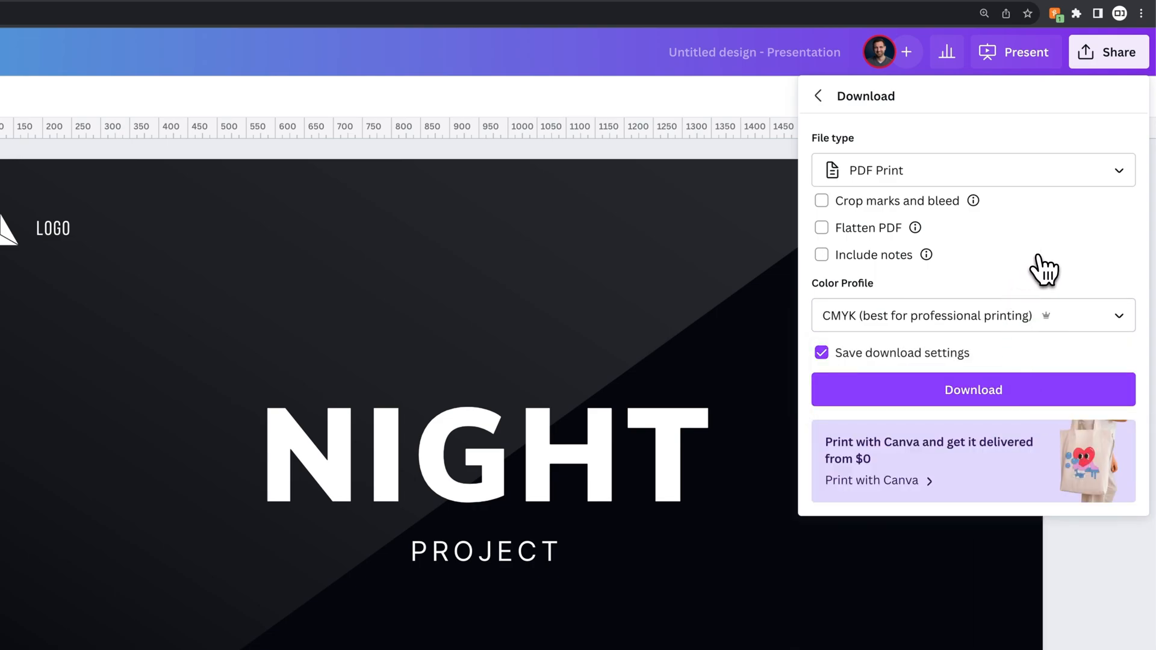
pyautogui.moveTo(1040, 269)
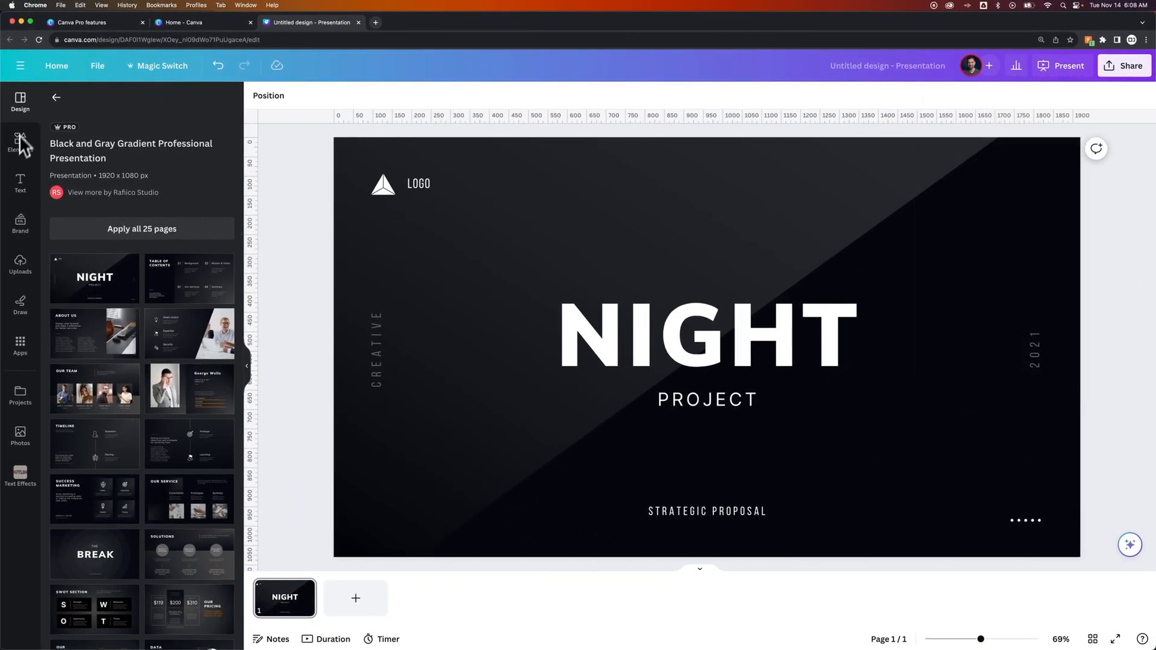
pyautogui.moveTo(214, 331)
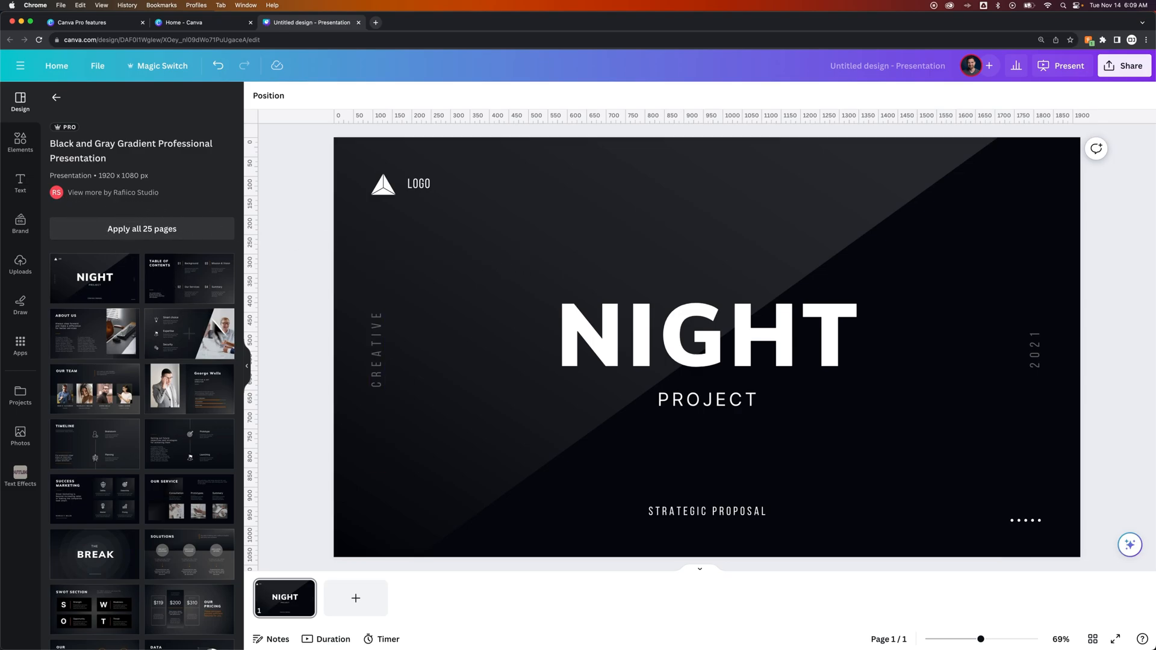
# Step: Apply the George Wells profile page, select its portrait, and open Edit photo
pyautogui.click(188, 388)
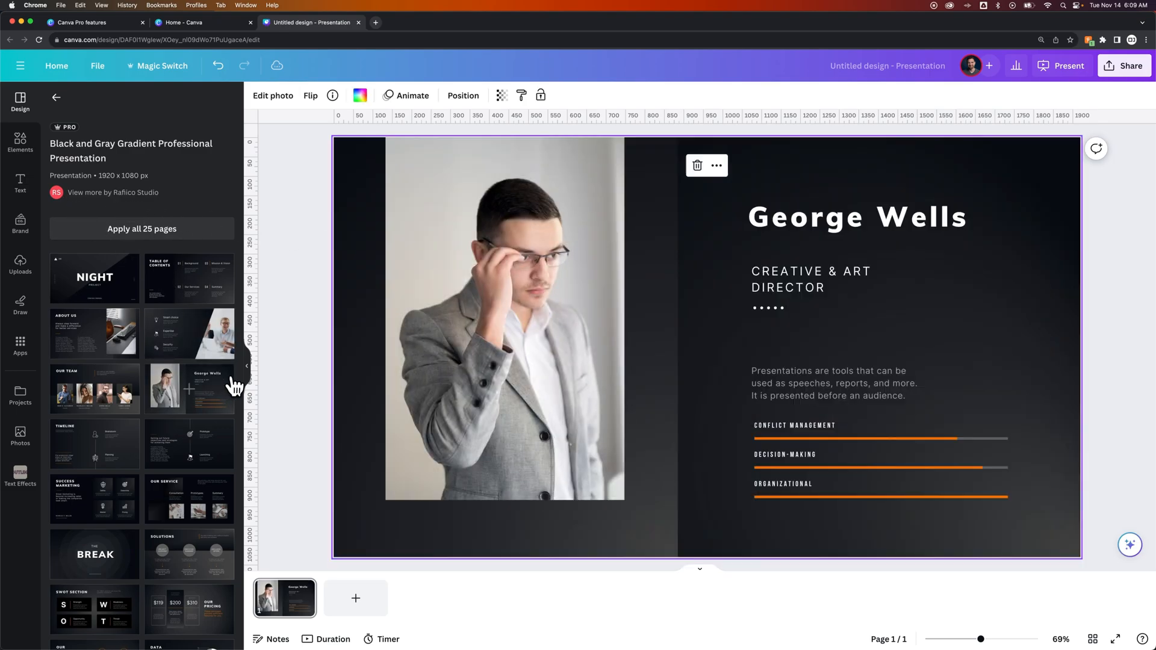
pyautogui.click(503, 318)
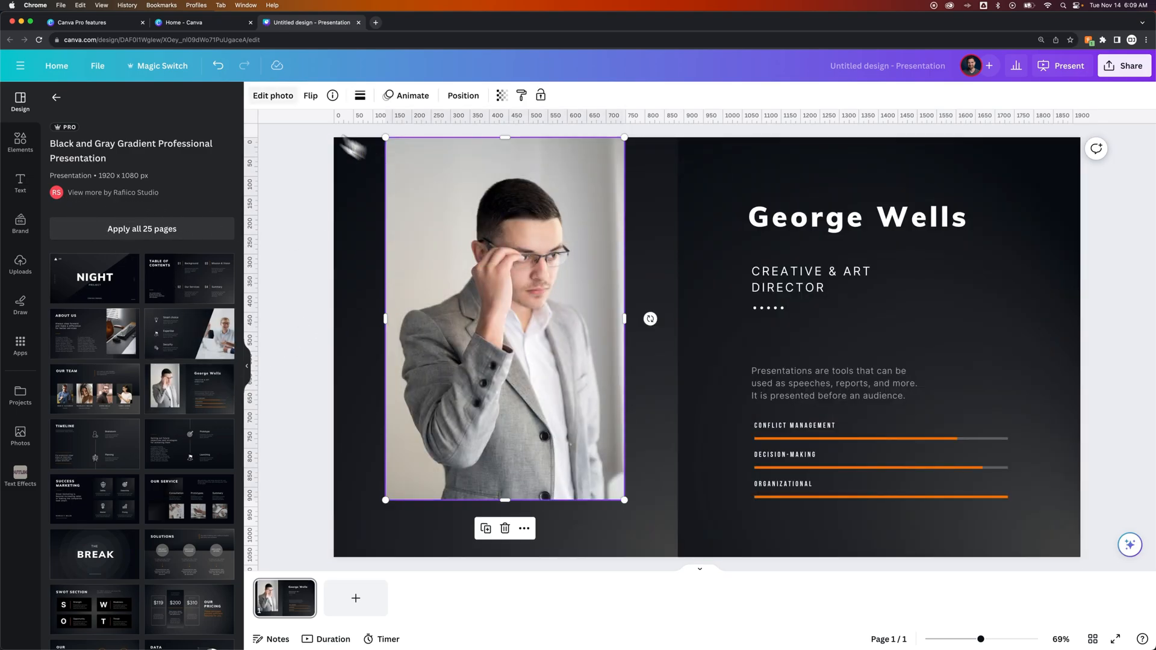
pyautogui.click(273, 95)
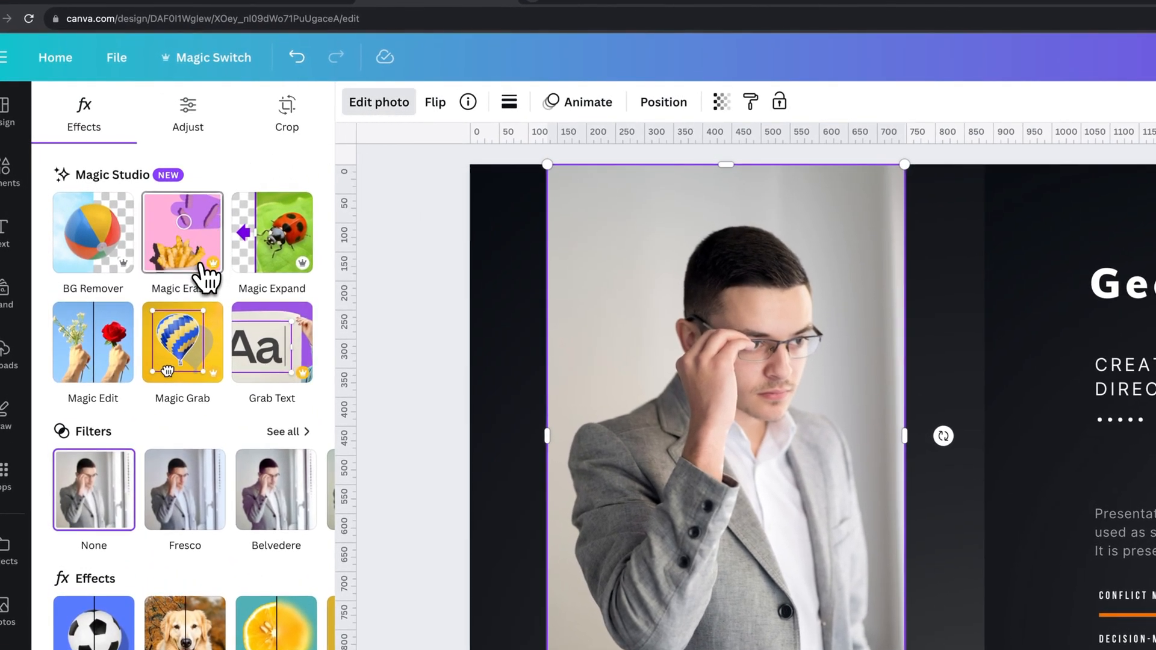
pyautogui.moveTo(309, 277)
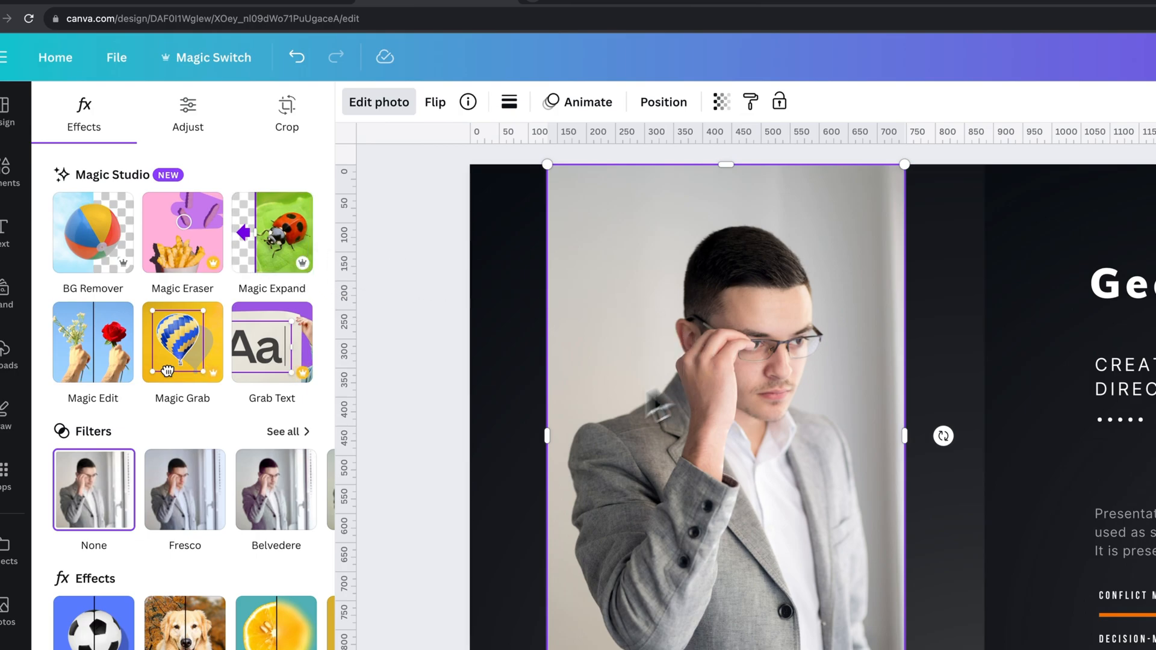
pyautogui.moveTo(271, 233)
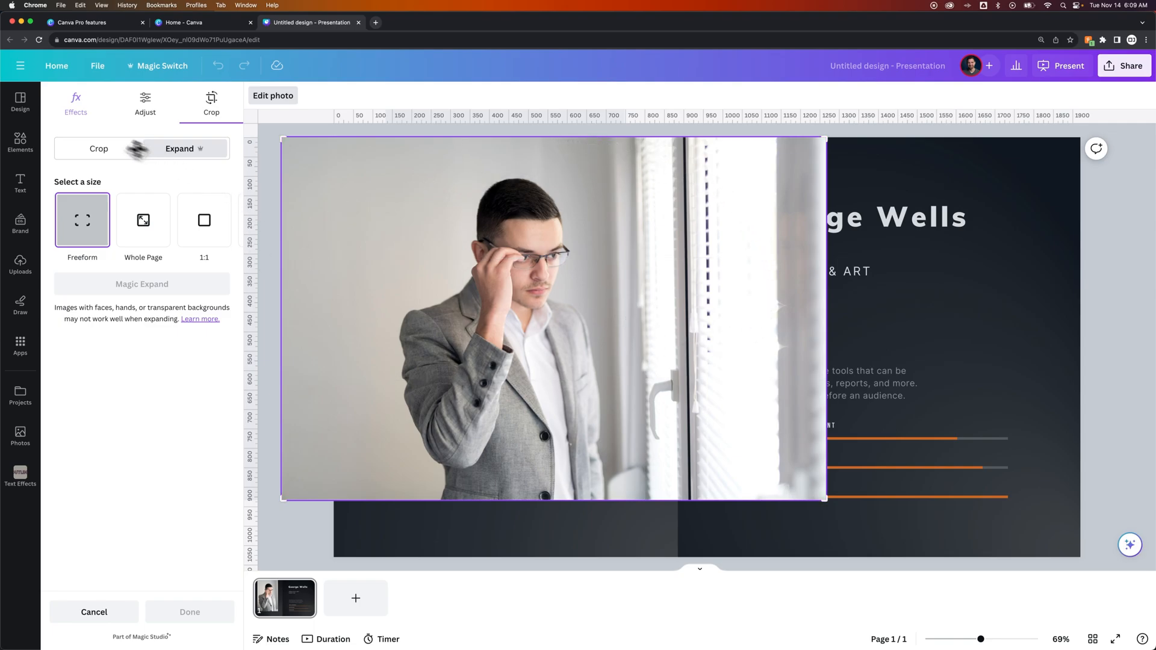
# Step: Try a crop and Magic Expand on the portrait, then discard the expanded results
pyautogui.click(98, 149)
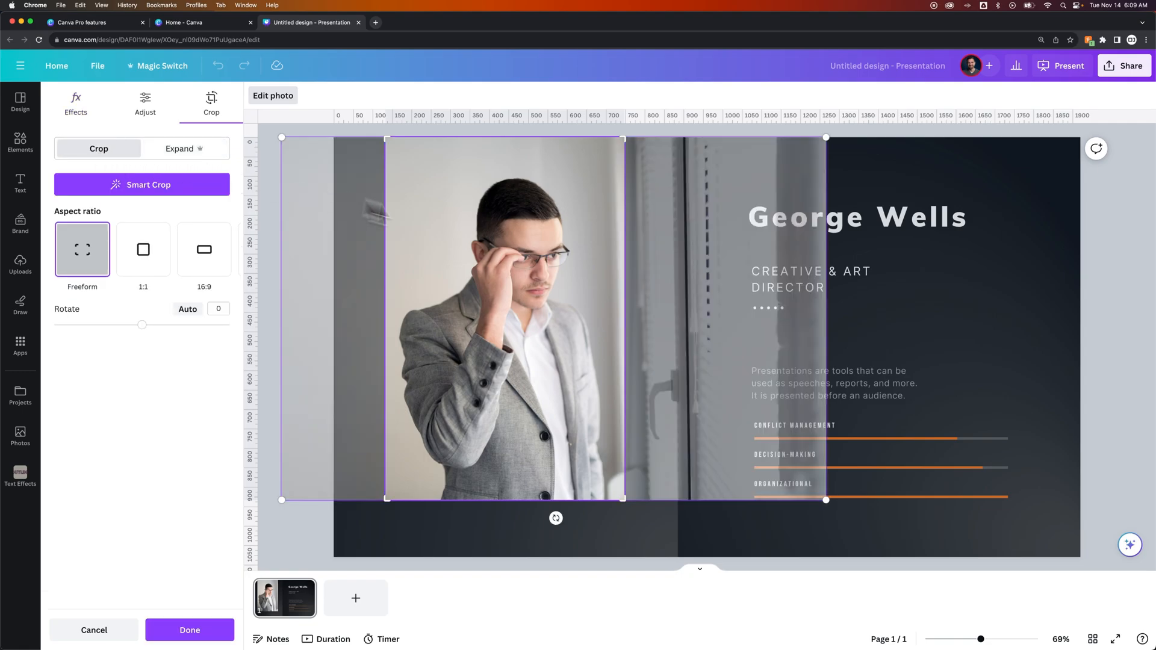
pyautogui.moveTo(387, 138)
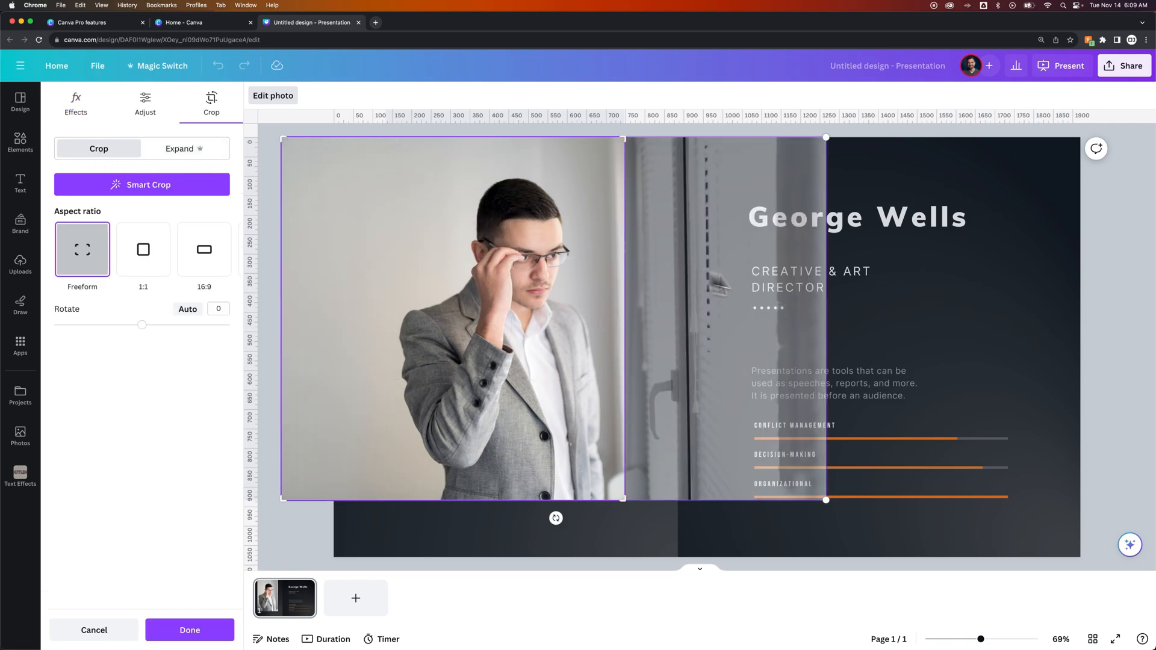
pyautogui.click(189, 630)
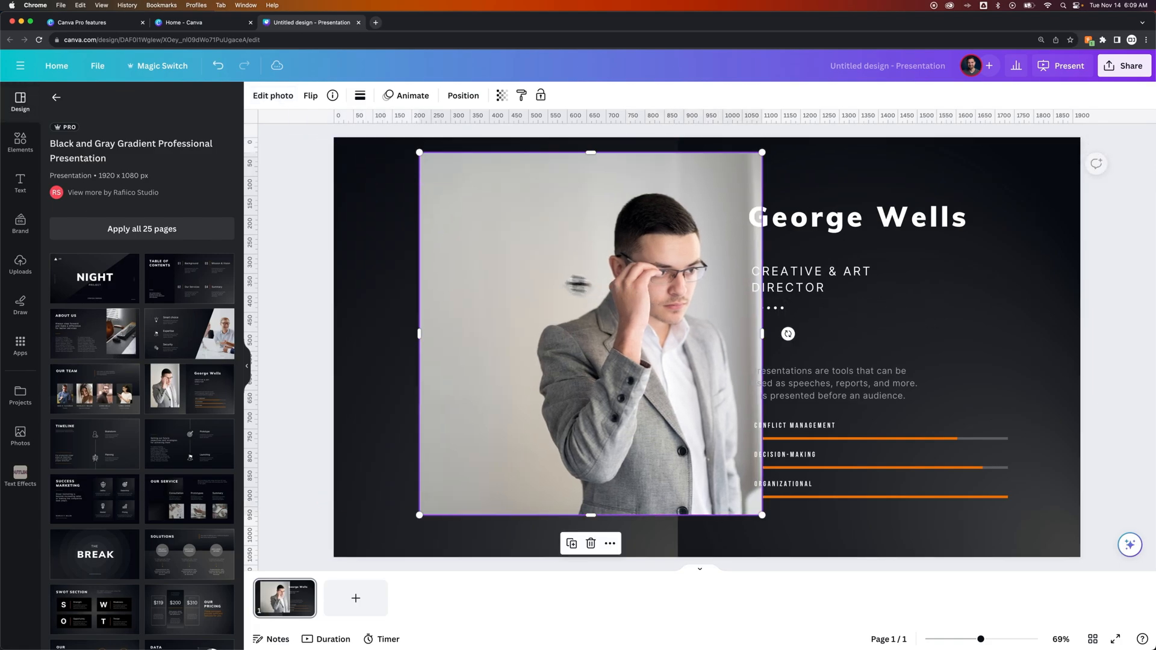
pyautogui.click(272, 96)
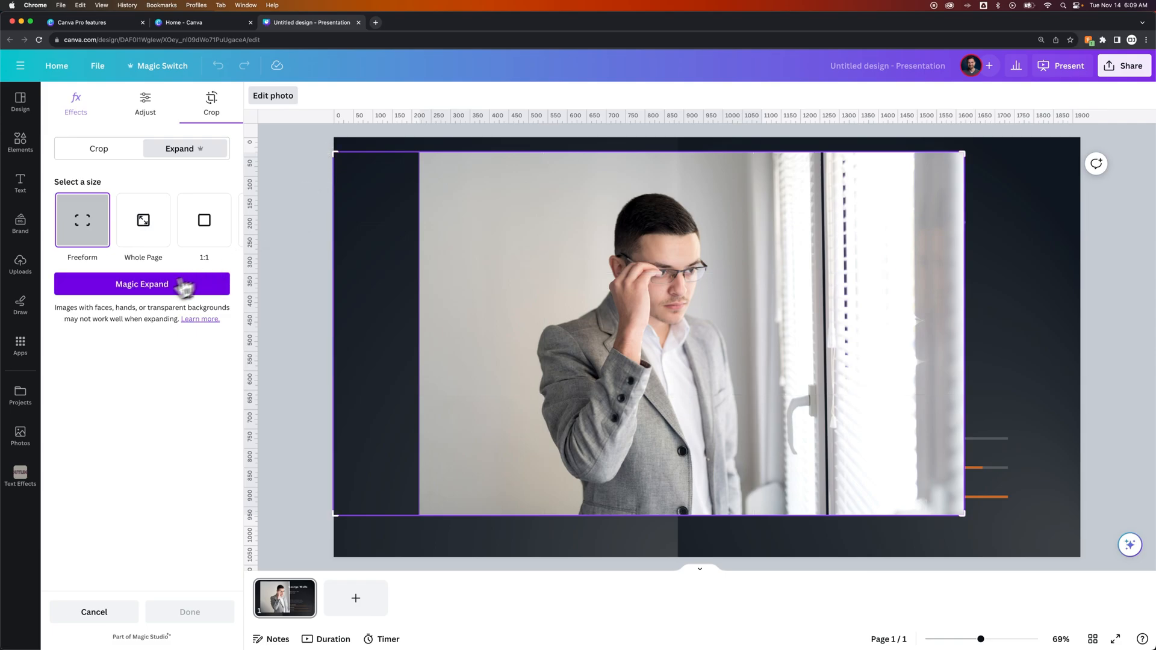
pyautogui.click(142, 284)
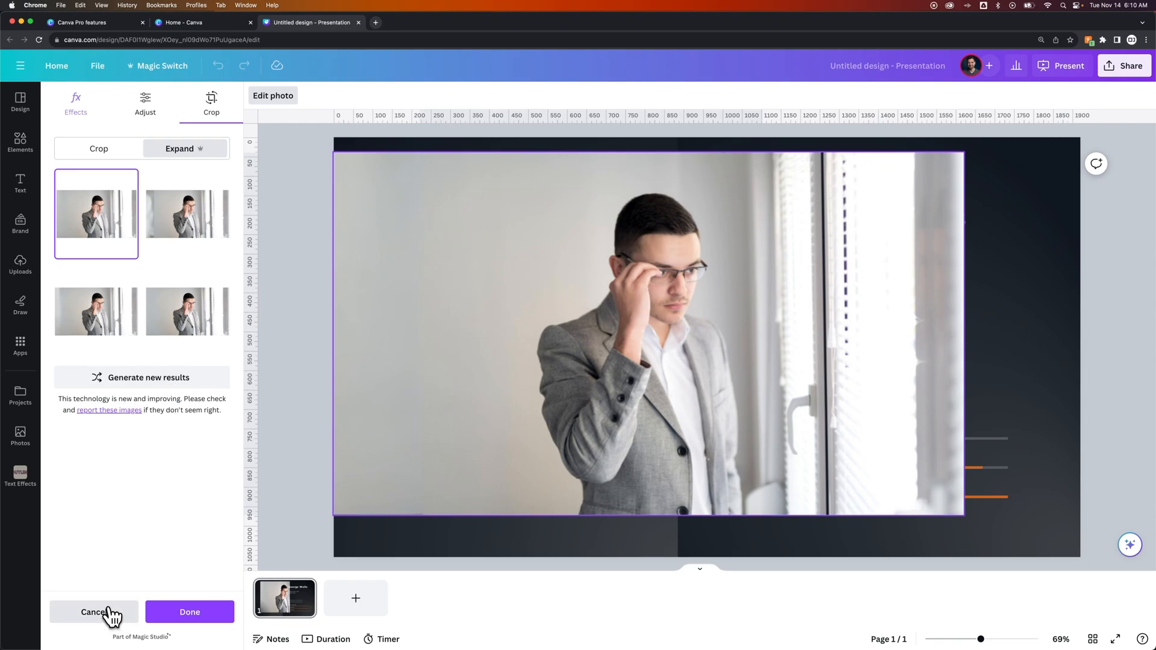
pyautogui.click(94, 612)
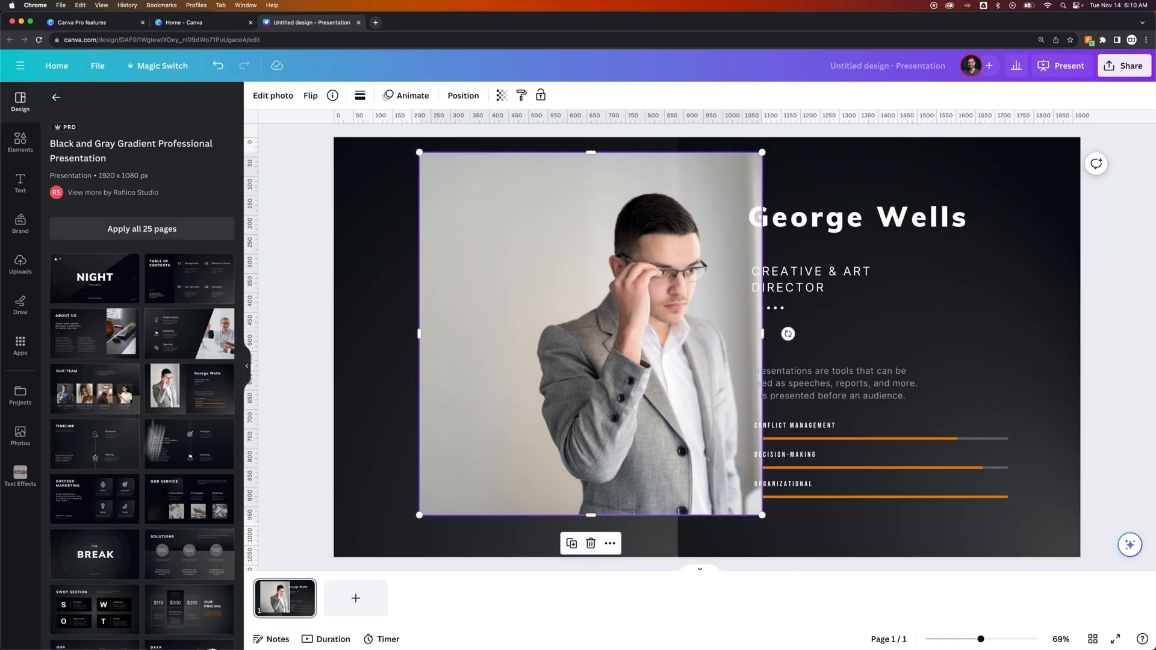
pyautogui.moveTo(329, 477)
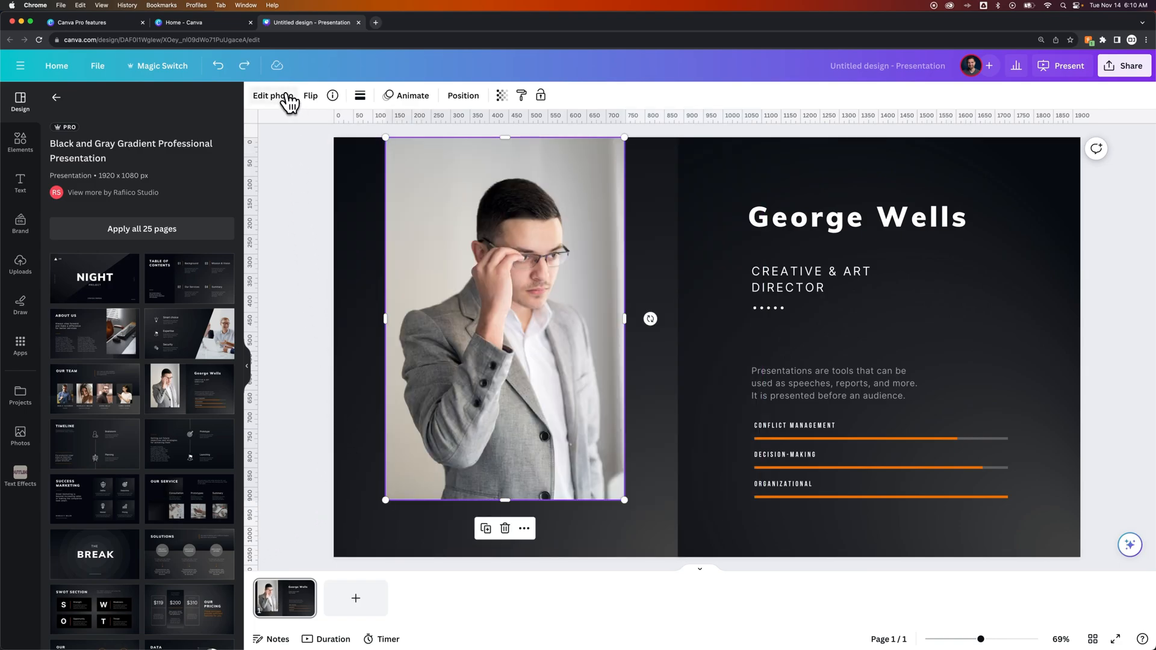
# Step: Remove the portrait's background, pick the Erase brush, and return to Edit photo
pyautogui.click(271, 96)
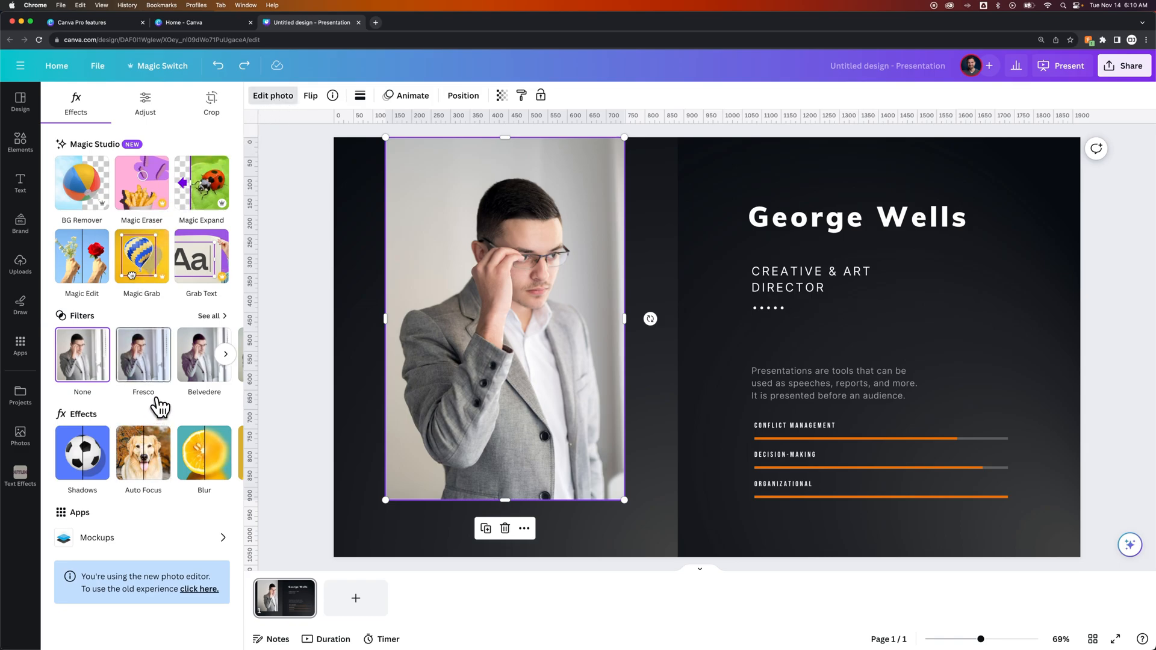
pyautogui.moveTo(164, 398)
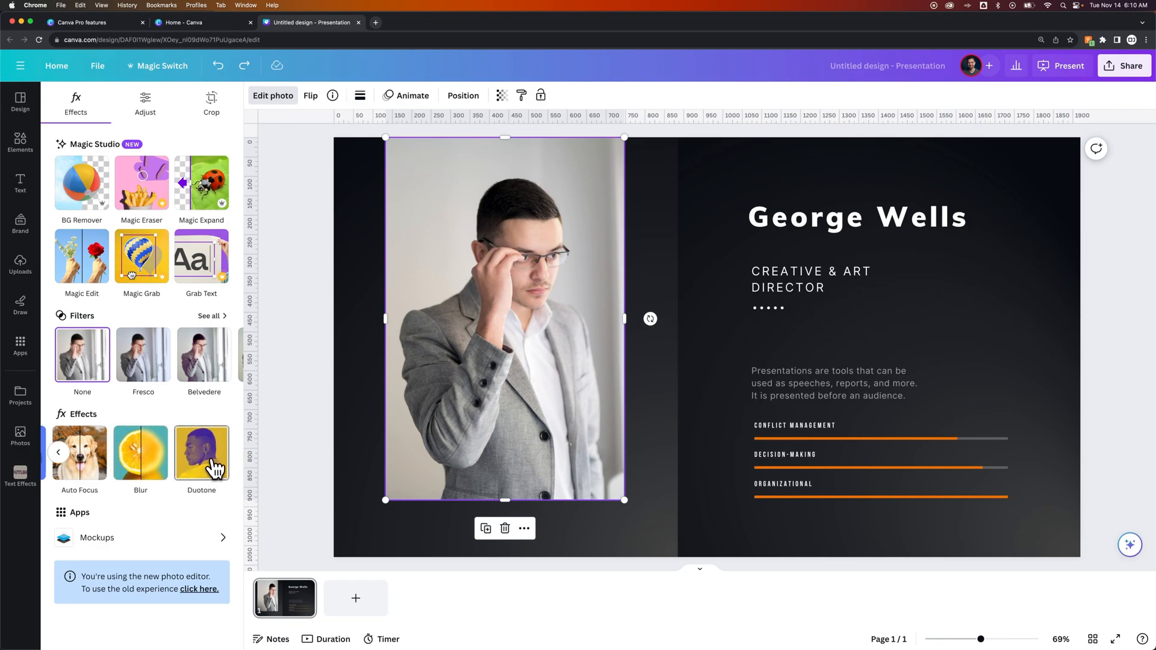
pyautogui.moveTo(82, 183)
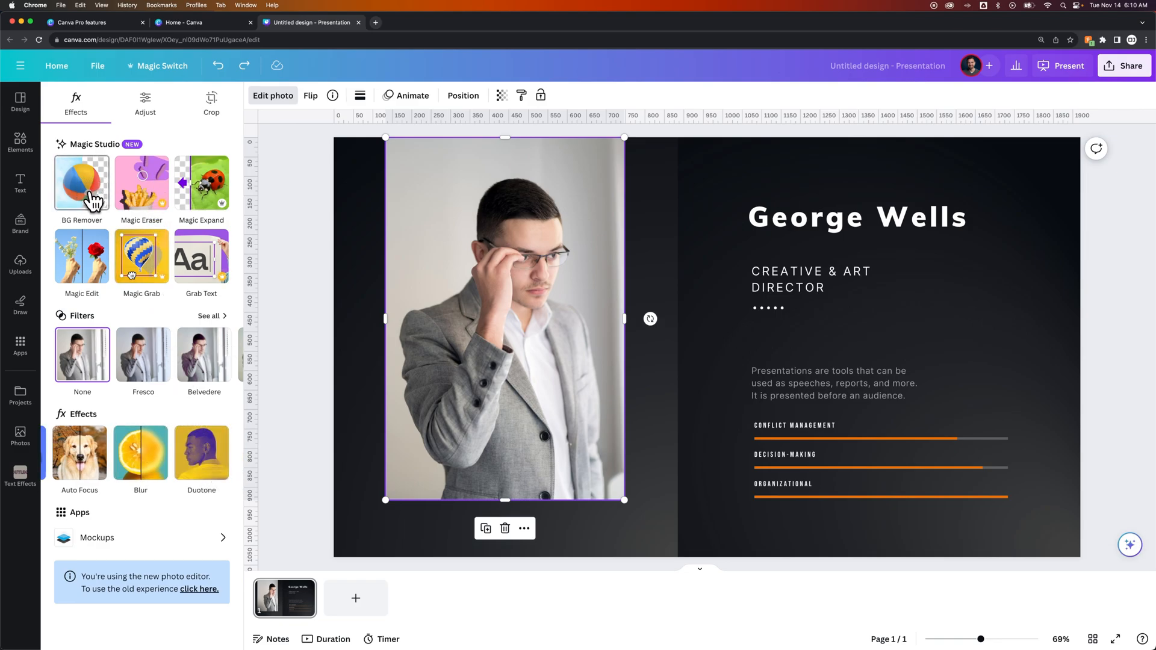
pyautogui.click(82, 183)
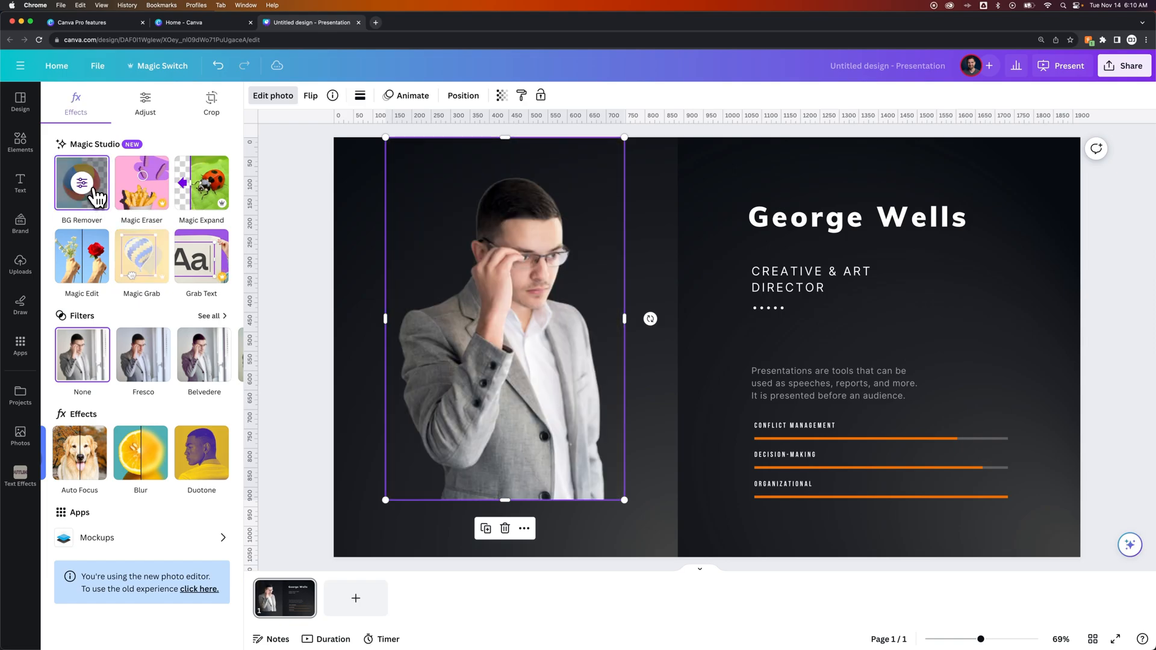
pyautogui.moveTo(710, 336)
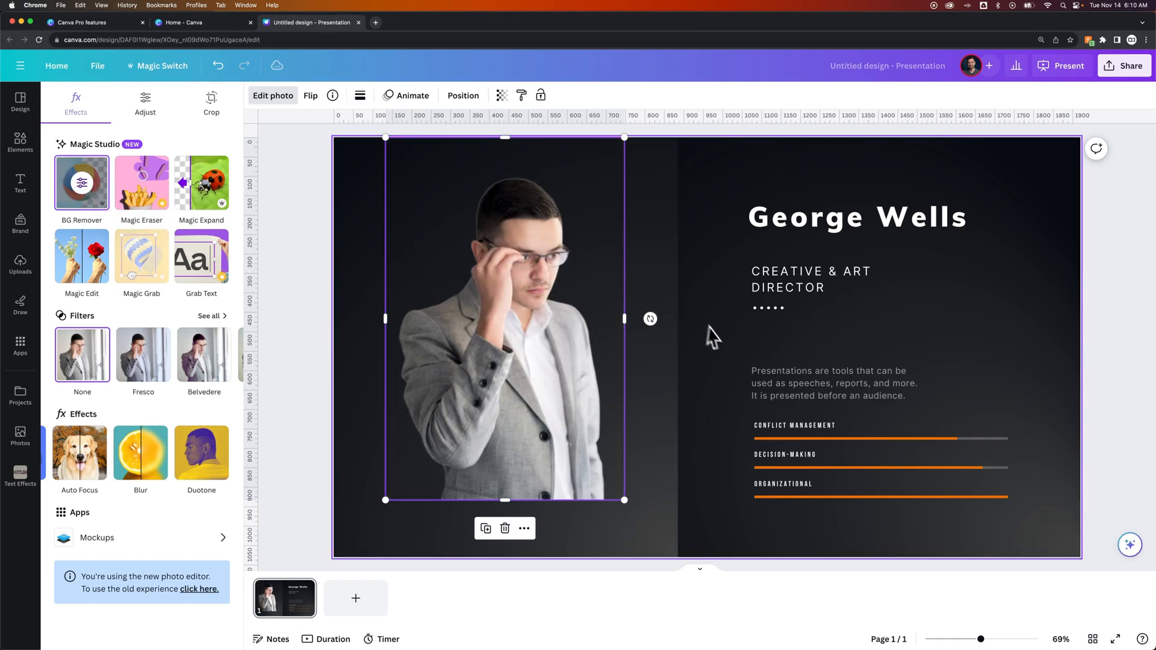
pyautogui.click(81, 182)
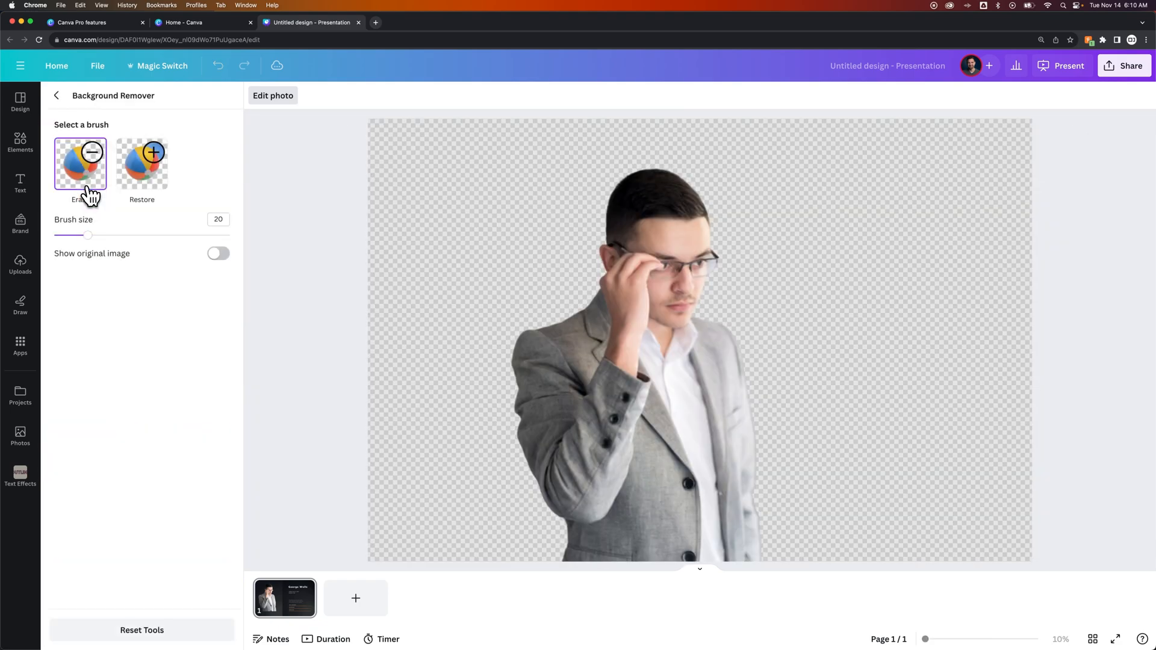
pyautogui.moveTo(132, 262)
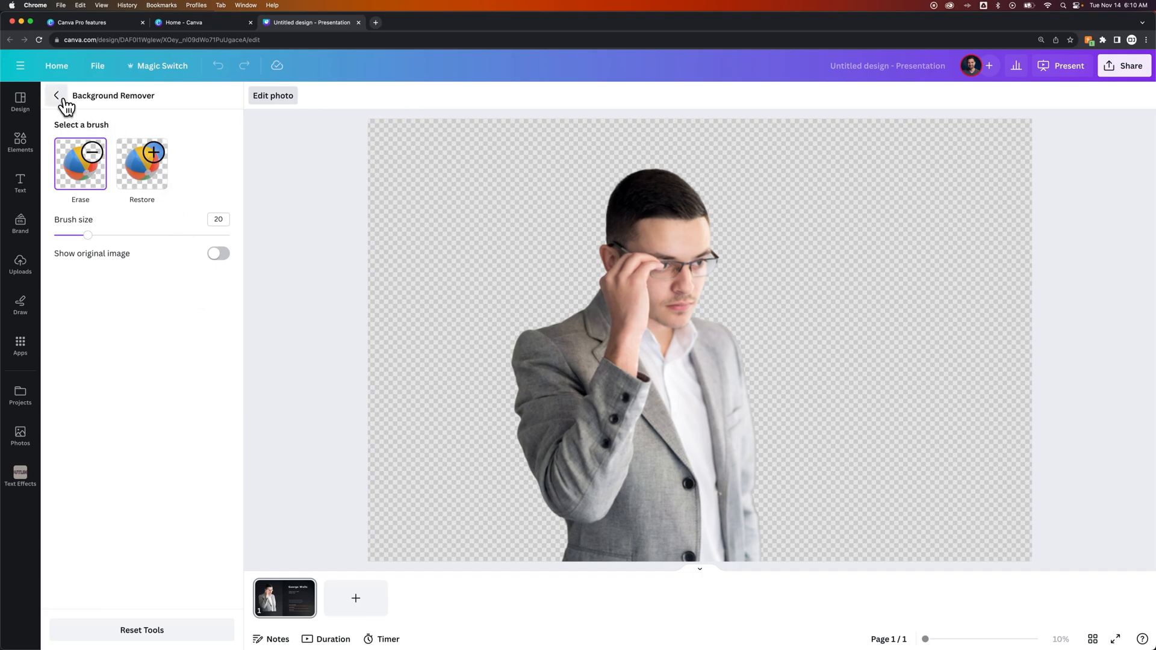
pyautogui.click(56, 96)
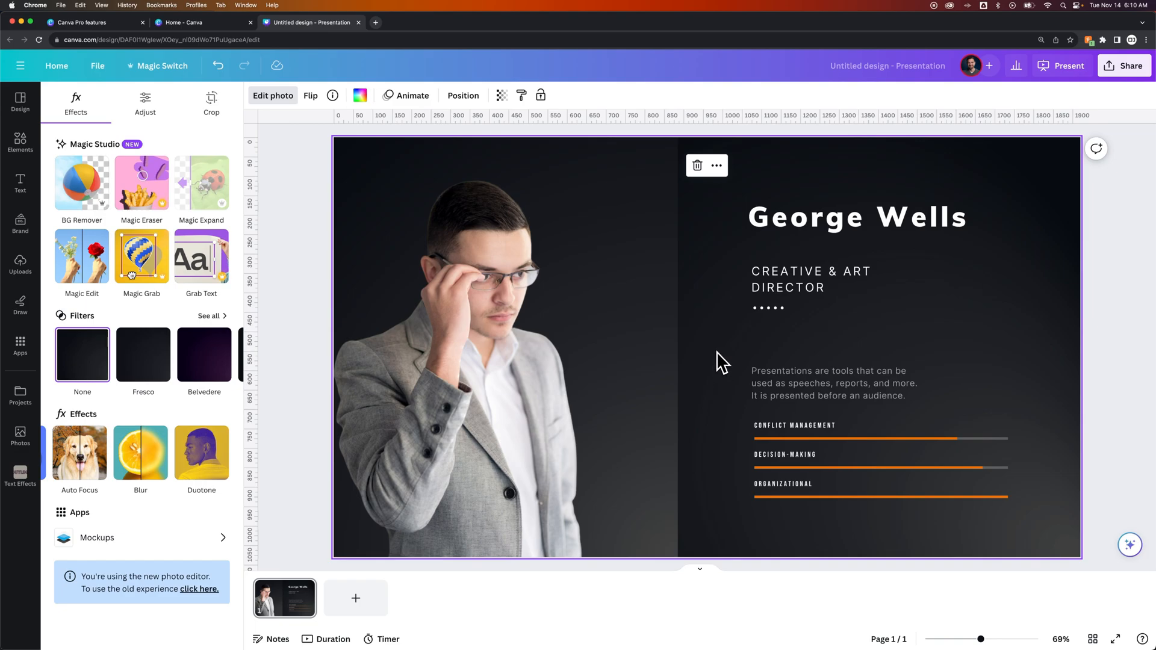
pyautogui.moveTo(728, 363)
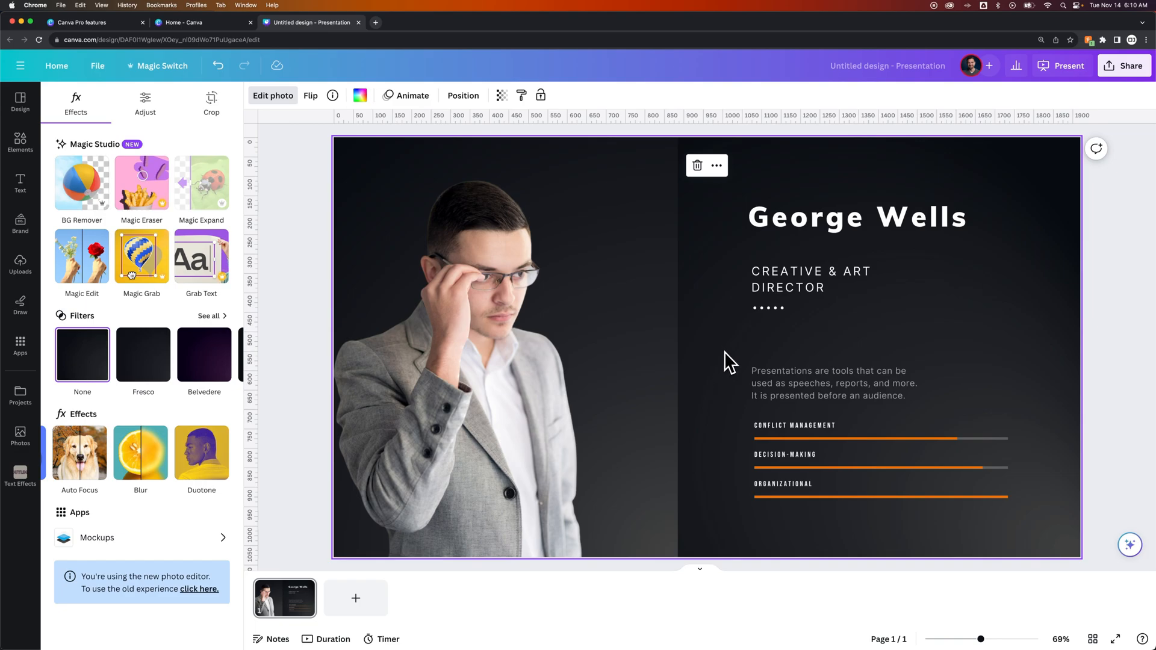
pyautogui.moveTo(20, 181)
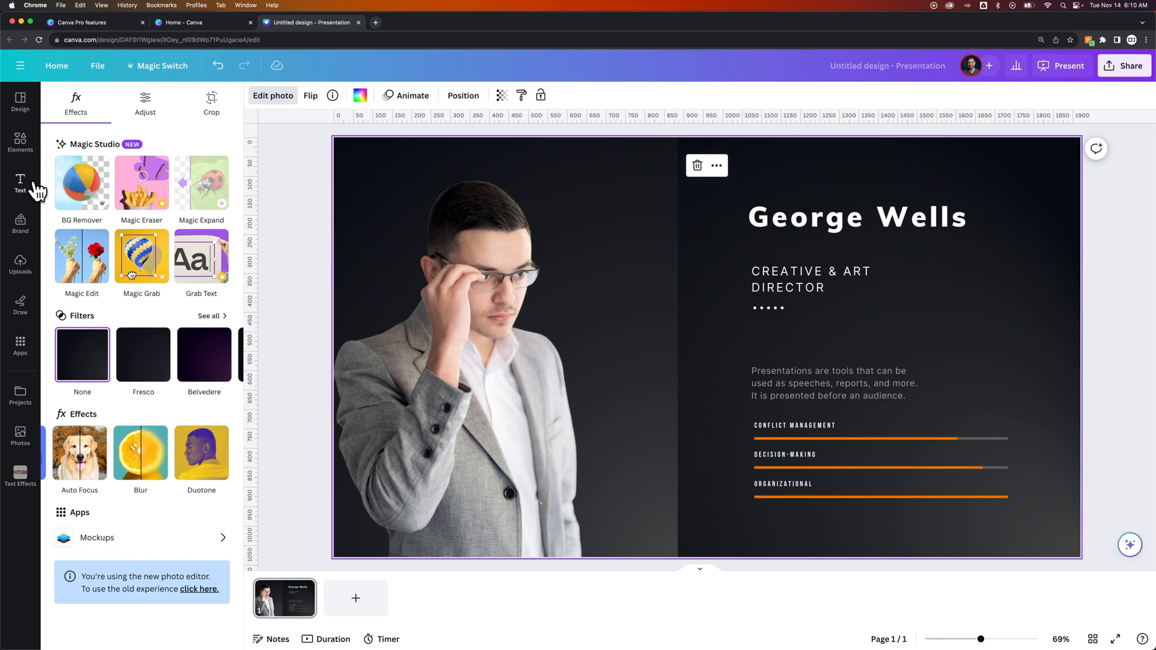
# Step: Browse Text font combinations, then open the Elements library
pyautogui.click(20, 181)
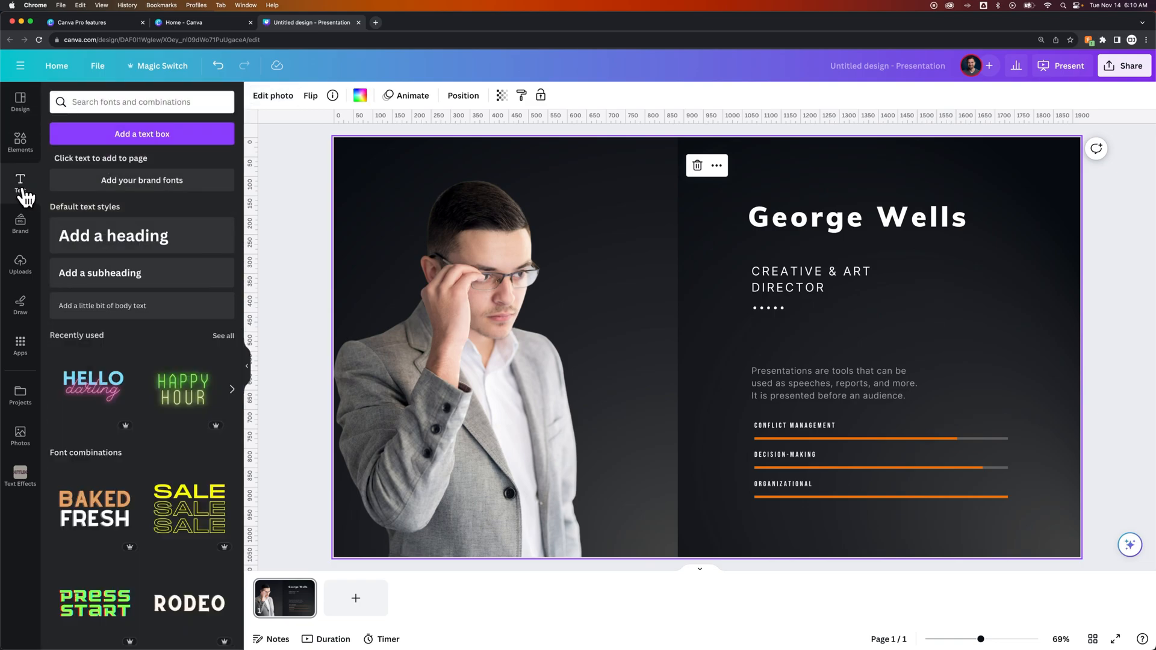
pyautogui.moveTo(158, 236)
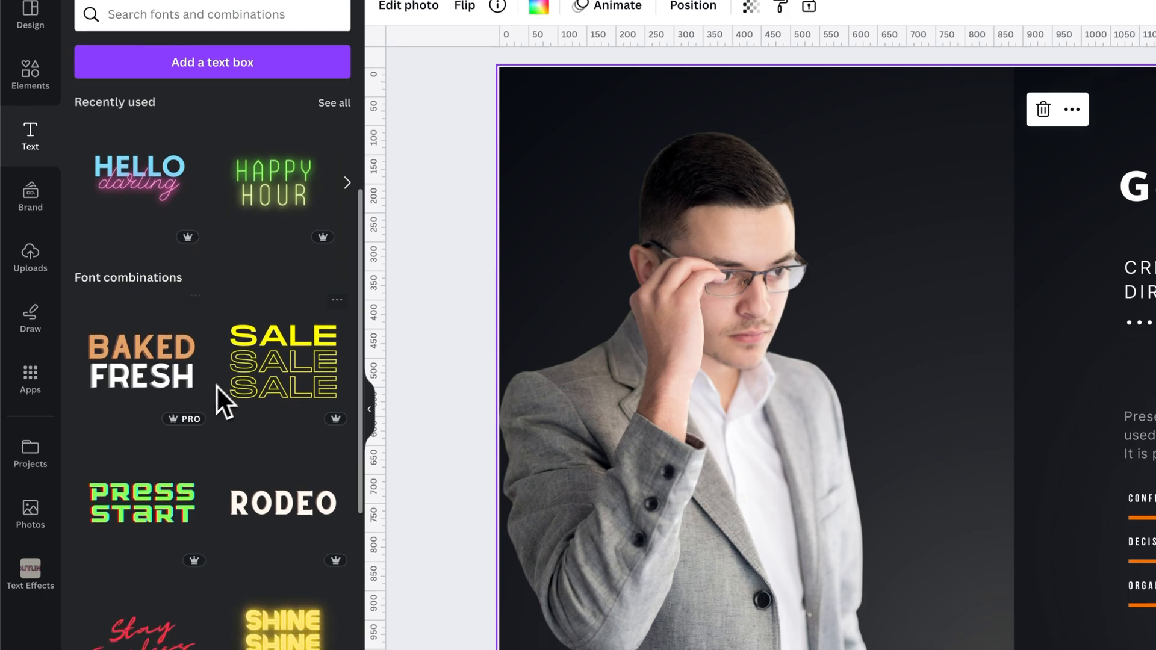
pyautogui.scroll(-3)
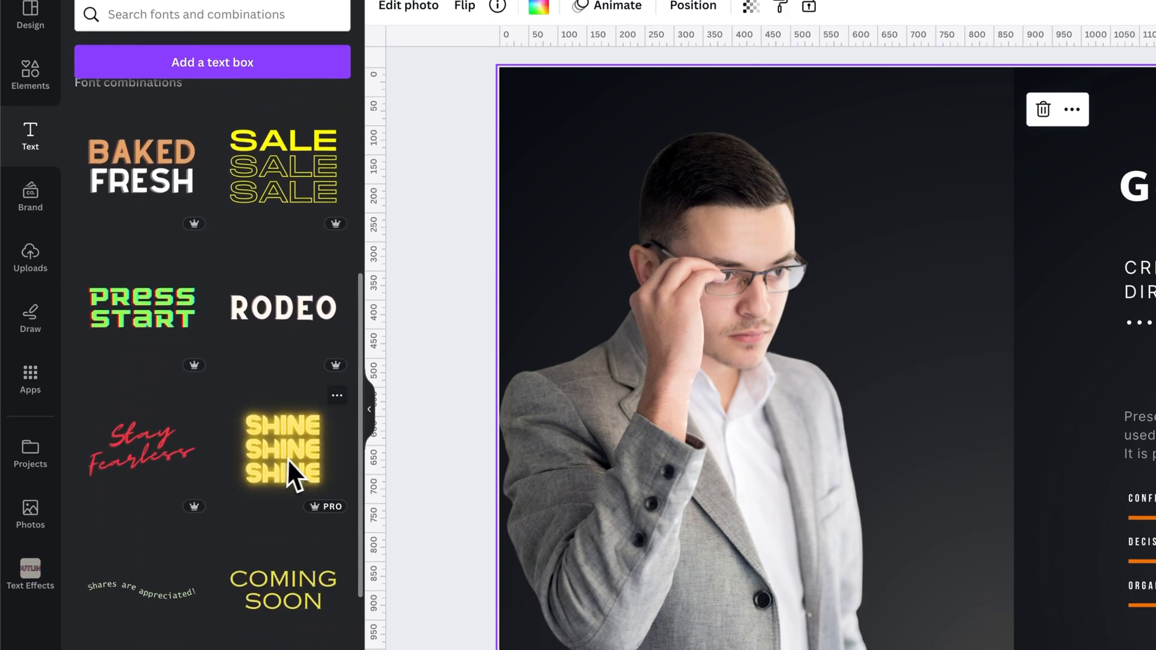
pyautogui.moveTo(280, 476)
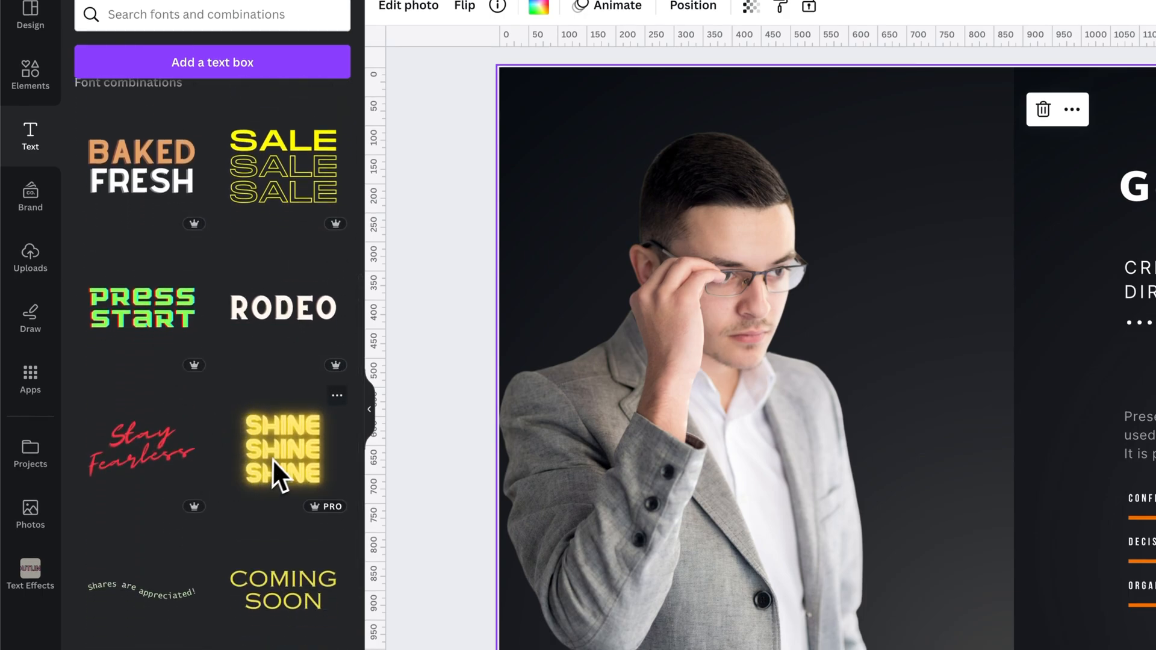
pyautogui.scroll(-3)
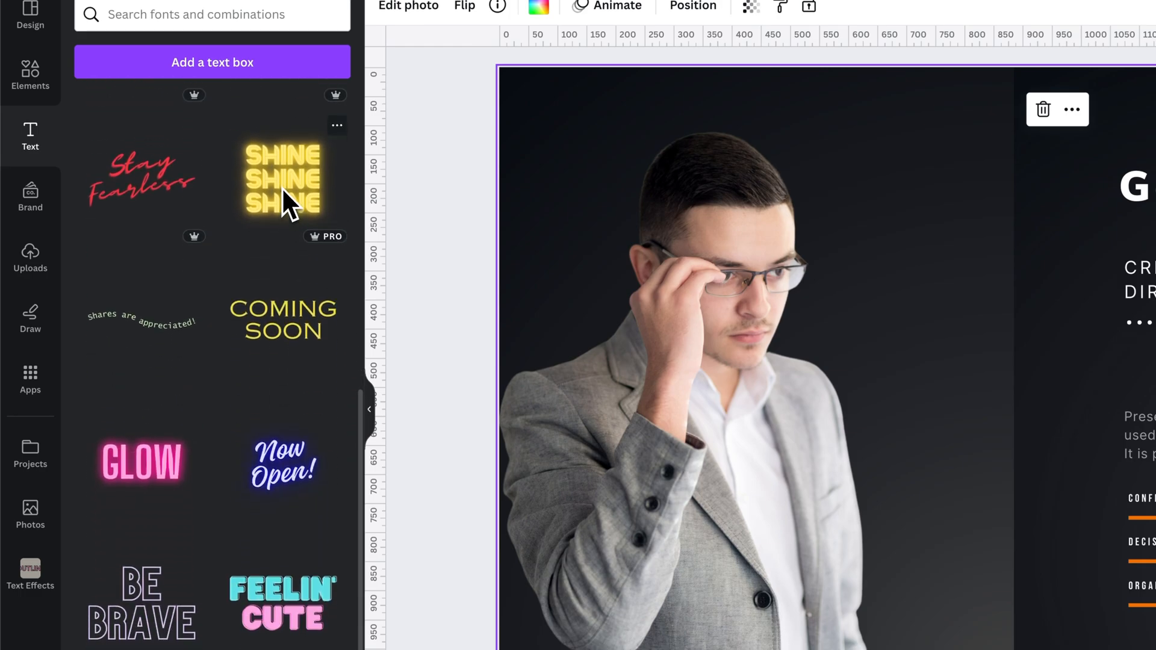
pyautogui.click(30, 193)
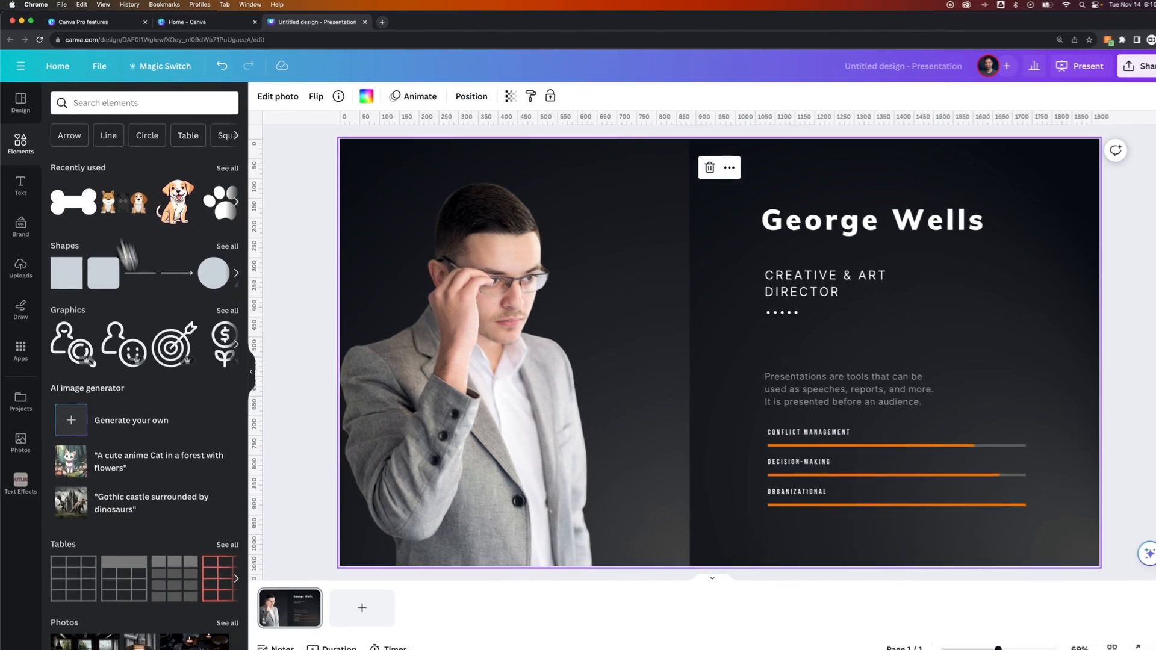
# Step: Delete the portrait and search Elements for 'art', showing Photos results
pyautogui.click(708, 168)
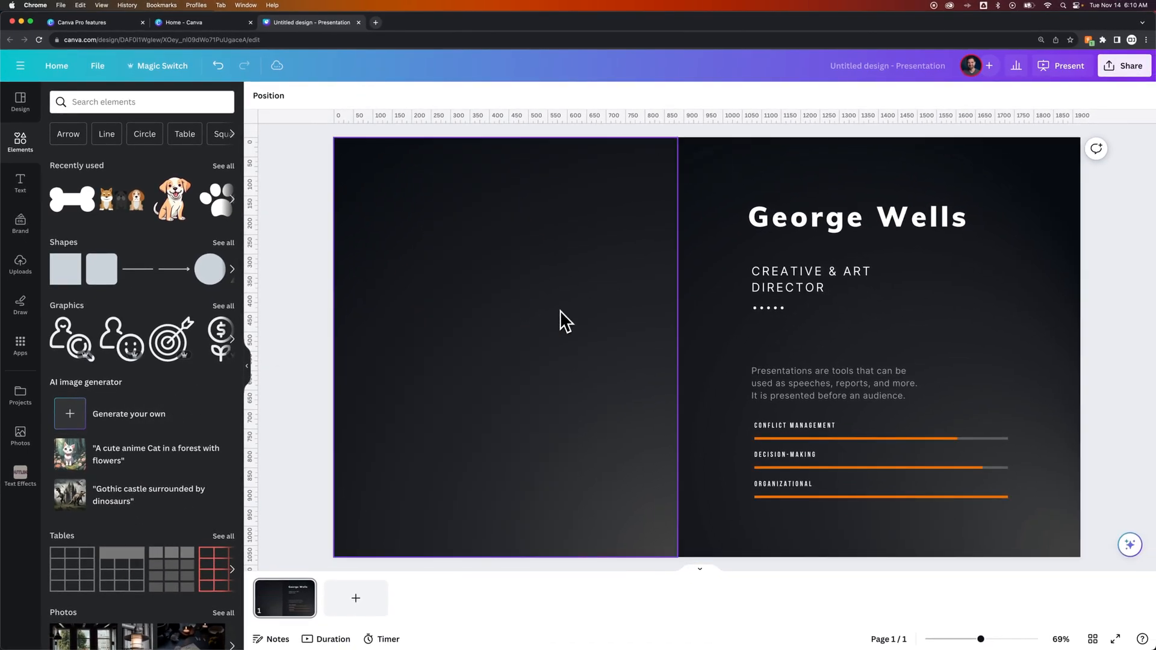
pyautogui.click(140, 102)
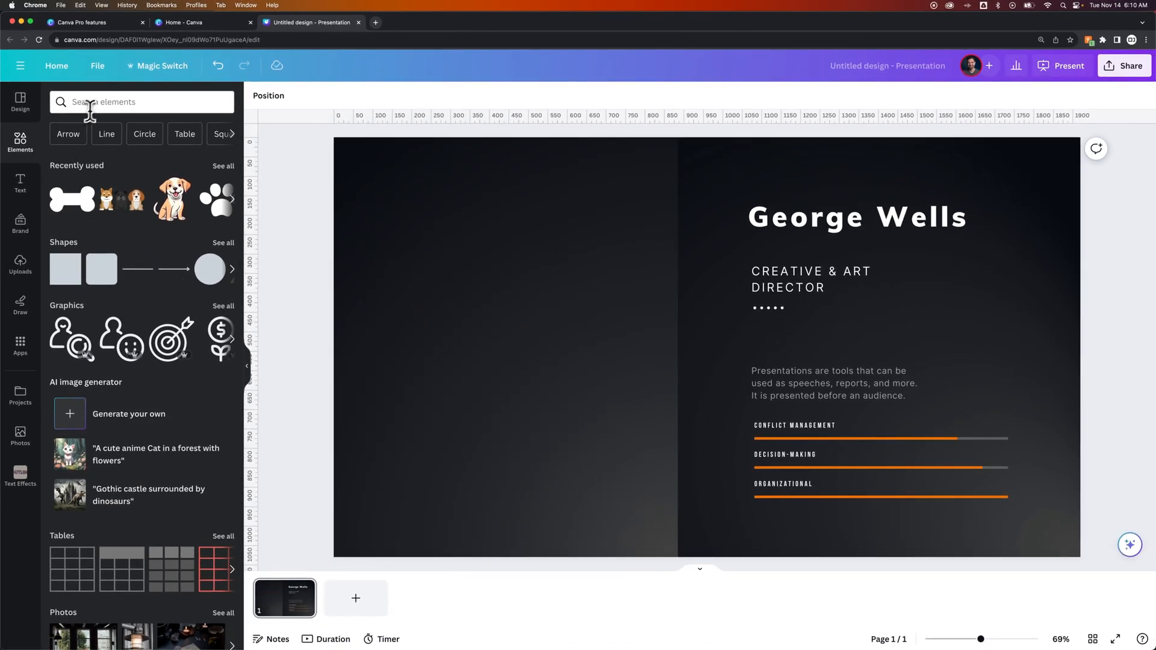
pyautogui.click(141, 102)
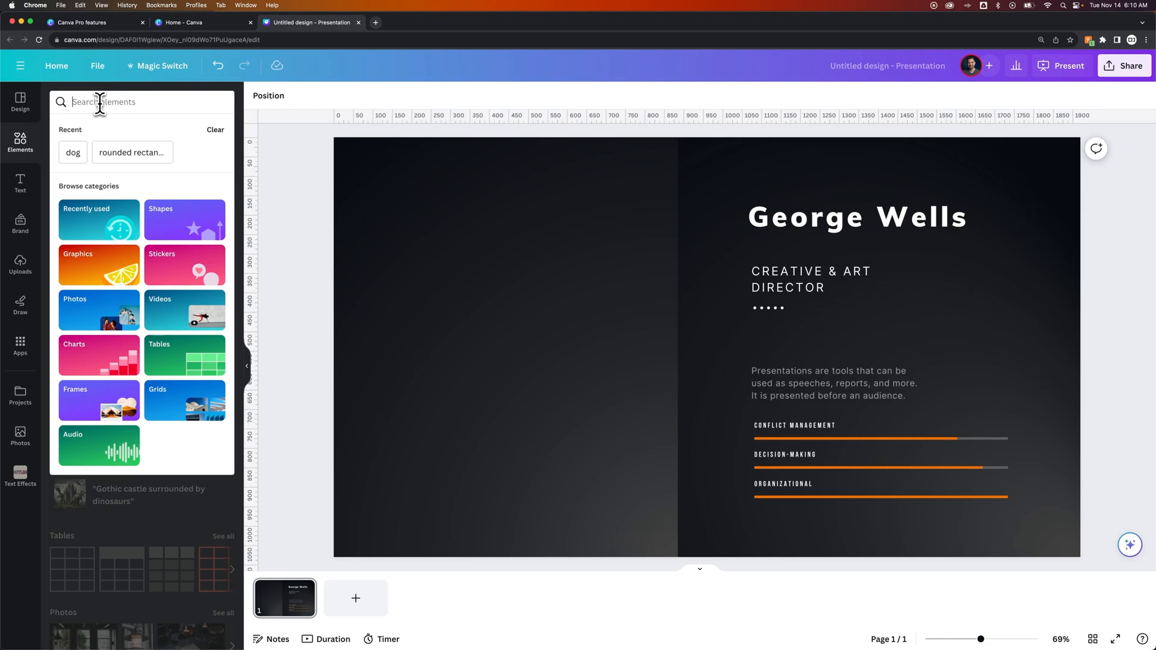
pyautogui.write('art')
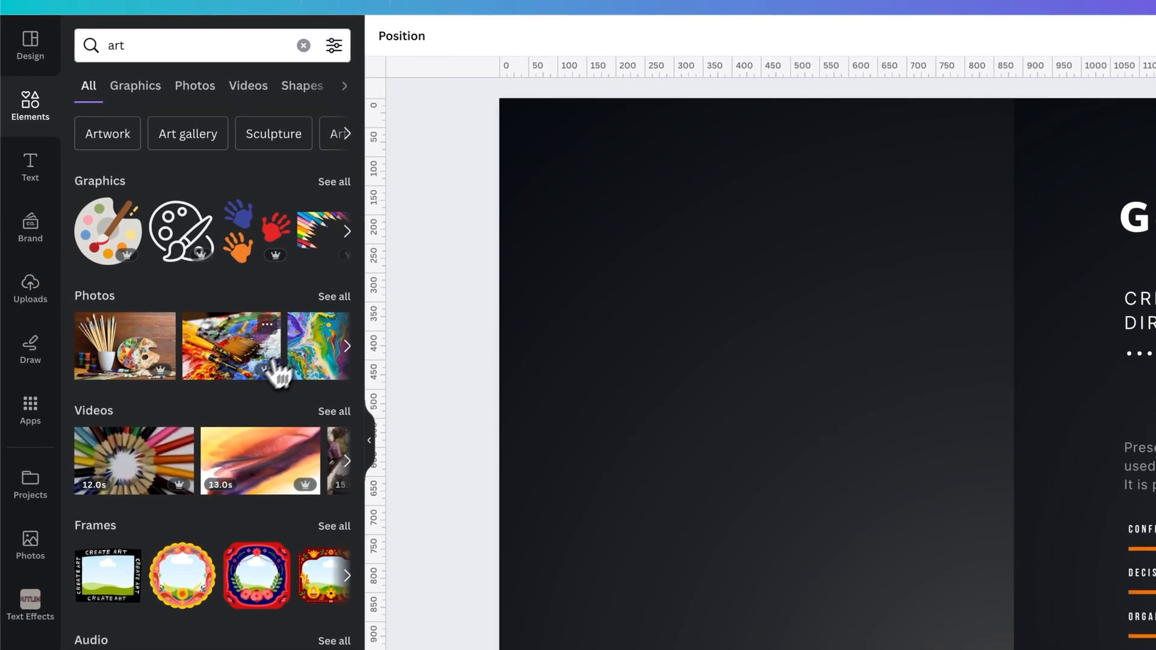
pyautogui.click(194, 85)
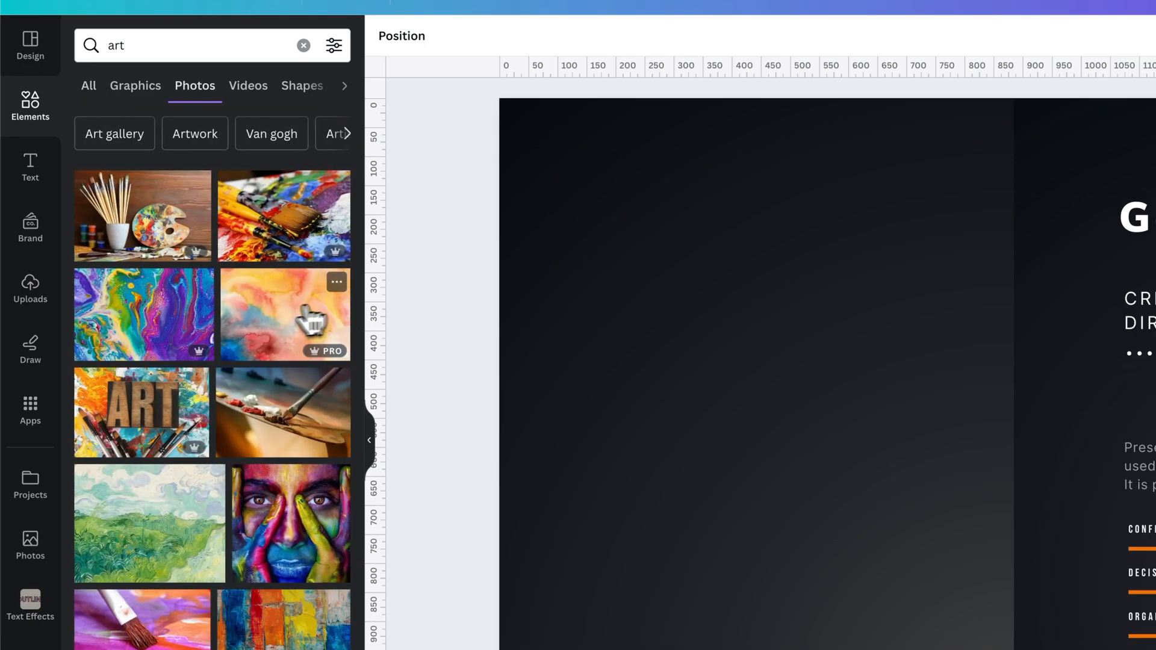
pyautogui.moveTo(277, 372)
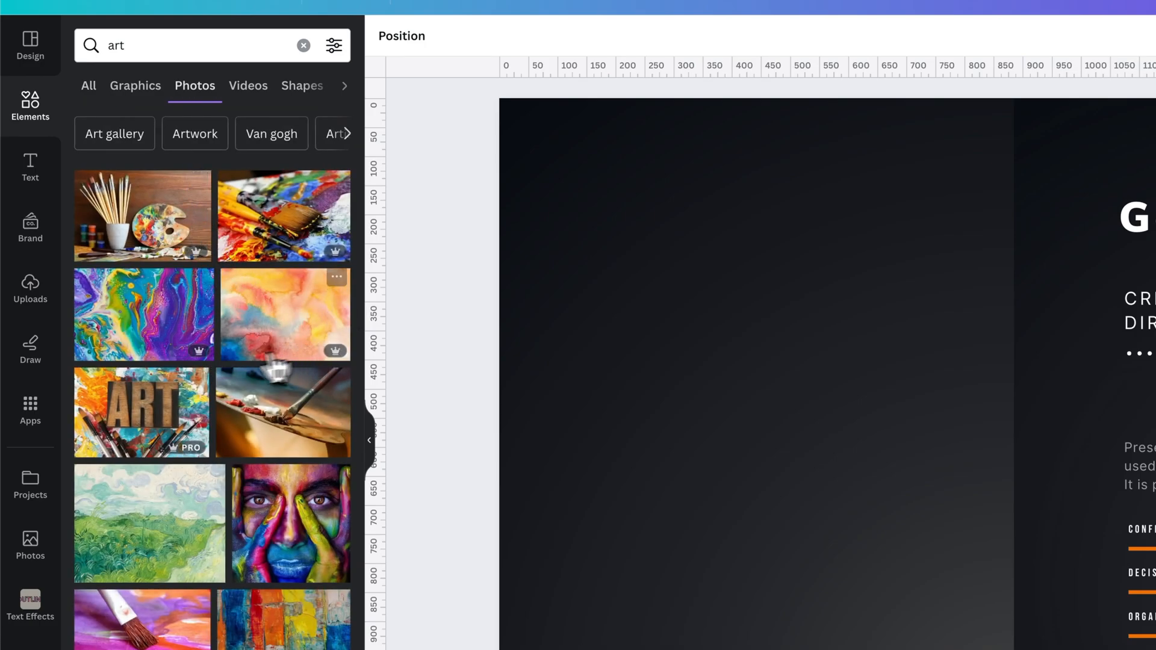
pyautogui.moveTo(195, 431)
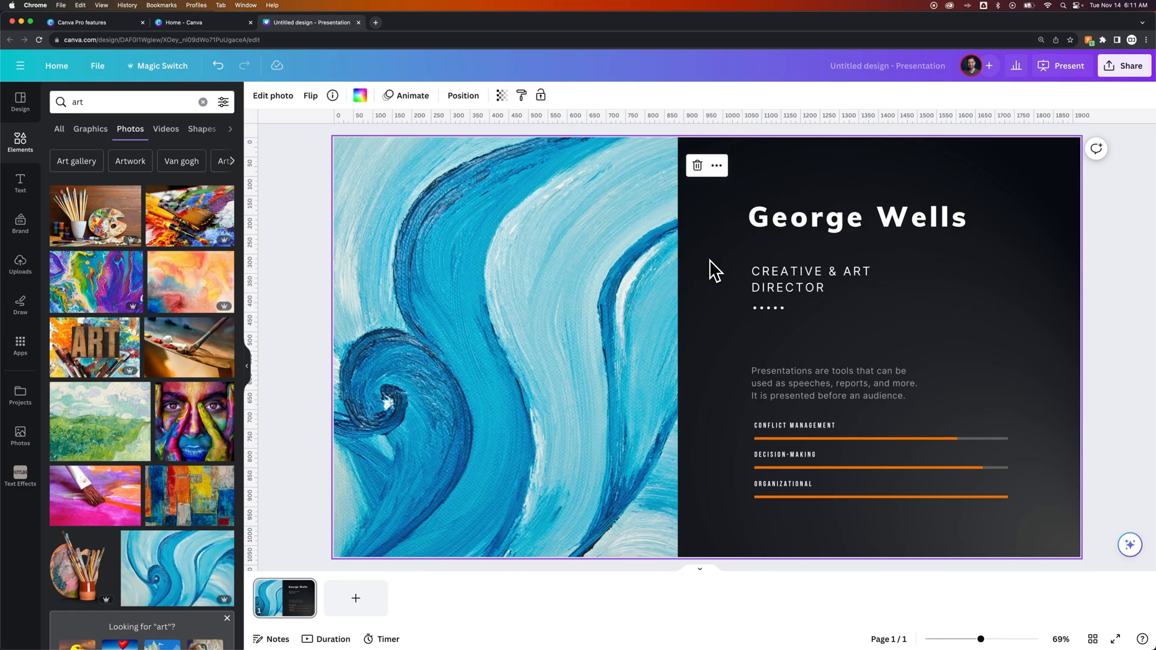
pyautogui.moveTo(306, 249)
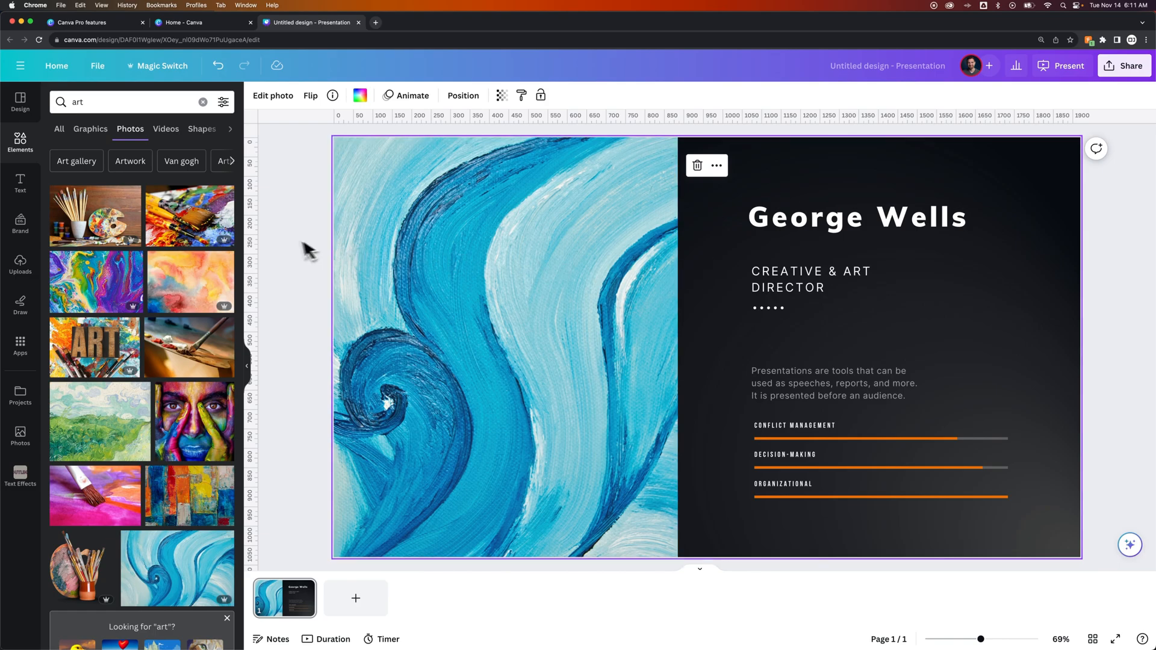
pyautogui.moveTo(91, 129)
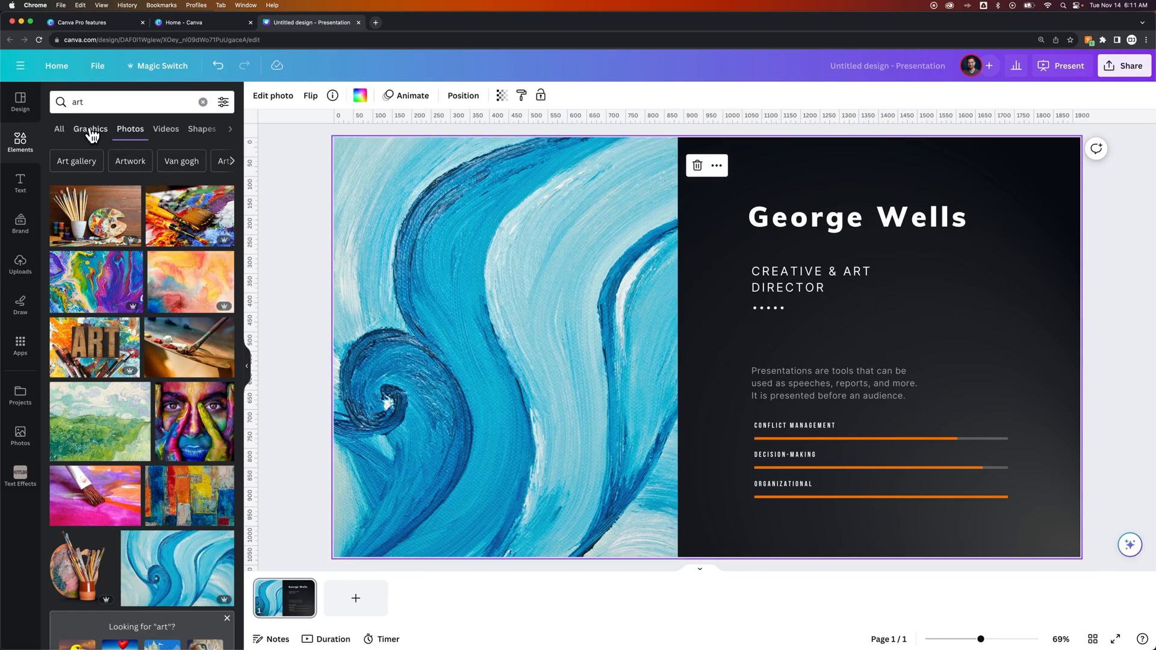
# Step: From the 'art' Graphics and Videos results, place the 13-second Pro orange paintbrush video in the slide's left half
pyautogui.click(89, 128)
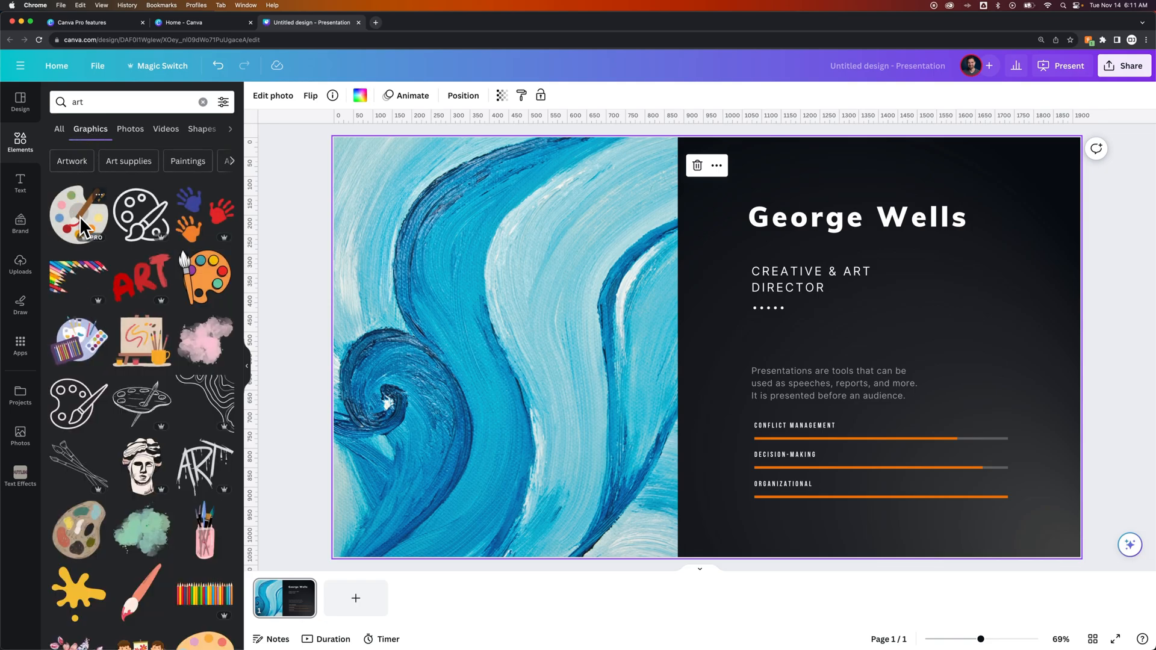
pyautogui.moveTo(168, 309)
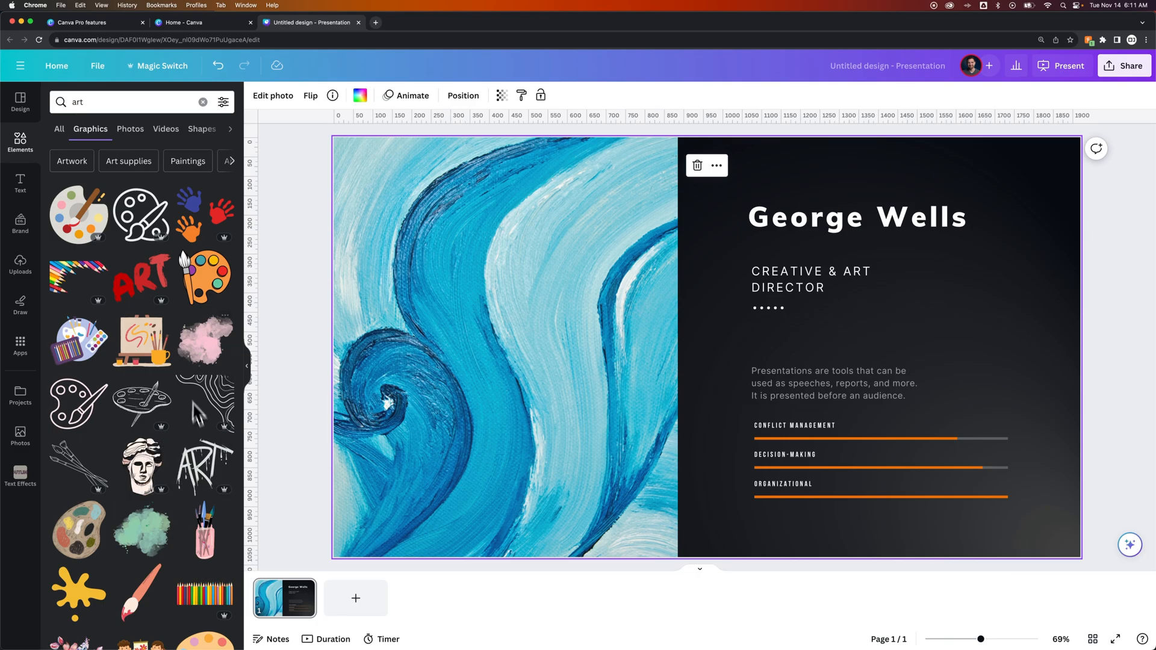
pyautogui.click(141, 129)
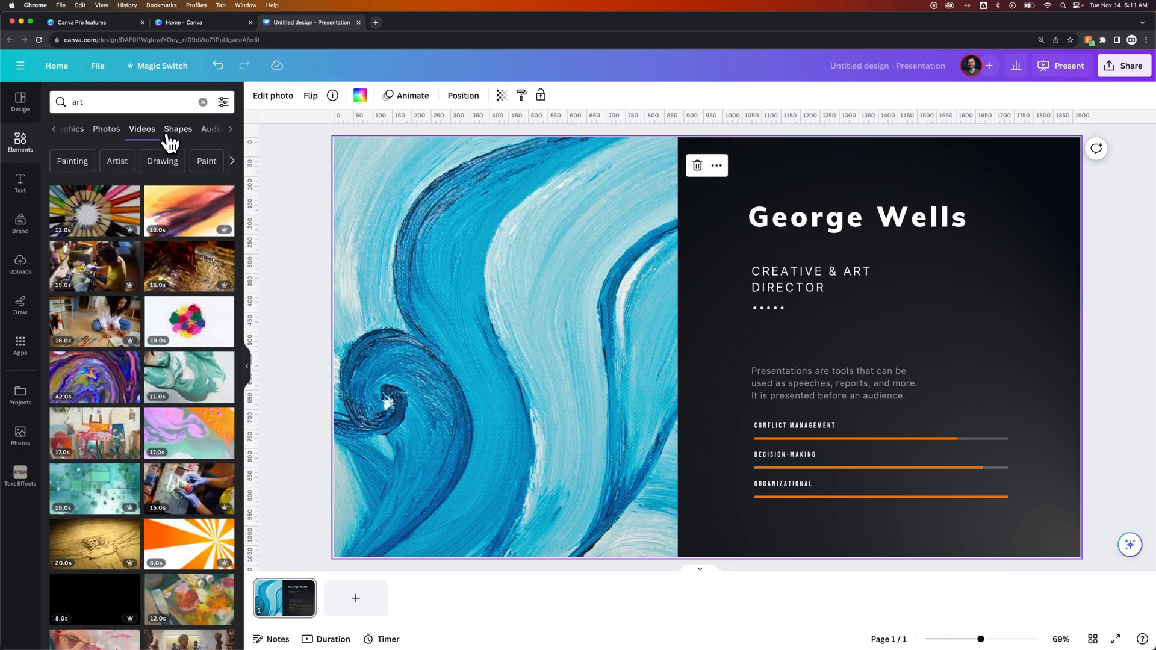
pyautogui.moveTo(189, 211)
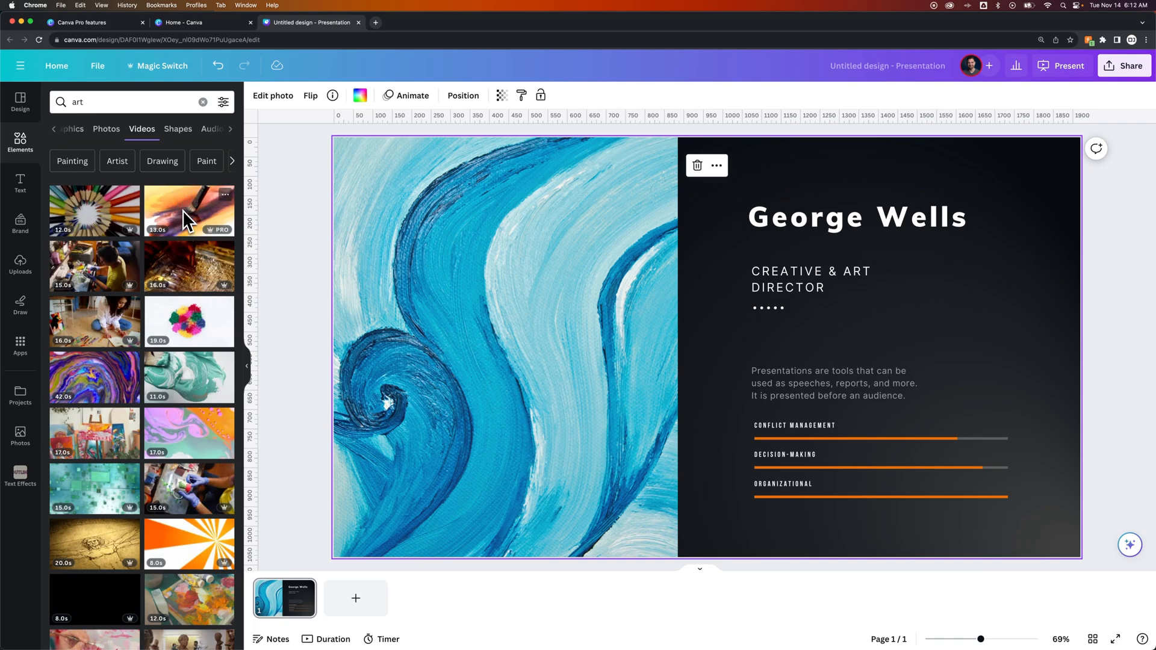
pyautogui.click(505, 347)
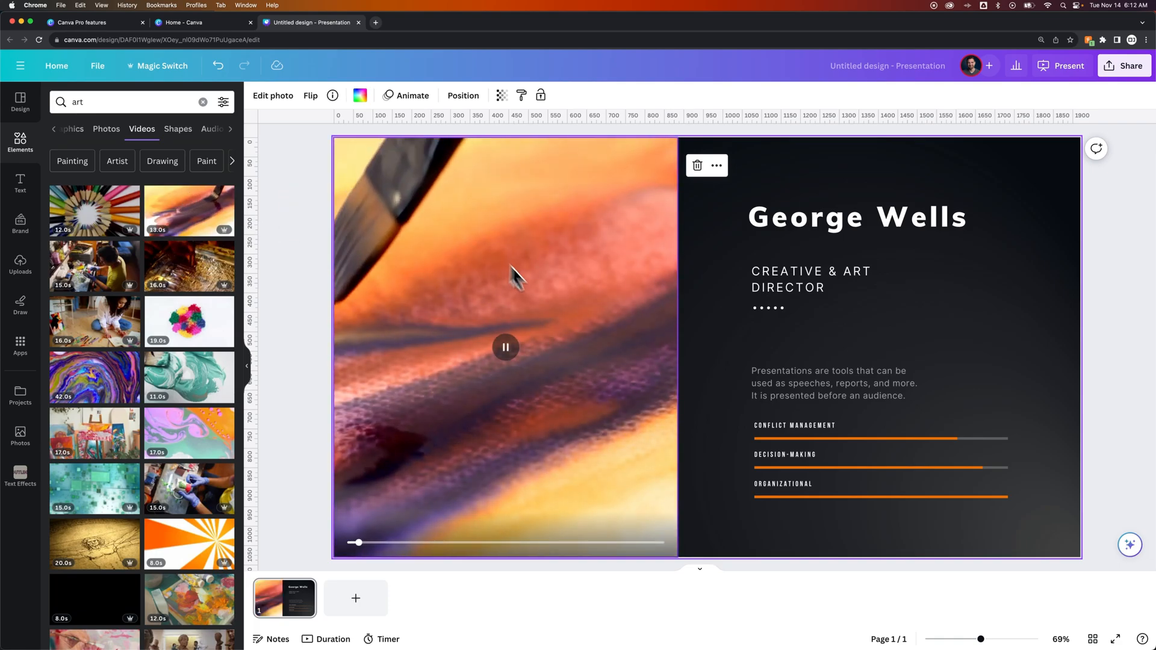